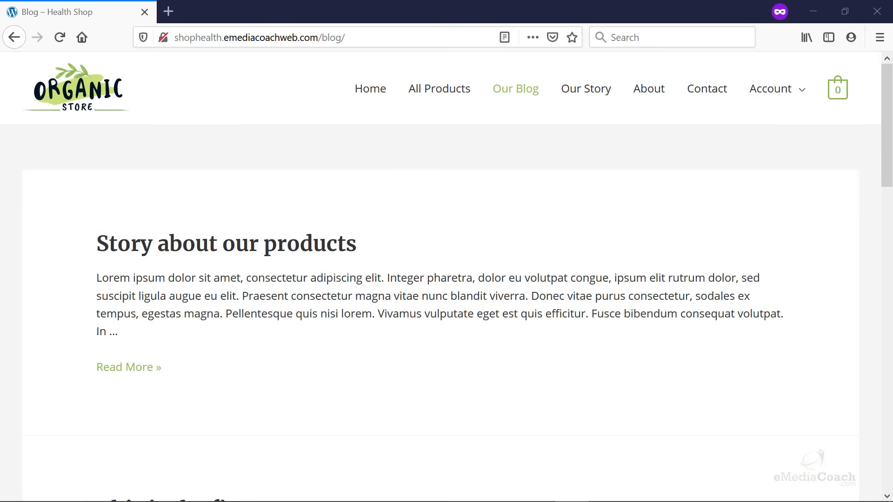
{"action": "mouse_move", "coordinate": [133, 297]}
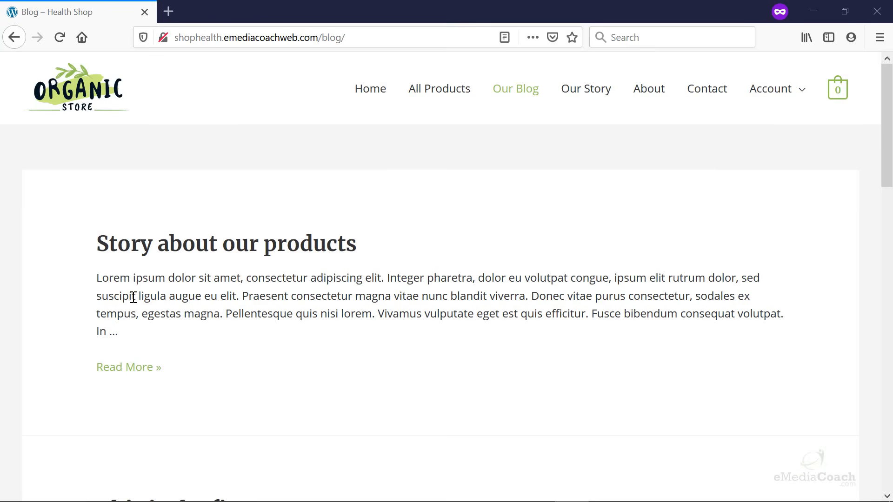
{"action": "mouse_move", "coordinate": [522, 117]}
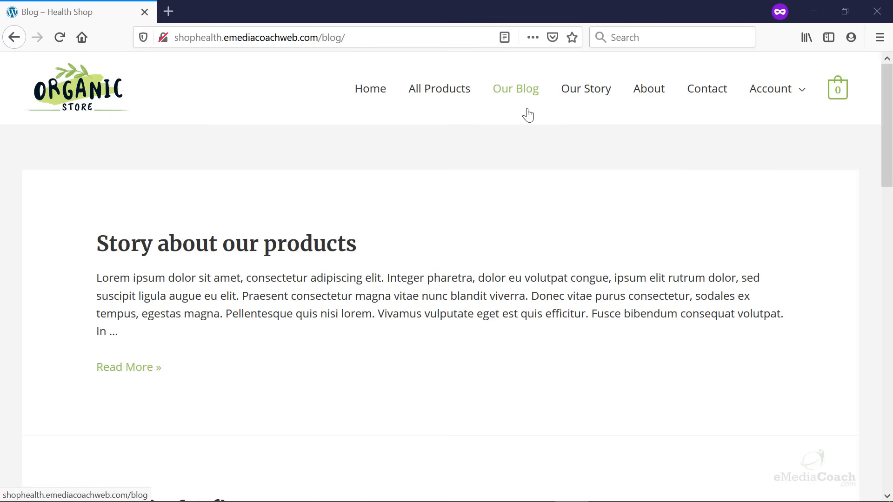
Step: Browse the store's home page and go to its Our Blog page
{"action": "scroll", "scroll_direction": "down", "scroll_amount": 3}
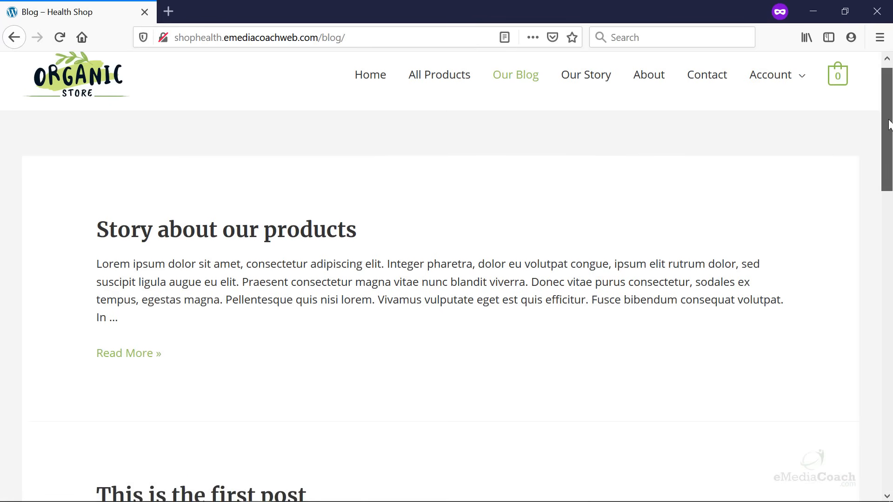
{"action": "scroll", "scroll_direction": "down", "scroll_amount": 3}
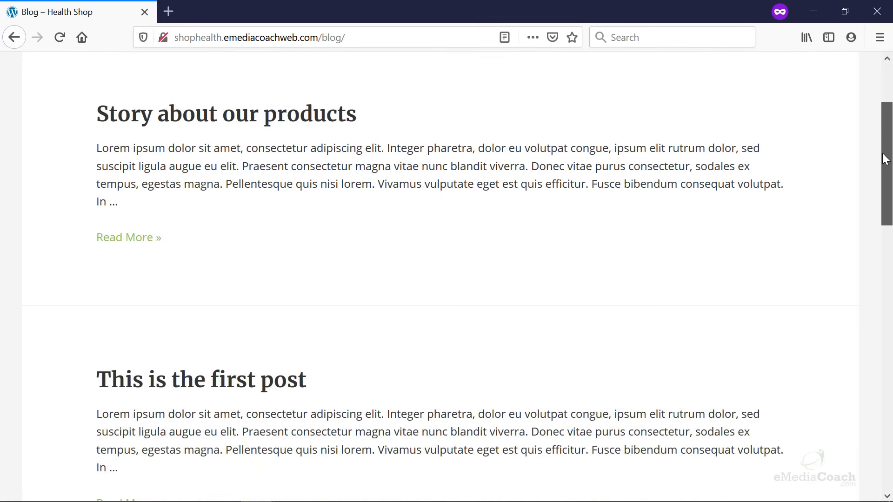
{"action": "scroll", "scroll_direction": "down", "scroll_amount": 3}
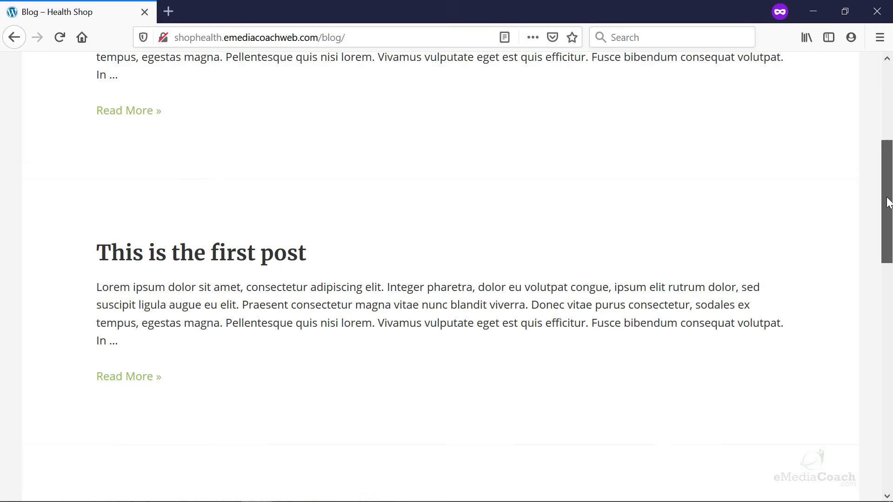
{"action": "scroll", "scroll_direction": "down", "scroll_amount": 3}
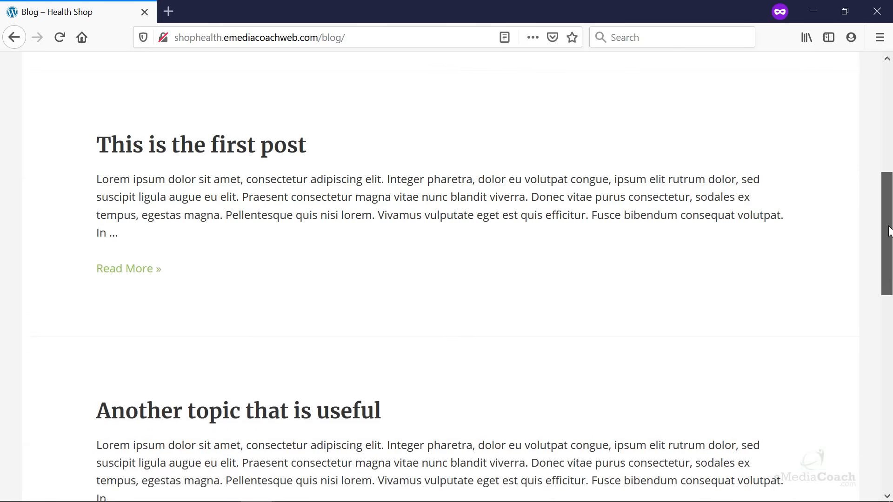
{"action": "scroll", "scroll_direction": "up", "scroll_amount": 3}
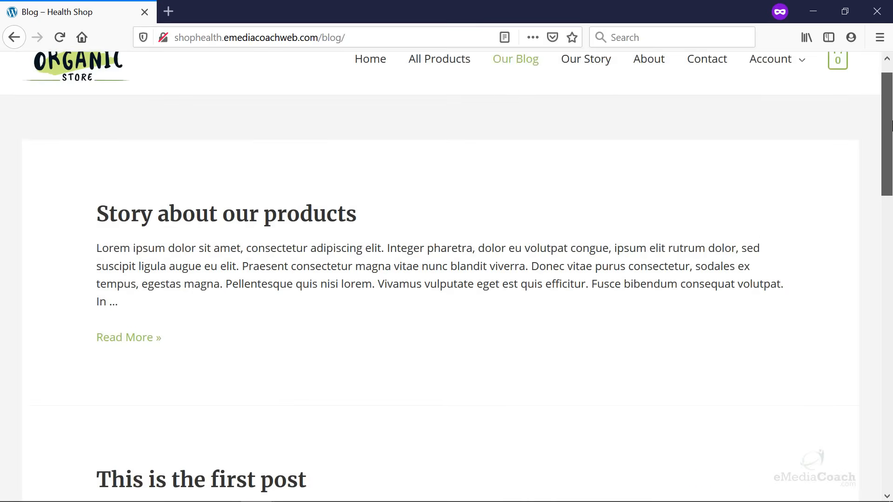
{"action": "scroll", "scroll_direction": "up", "scroll_amount": 3}
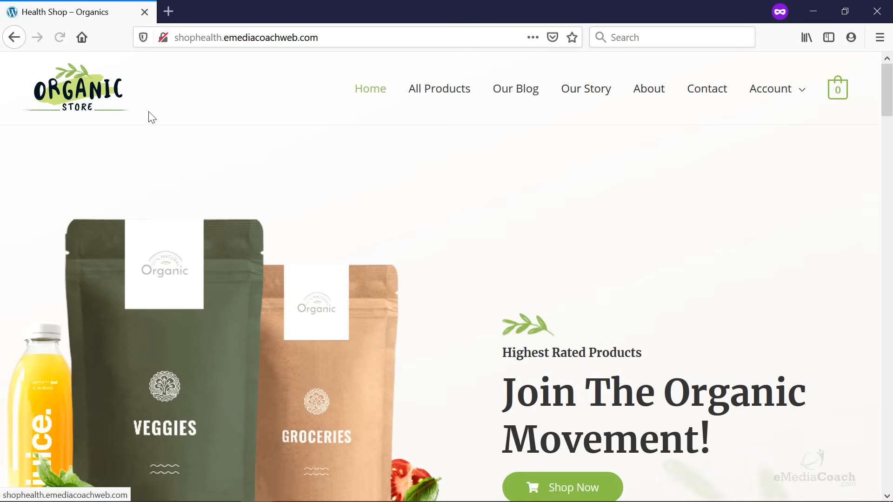
{"action": "mouse_move", "coordinate": [515, 90]}
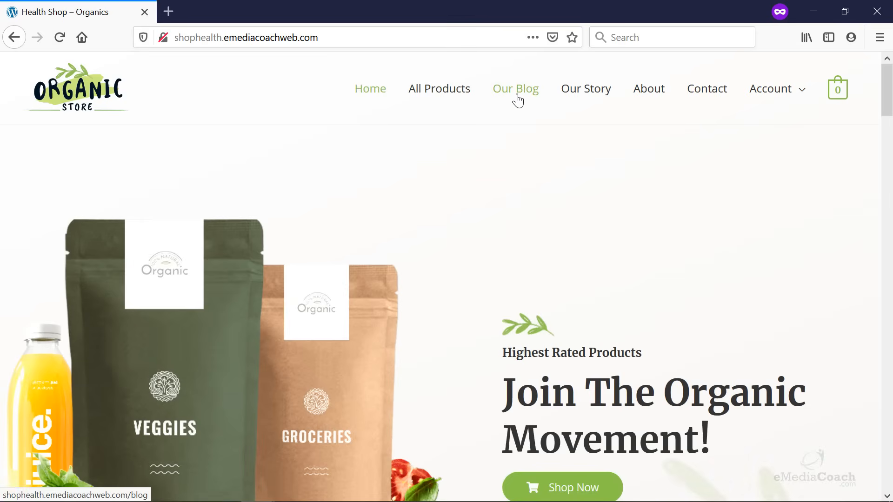
{"action": "left_click", "coordinate": [515, 88]}
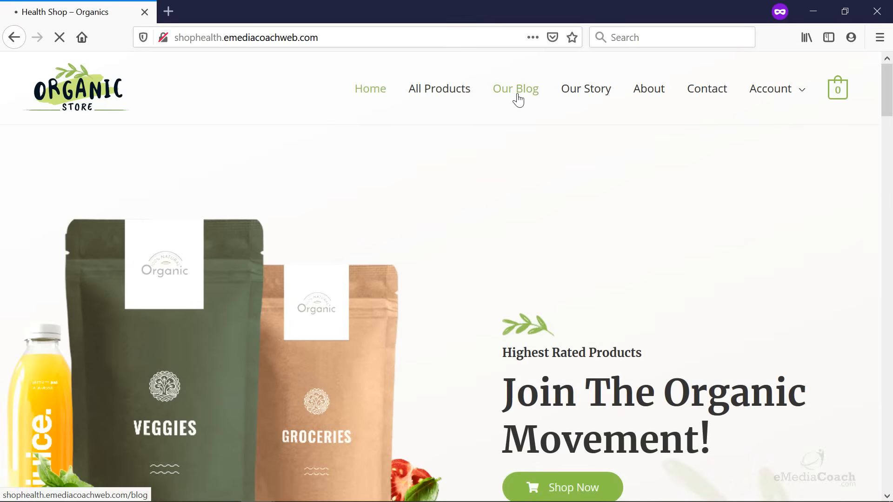
{"action": "left_click", "coordinate": [515, 88]}
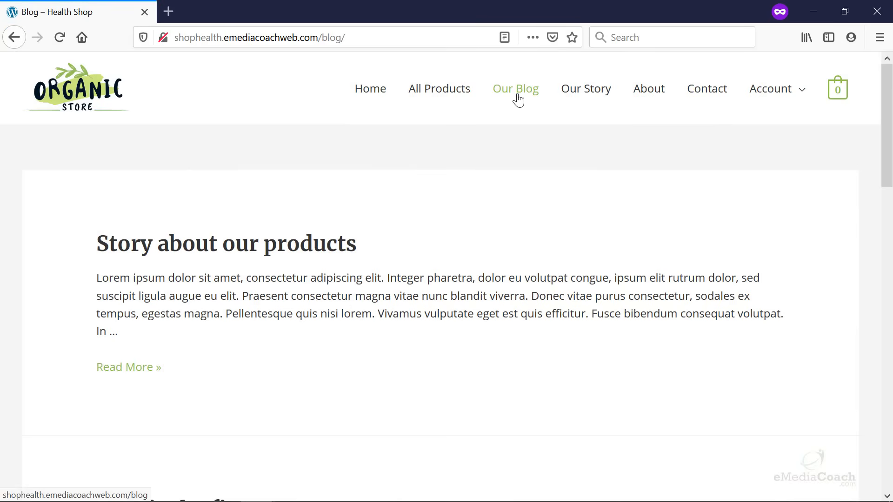
{"action": "scroll", "scroll_direction": "down", "scroll_amount": 3}
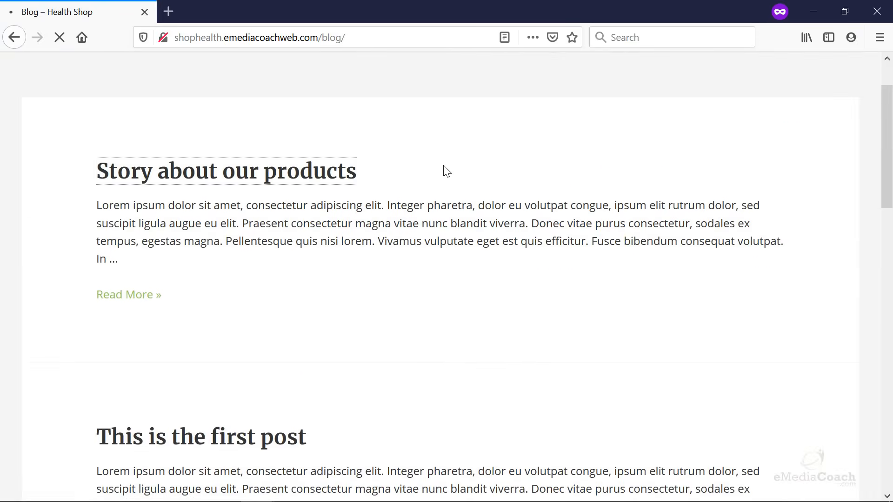
Step: Open the 'Story about our products' post at its /blog/ address and look it over
{"action": "left_click", "coordinate": [225, 171]}
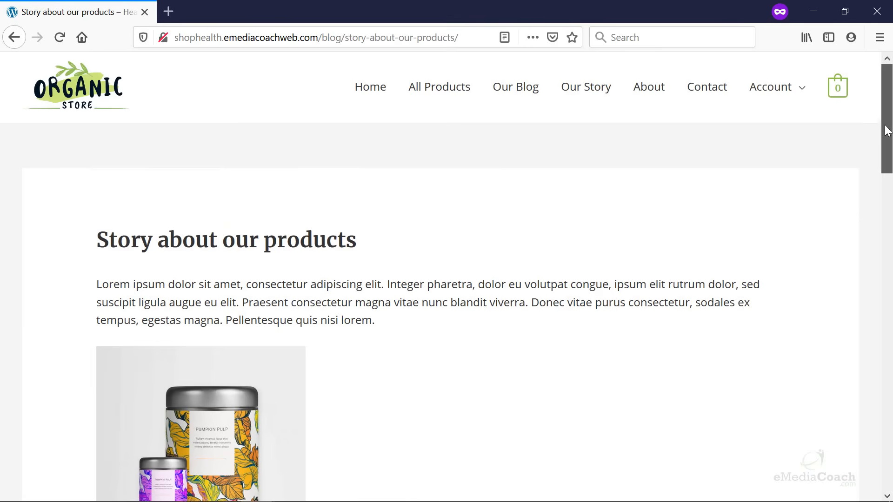
{"action": "scroll", "scroll_direction": "down", "scroll_amount": 3}
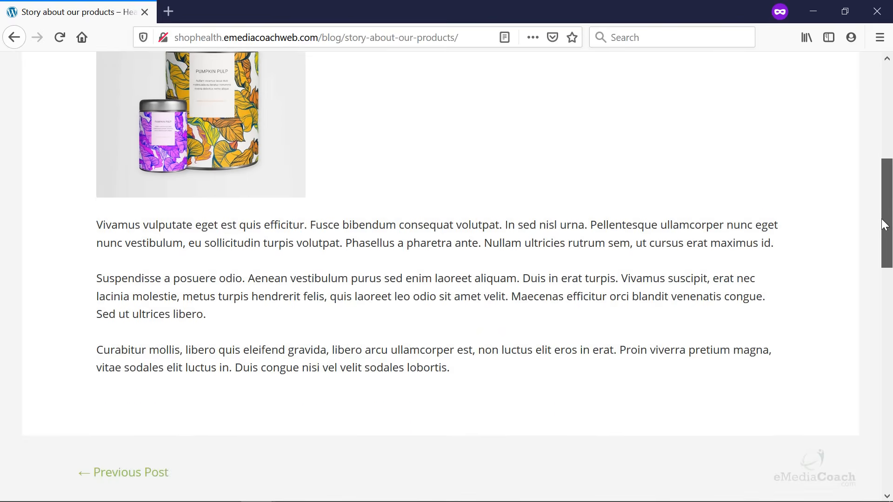
{"action": "scroll", "scroll_direction": "up", "scroll_amount": 3}
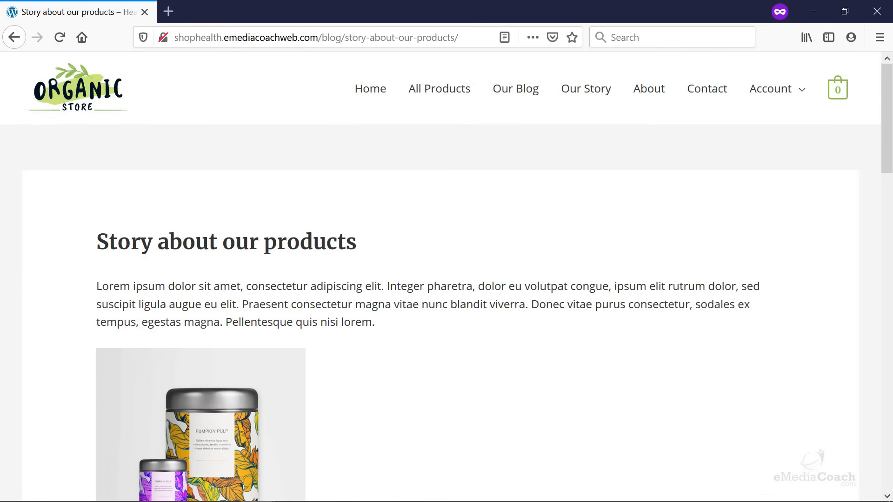
{"action": "mouse_move", "coordinate": [846, 145]}
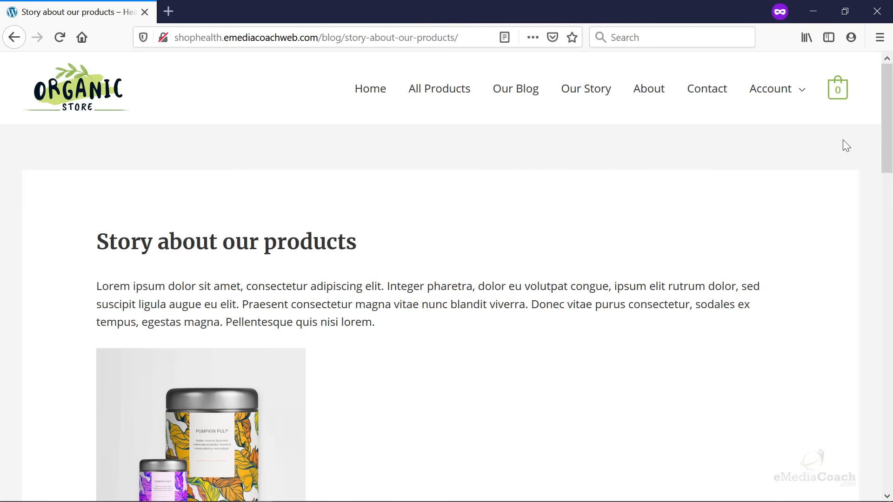
{"action": "mouse_move", "coordinate": [729, 161]}
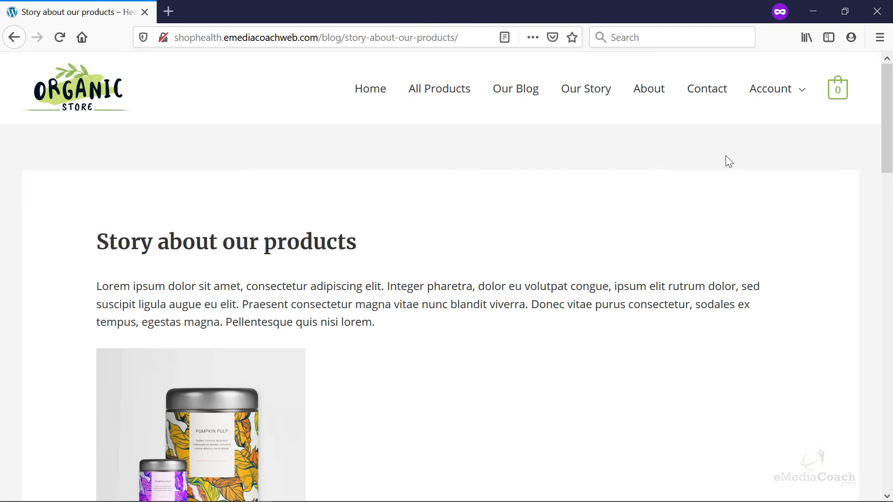
{"action": "mouse_move", "coordinate": [624, 173]}
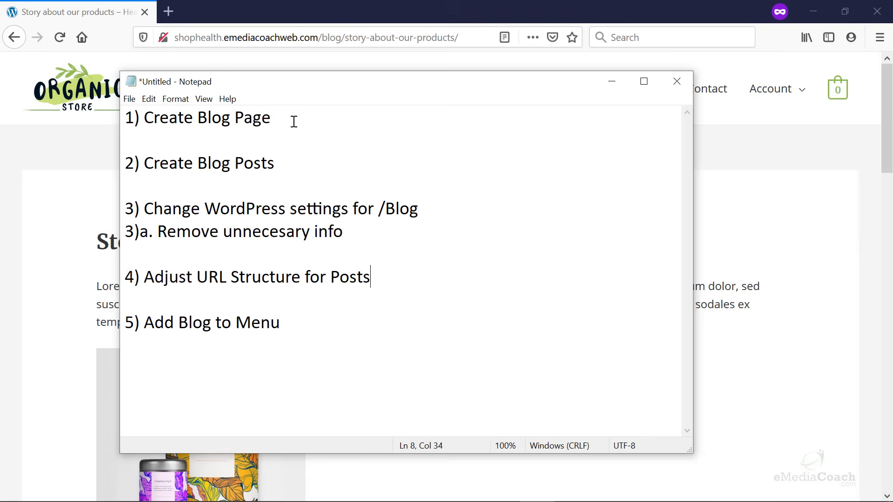
{"action": "mouse_move", "coordinate": [289, 169]}
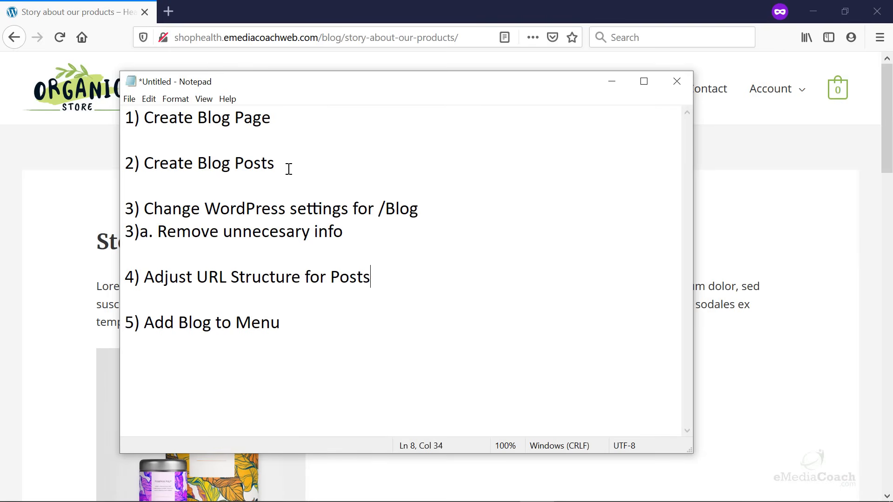
{"action": "mouse_move", "coordinate": [282, 190]}
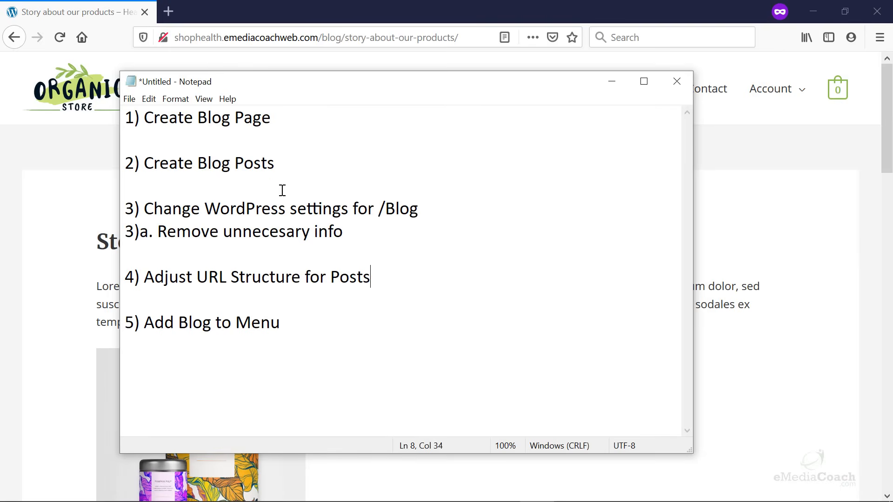
{"action": "mouse_move", "coordinate": [359, 207]}
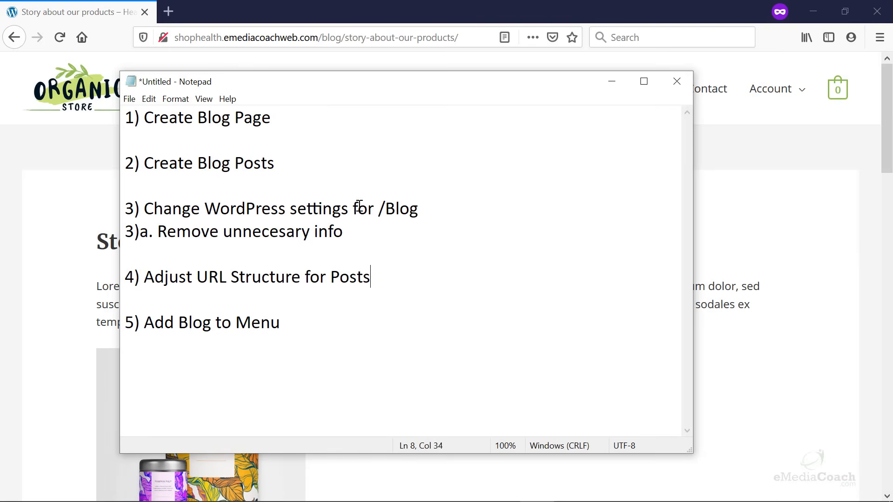
{"action": "mouse_move", "coordinate": [335, 64]}
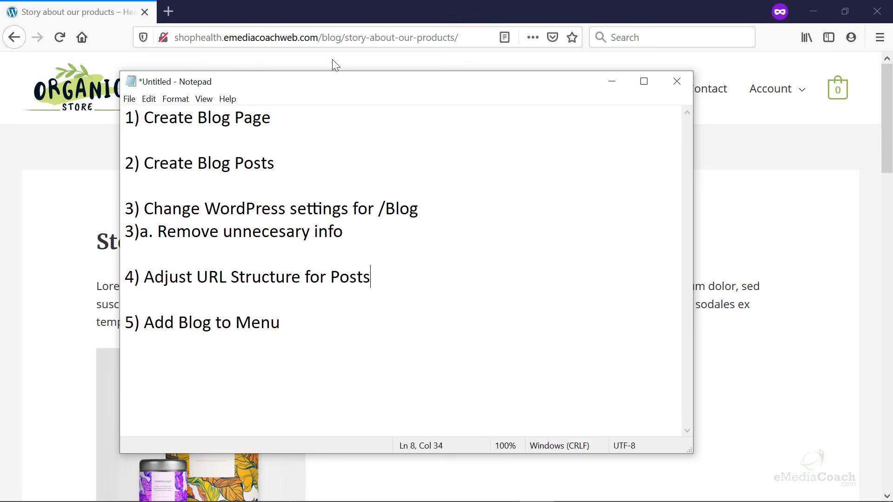
{"action": "mouse_move", "coordinate": [397, 179]}
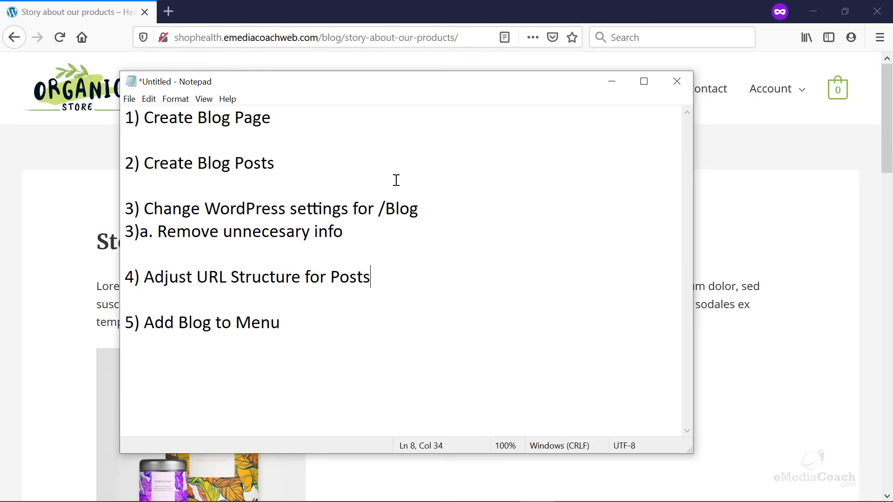
{"action": "mouse_move", "coordinate": [421, 214]}
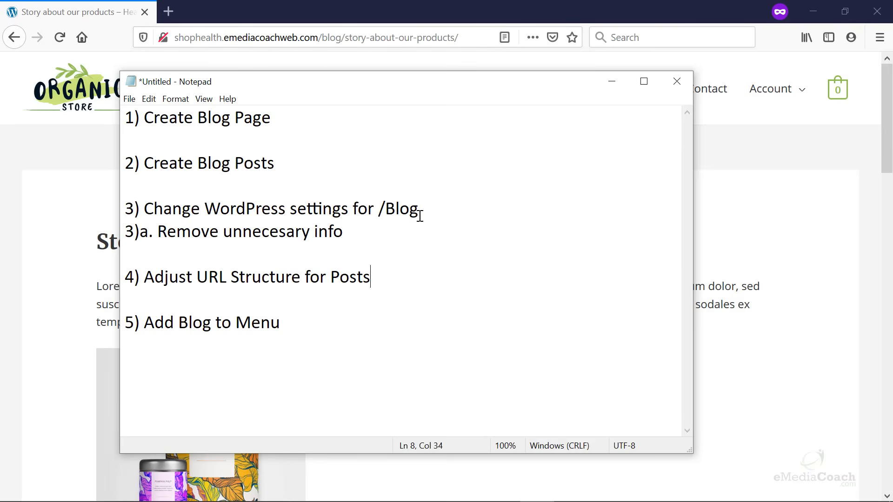
{"action": "mouse_move", "coordinate": [372, 233]}
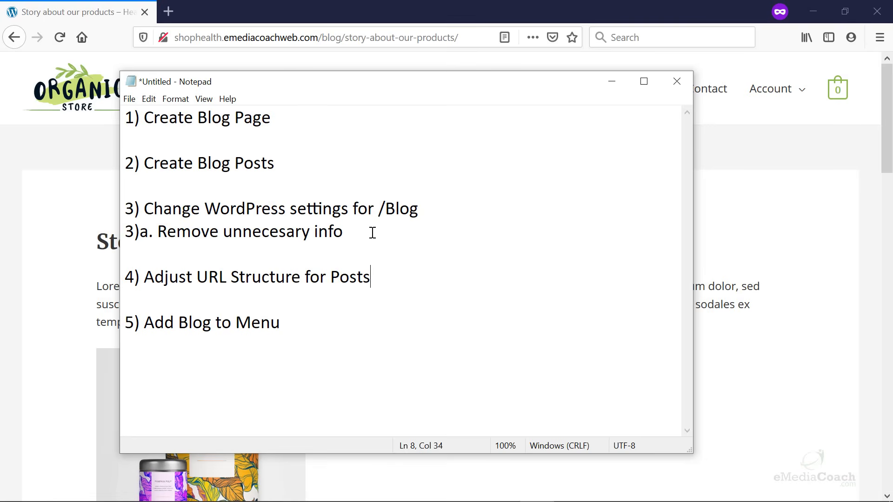
{"action": "mouse_move", "coordinate": [133, 284]}
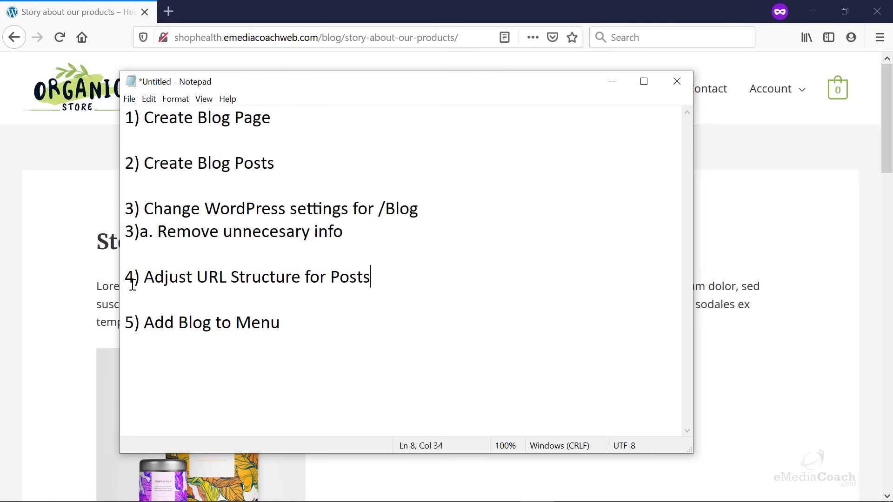
{"action": "mouse_move", "coordinate": [319, 273]}
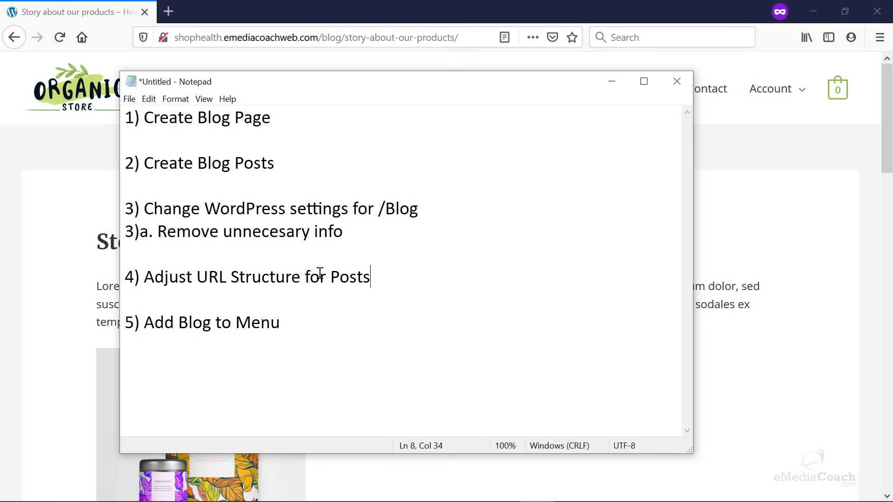
{"action": "mouse_move", "coordinate": [472, 37]}
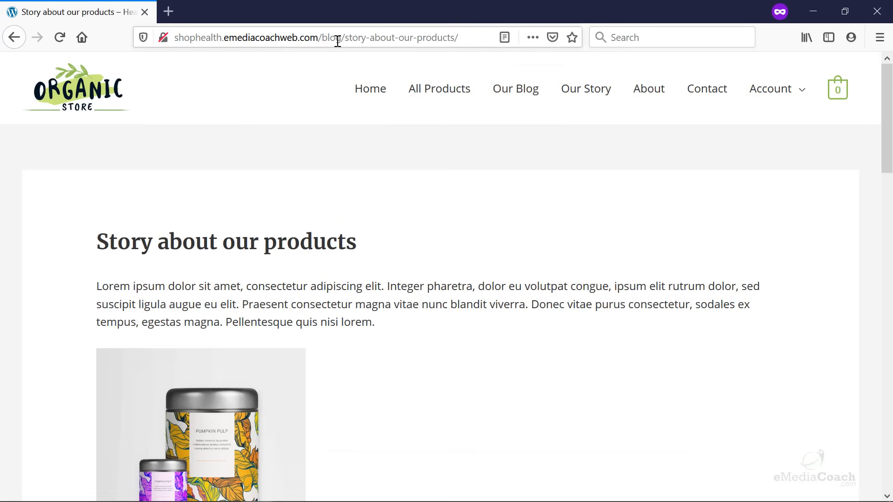
{"action": "mouse_move", "coordinate": [227, 255]}
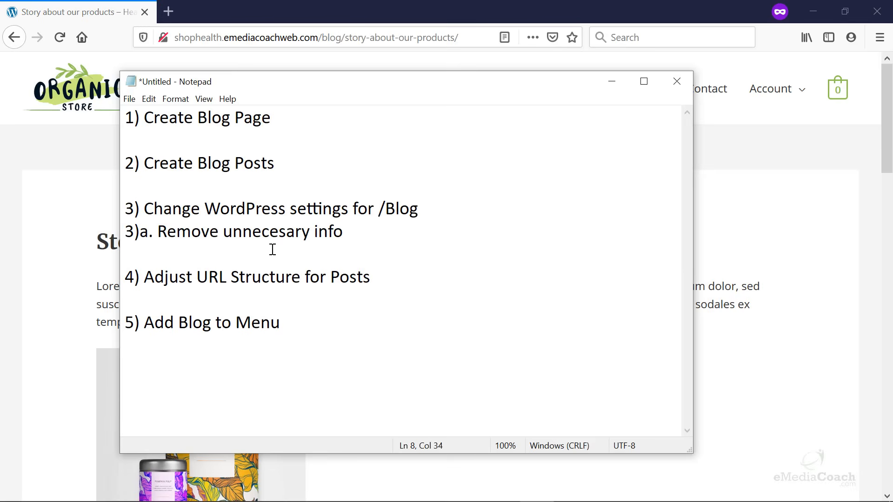
{"action": "mouse_move", "coordinate": [178, 315]}
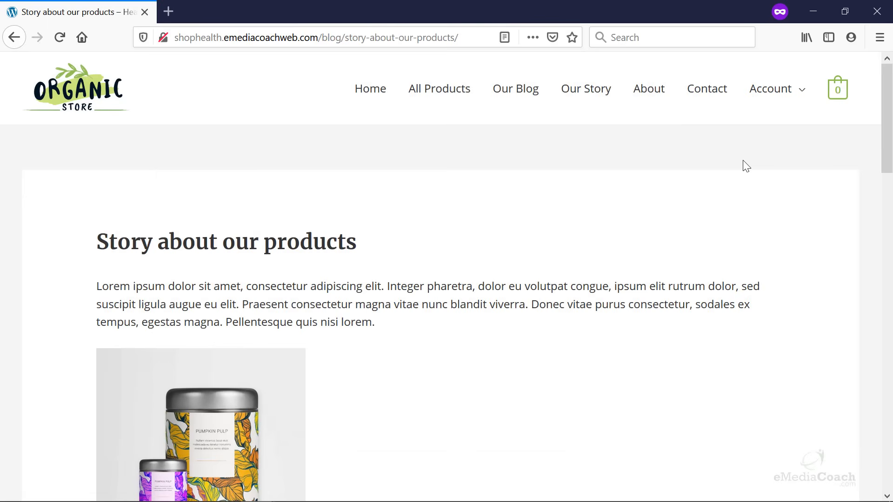
{"action": "mouse_move", "coordinate": [516, 89]}
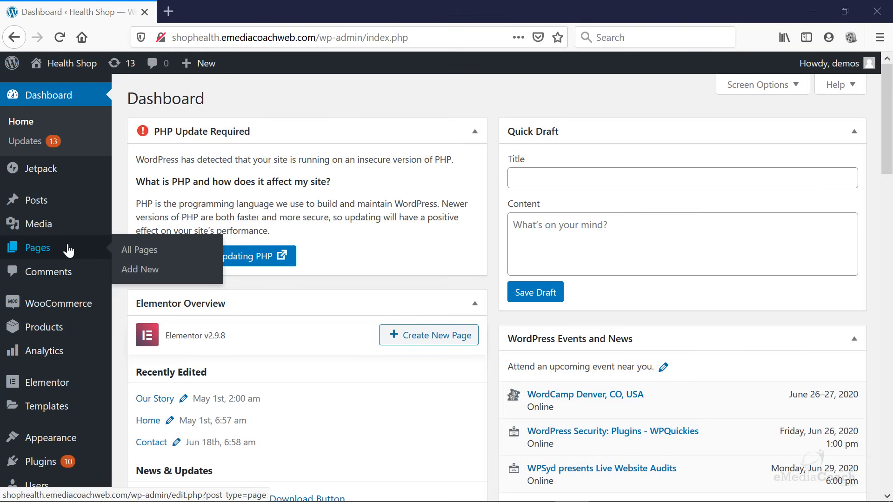
{"action": "mouse_move", "coordinate": [140, 269]}
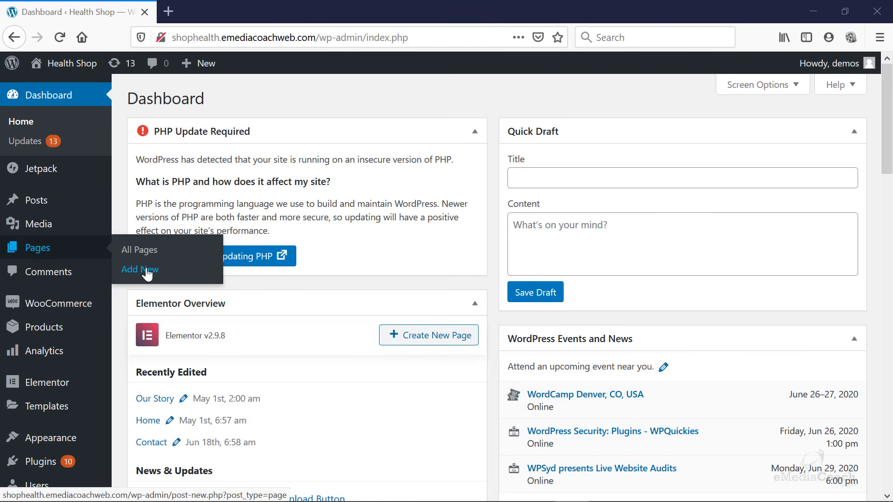
Step: Start a new page from Pages > Add New in the dashboard
{"action": "left_click", "coordinate": [139, 270]}
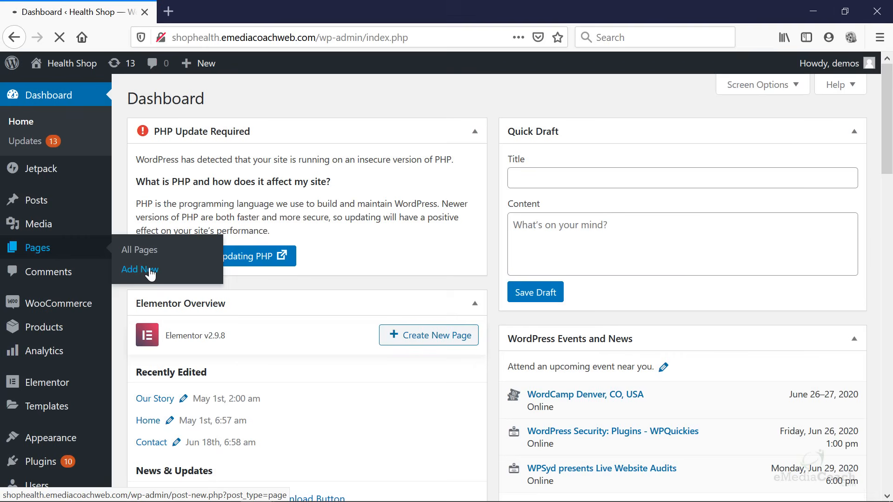
{"action": "left_click", "coordinate": [140, 270]}
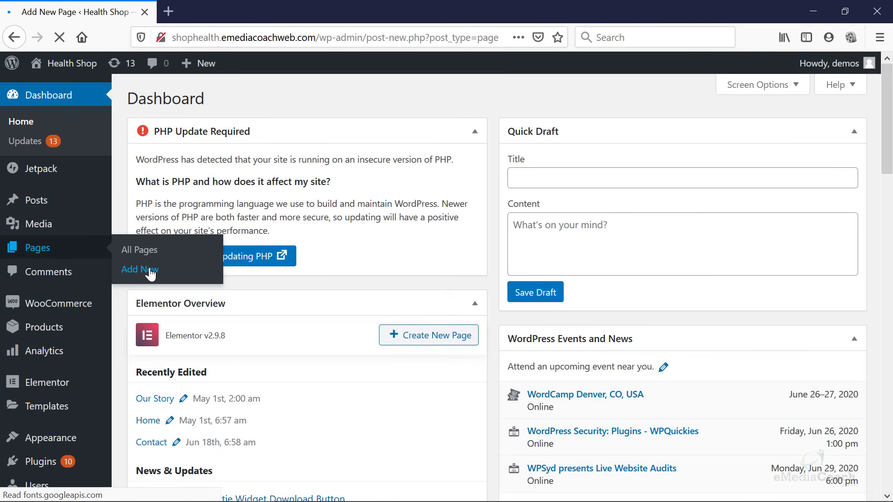
Step: Look over the empty block editor's options menu and document settings panel
{"action": "left_click", "coordinate": [139, 270]}
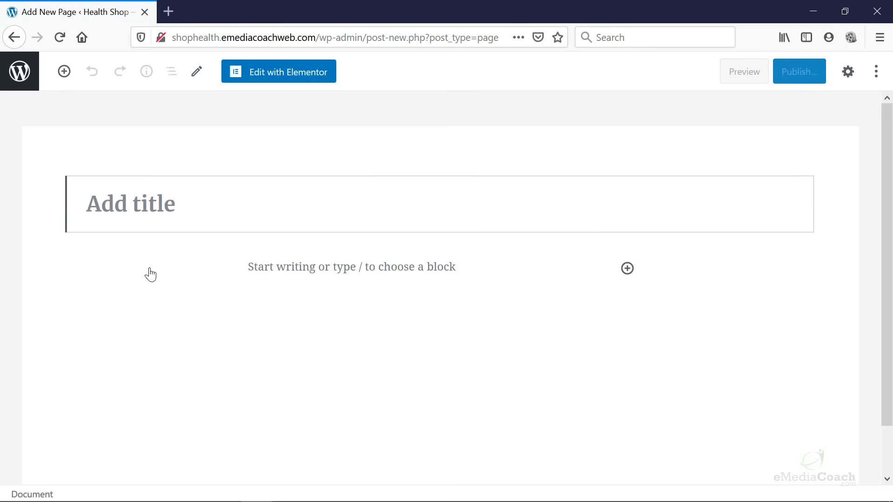
{"action": "left_click", "coordinate": [131, 204]}
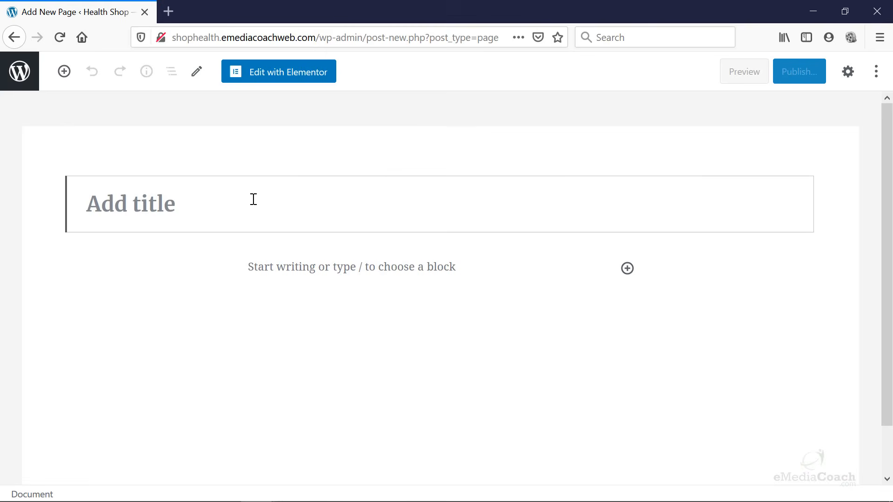
{"action": "left_click", "coordinate": [876, 72]}
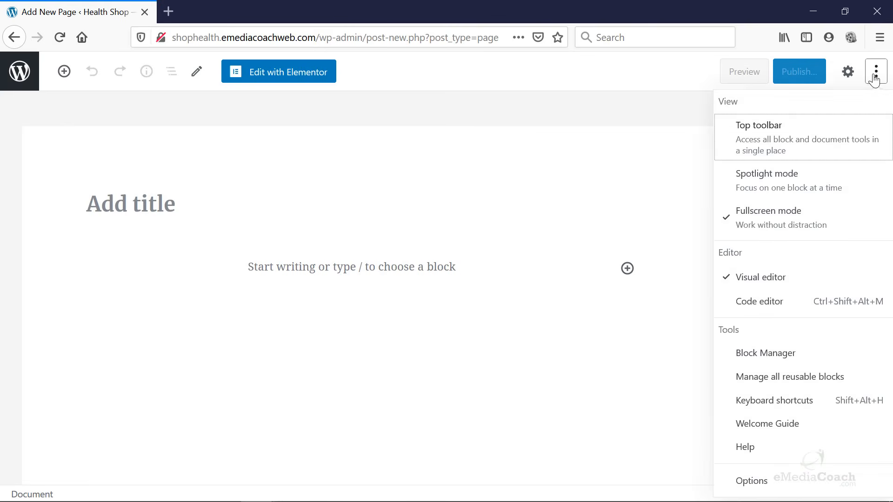
{"action": "left_click", "coordinate": [849, 71]}
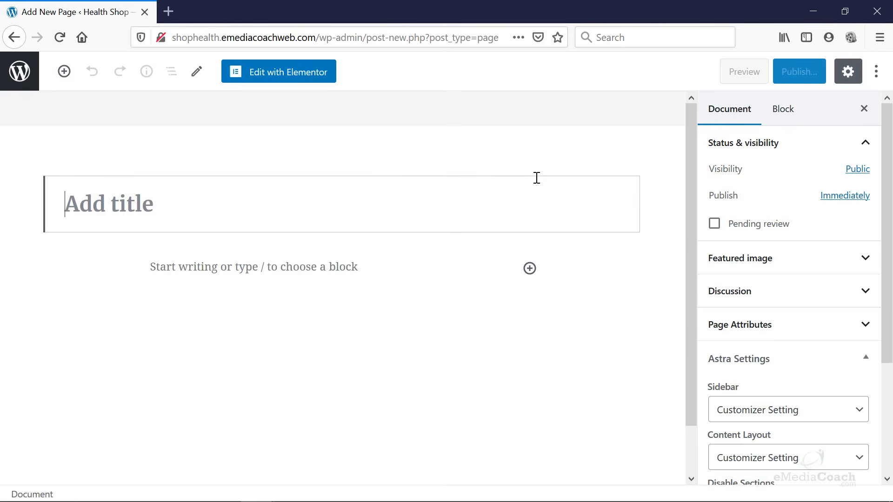
{"action": "mouse_move", "coordinate": [20, 70]}
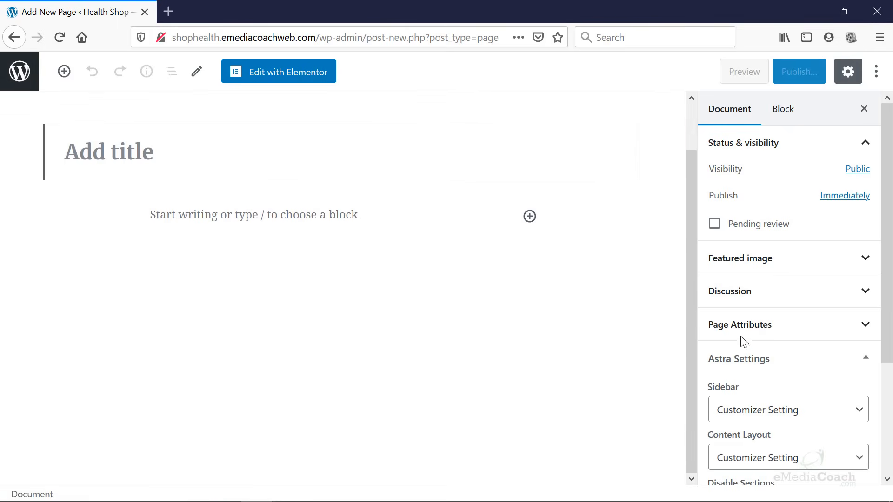
{"action": "mouse_move", "coordinate": [82, 96]}
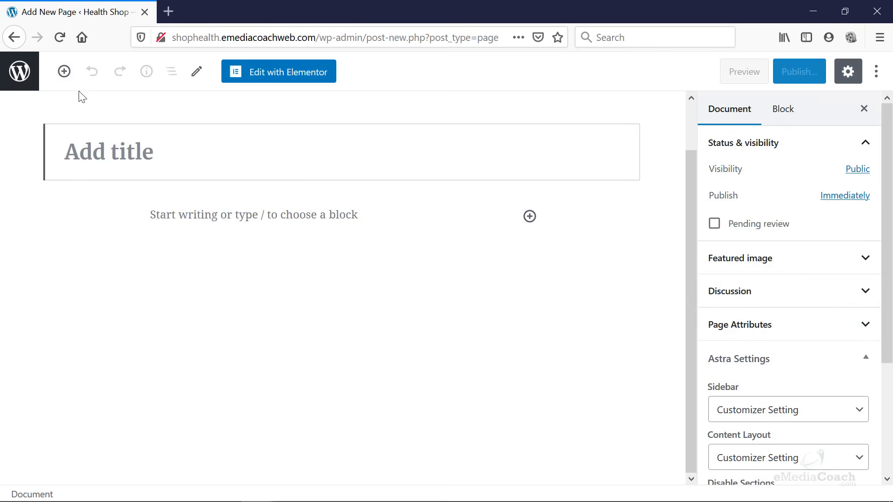
Step: Leave the untitled editor via the WordPress logo and return to All Pages
{"action": "left_click", "coordinate": [19, 70]}
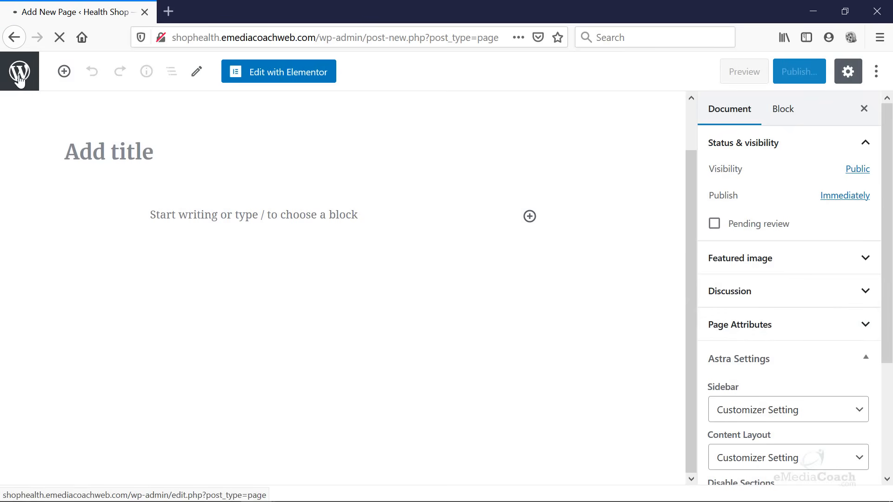
{"action": "left_click", "coordinate": [18, 72]}
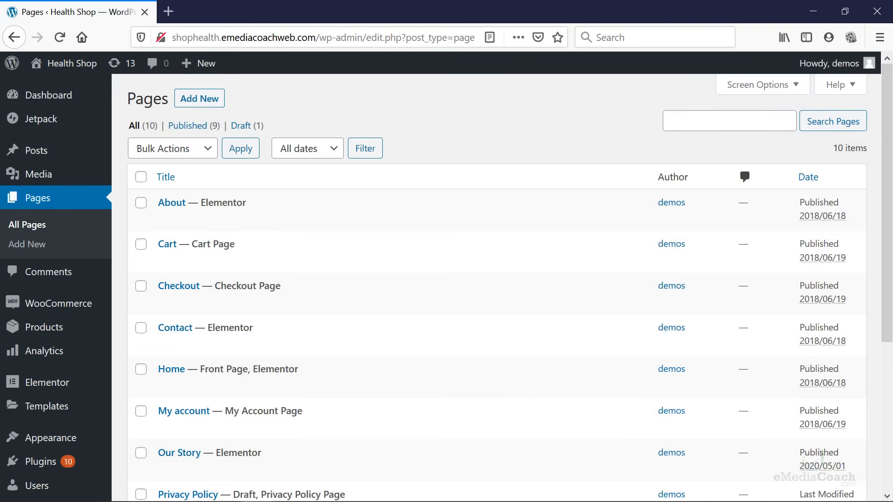
{"action": "mouse_move", "coordinate": [40, 462]}
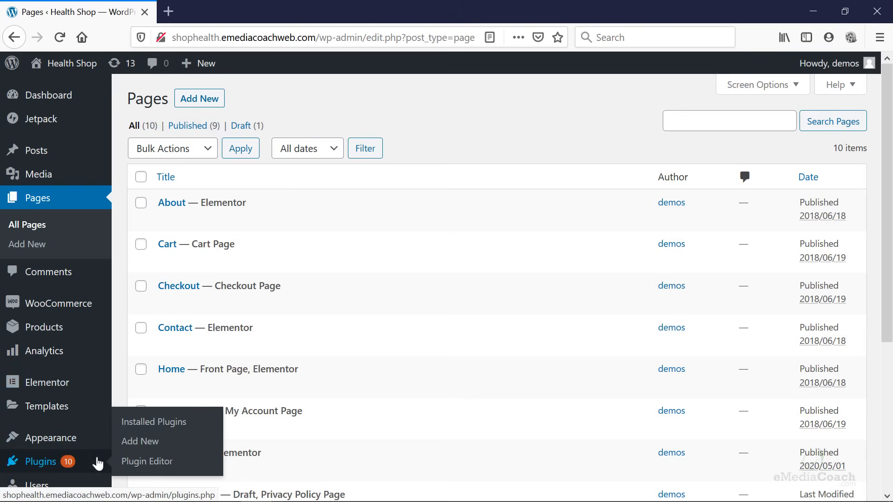
Step: Install the Classic Editor plugin from Plugins > Add New and activate it
{"action": "left_click", "coordinate": [140, 441]}
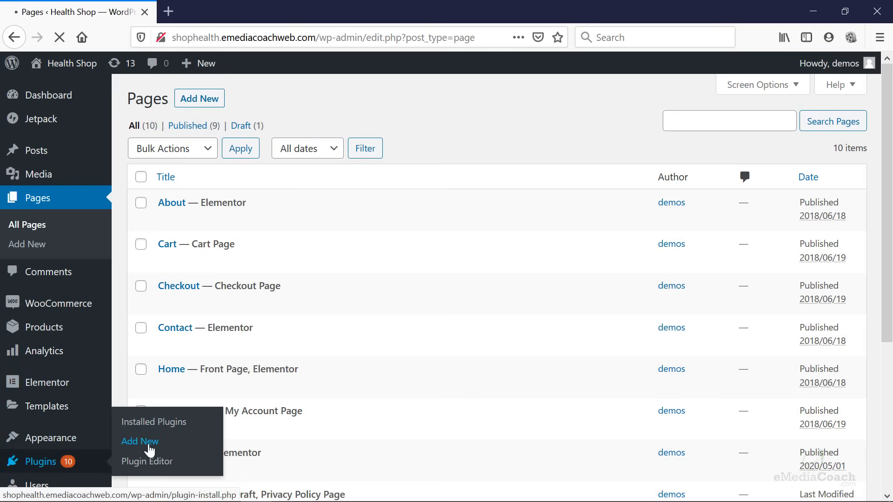
{"action": "left_click", "coordinate": [140, 441]}
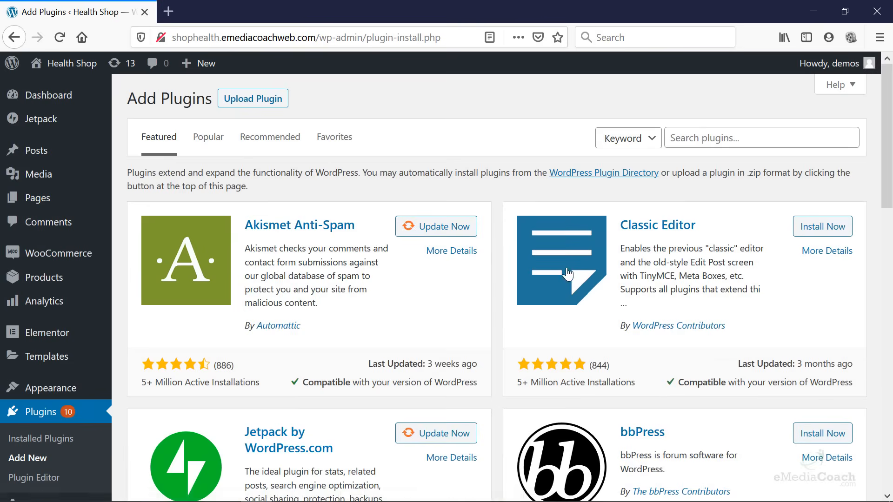
{"action": "mouse_move", "coordinate": [643, 256]}
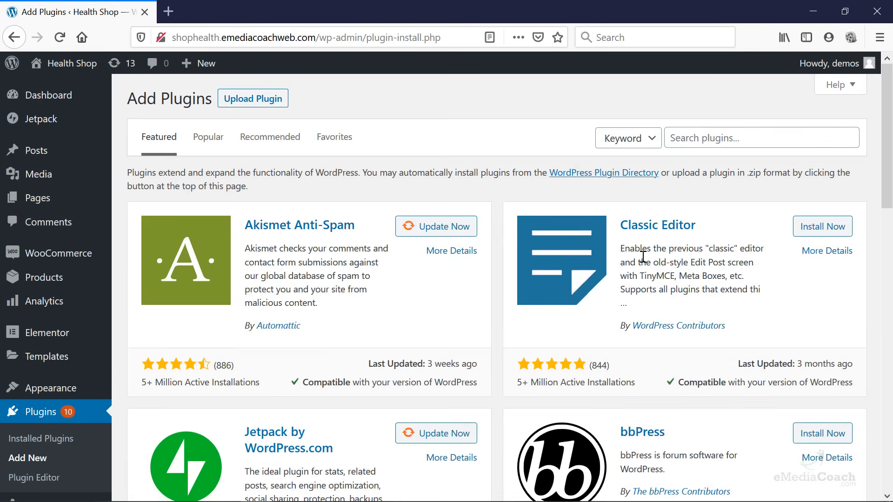
{"action": "mouse_move", "coordinate": [628, 232]}
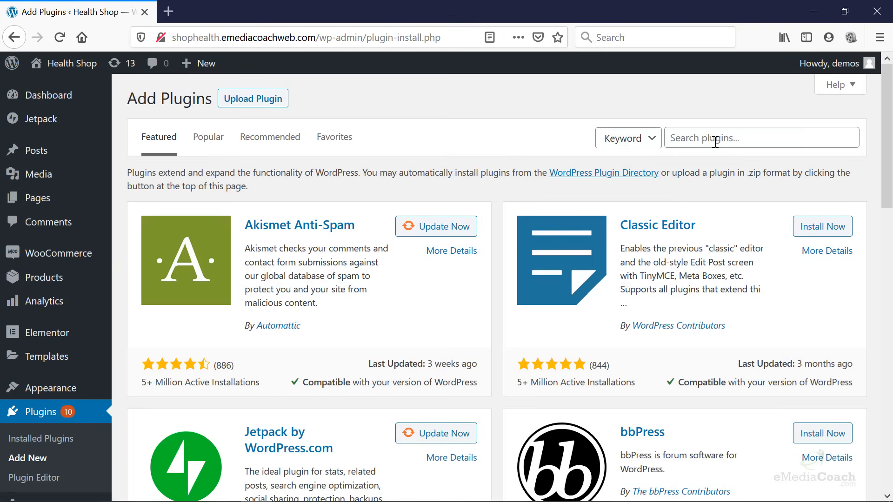
{"action": "mouse_move", "coordinate": [751, 194]}
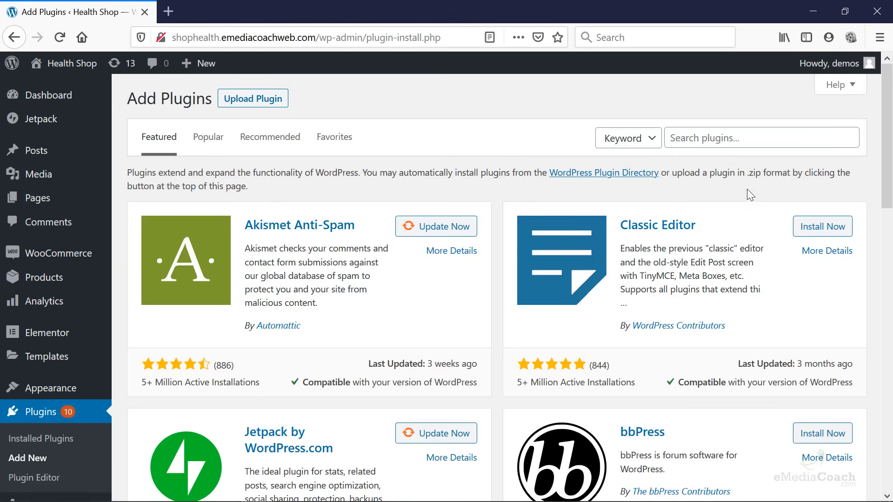
{"action": "left_click", "coordinate": [822, 226]}
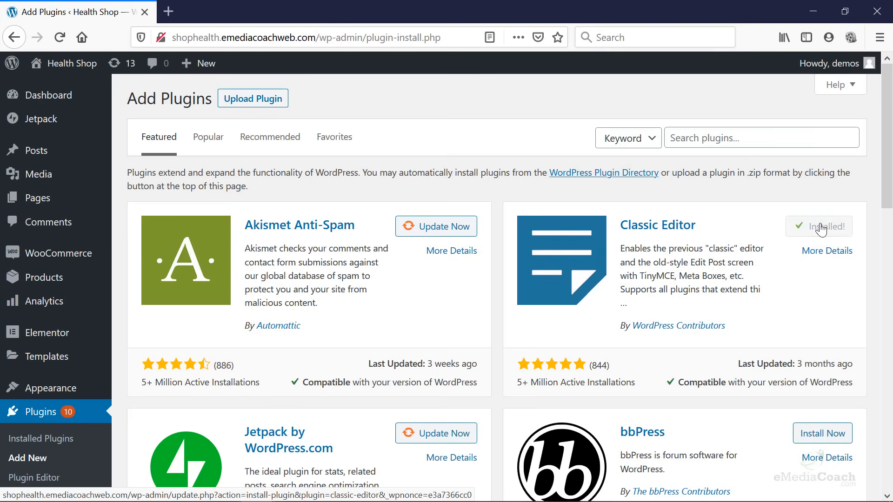
{"action": "left_click", "coordinate": [819, 227]}
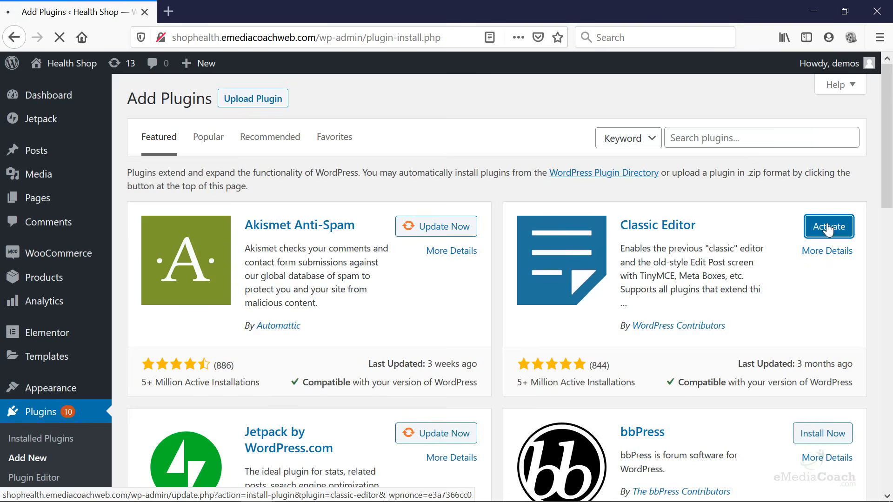
{"action": "left_click", "coordinate": [828, 227]}
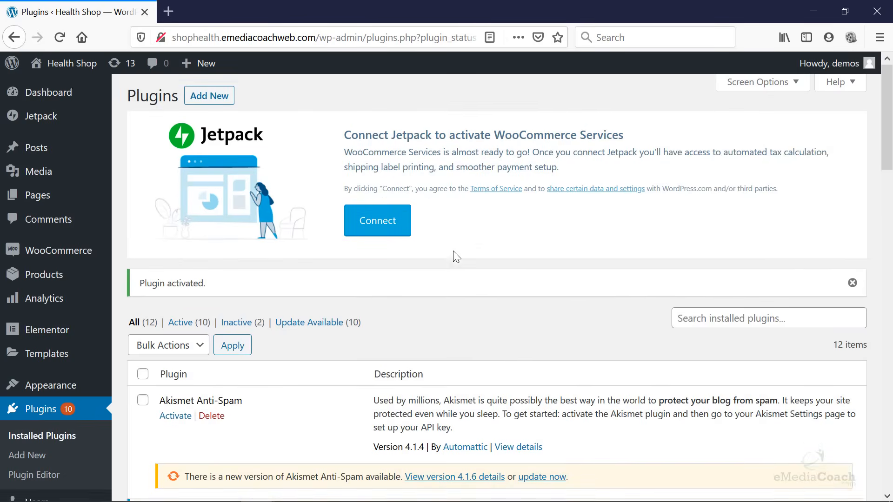
Step: In Classic Editor's Writing settings, set 'Allow users to switch editors' to Yes
{"action": "scroll", "scroll_direction": "down", "scroll_amount": 3}
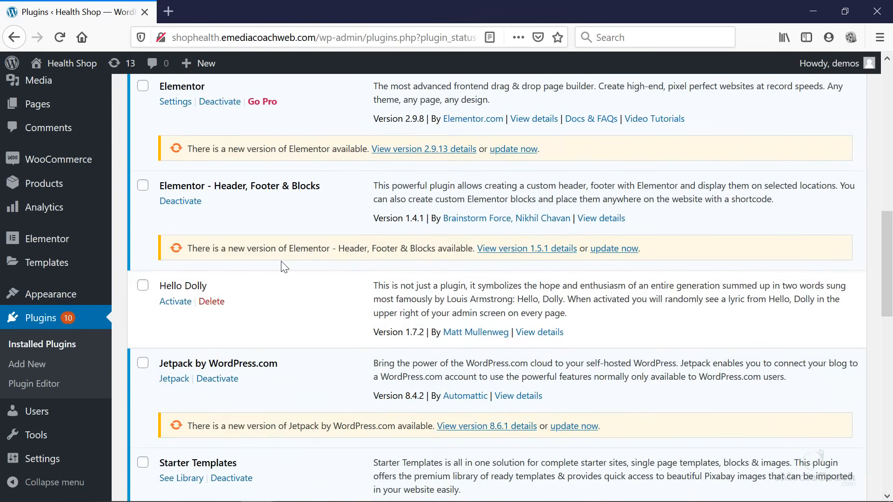
{"action": "scroll", "scroll_direction": "up", "scroll_amount": 3}
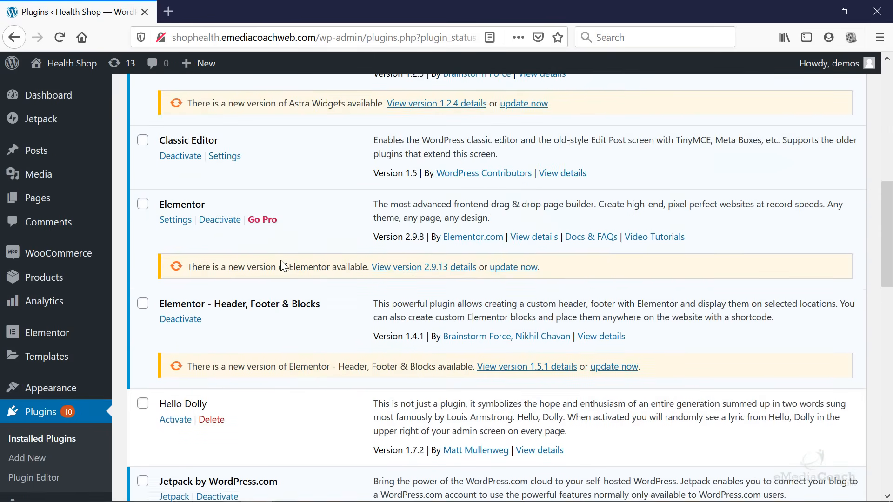
{"action": "scroll", "scroll_direction": "up", "scroll_amount": 3}
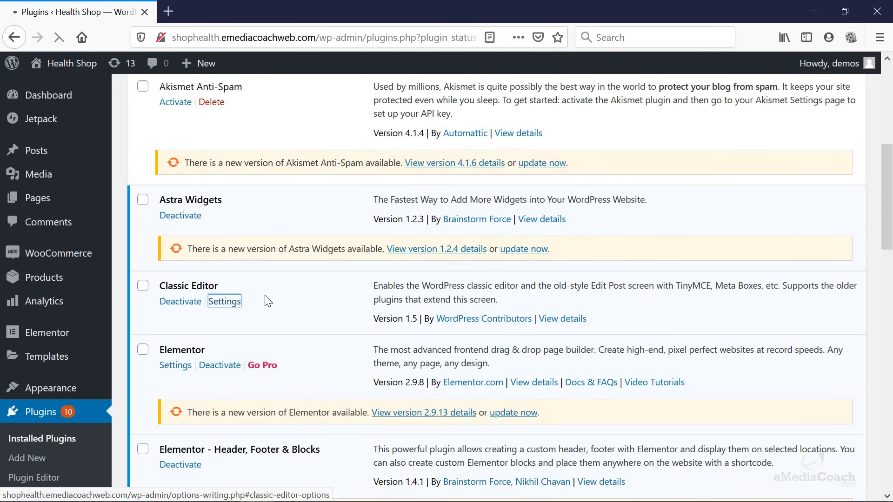
{"action": "left_click", "coordinate": [224, 302]}
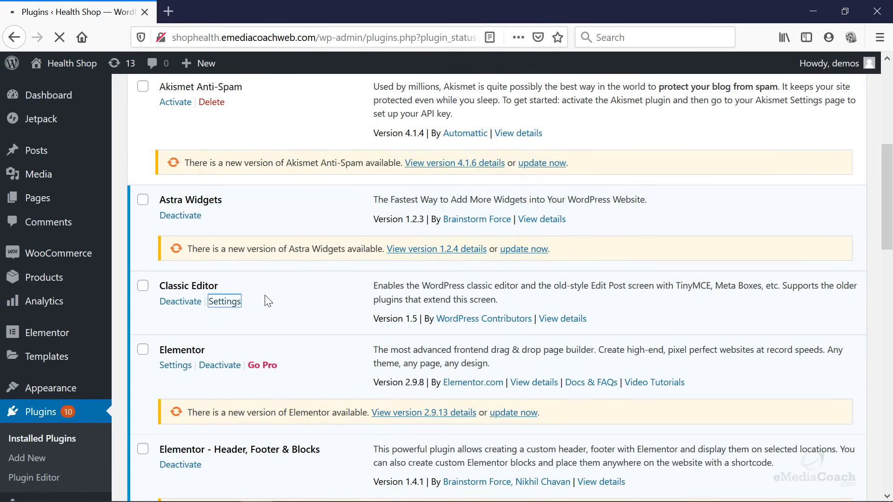
{"action": "left_click", "coordinate": [224, 301]}
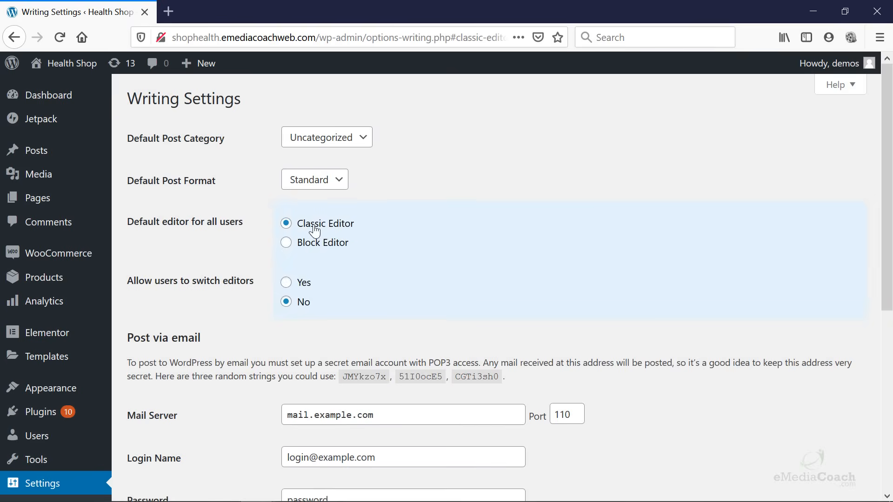
{"action": "mouse_move", "coordinate": [312, 246]}
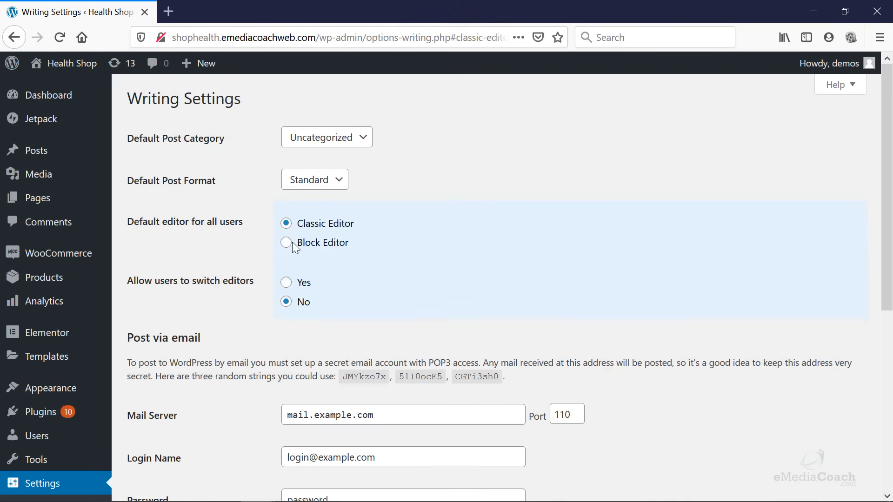
{"action": "mouse_move", "coordinate": [290, 246]}
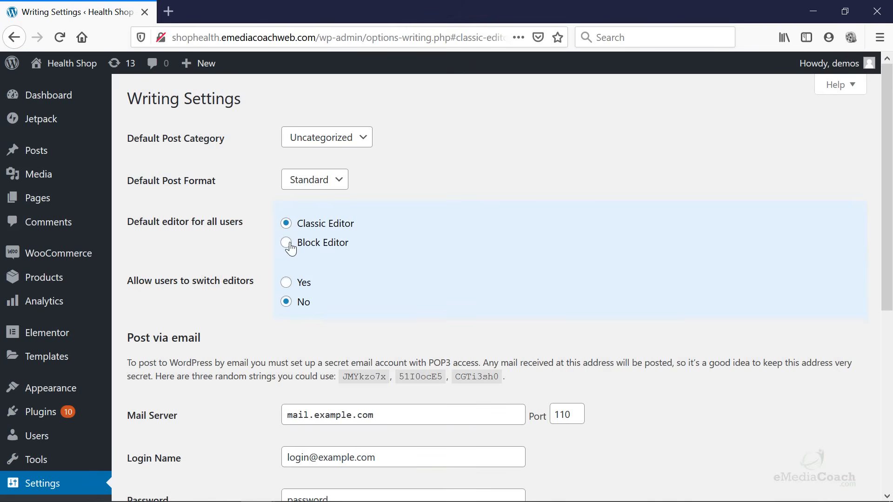
{"action": "mouse_move", "coordinate": [285, 283]}
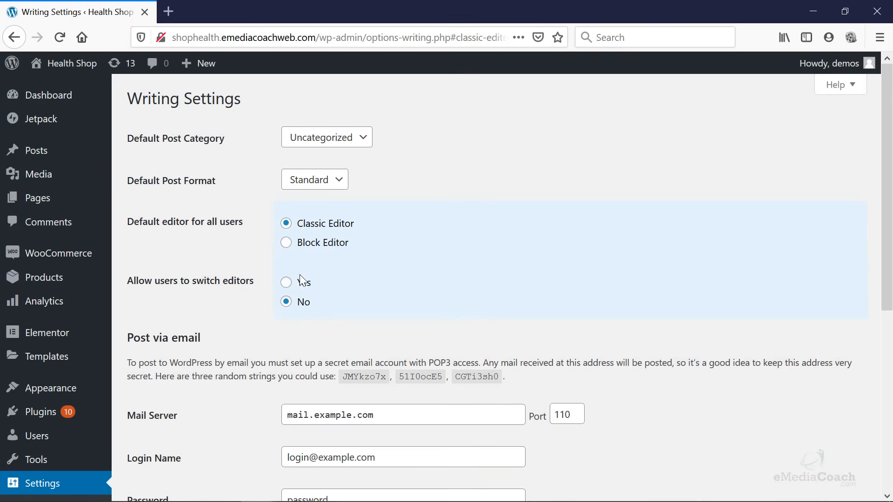
{"action": "left_click", "coordinate": [286, 283]}
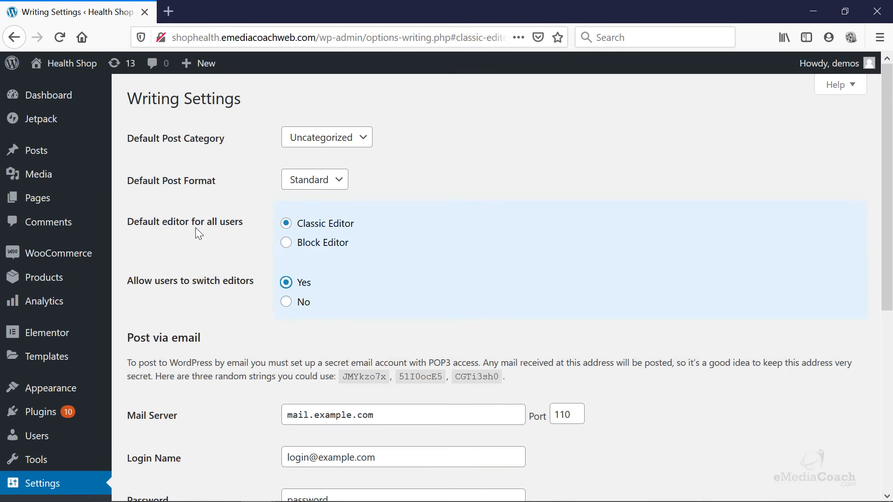
{"action": "mouse_move", "coordinate": [159, 232]}
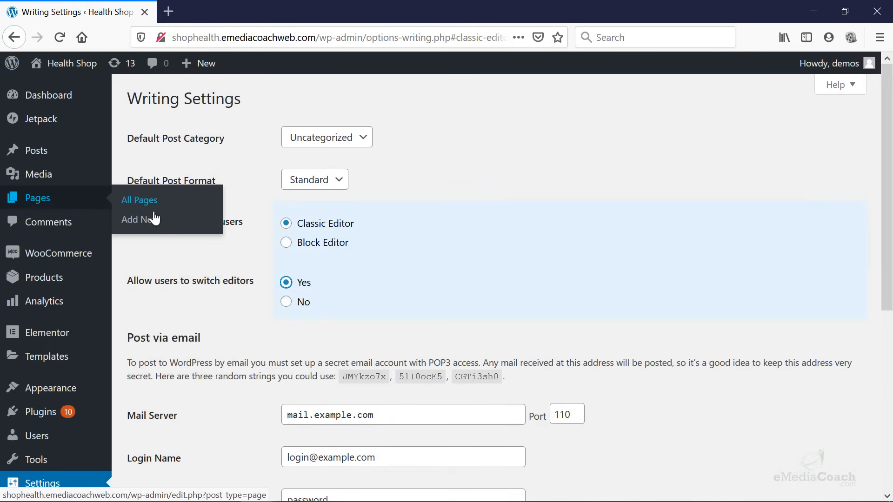
Step: Open a blank classic editor for a new page, checking the 'Create Blog Page' note on the way
{"action": "left_click", "coordinate": [139, 219]}
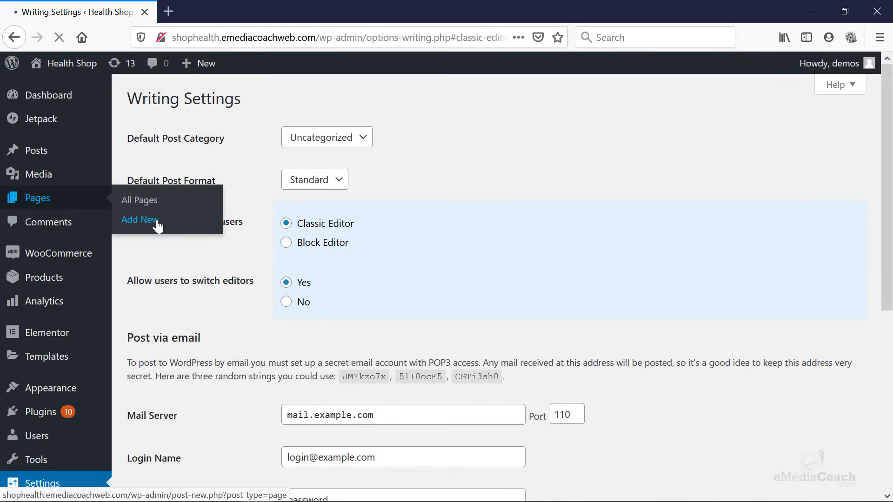
{"action": "left_click", "coordinate": [139, 220]}
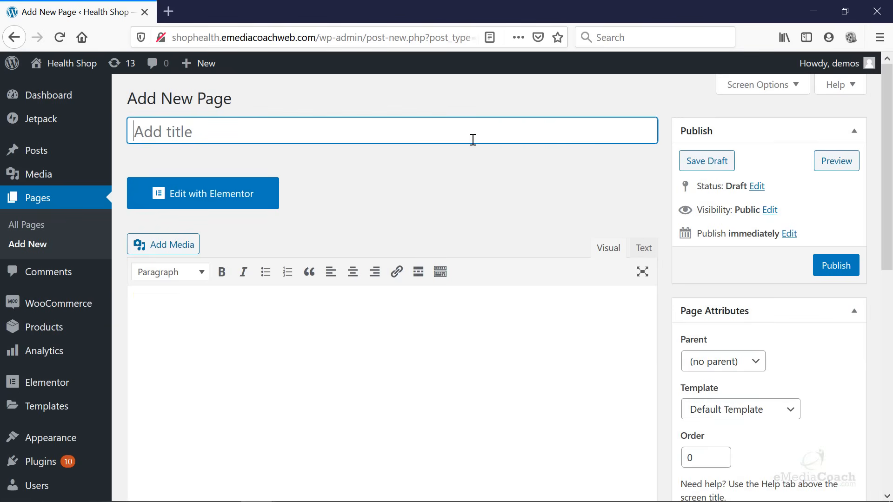
{"action": "mouse_move", "coordinate": [112, 230]}
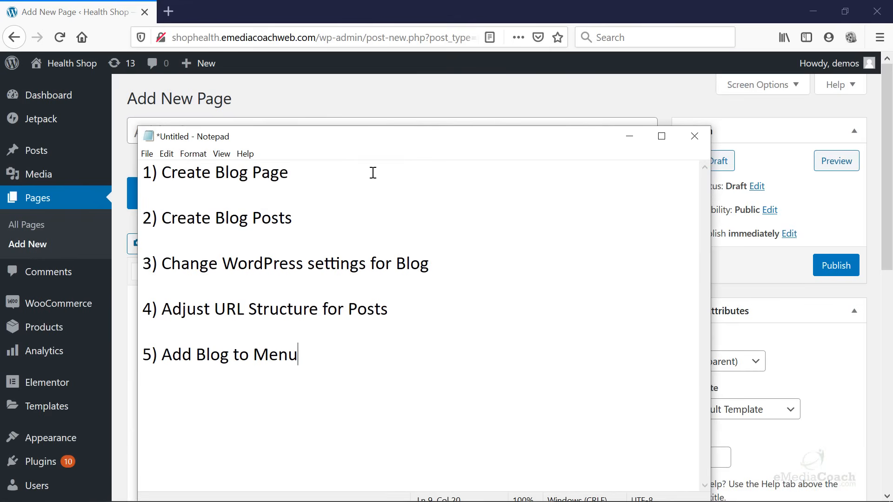
{"action": "double_click", "coordinate": [215, 173]}
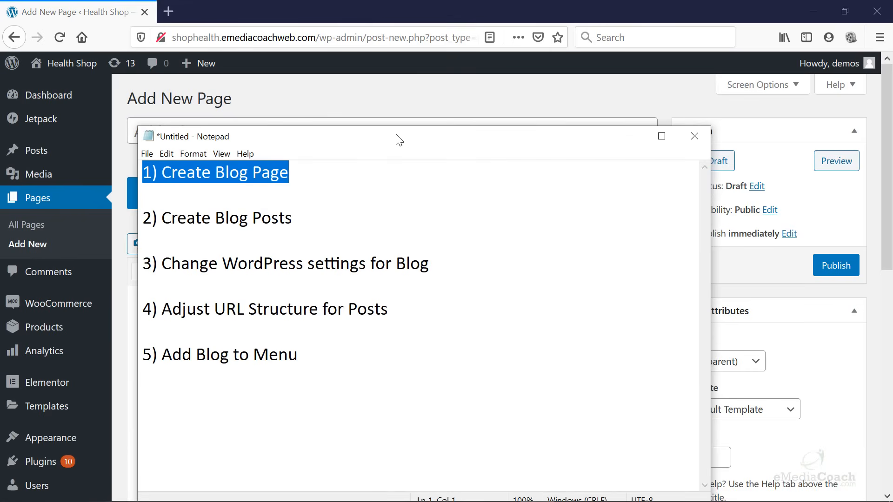
{"action": "left_click", "coordinate": [694, 136]}
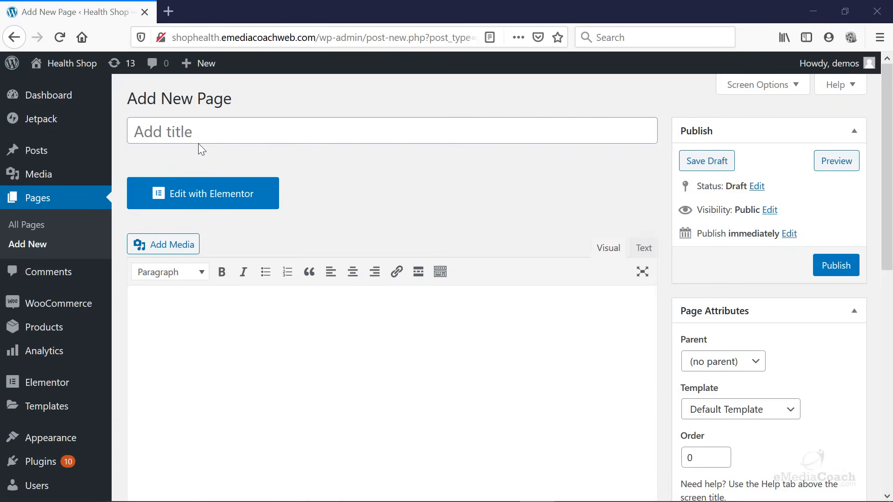
Step: Title the page 'Blog' and publish it at the /blog/ permalink
{"action": "type", "text": "Bl"}
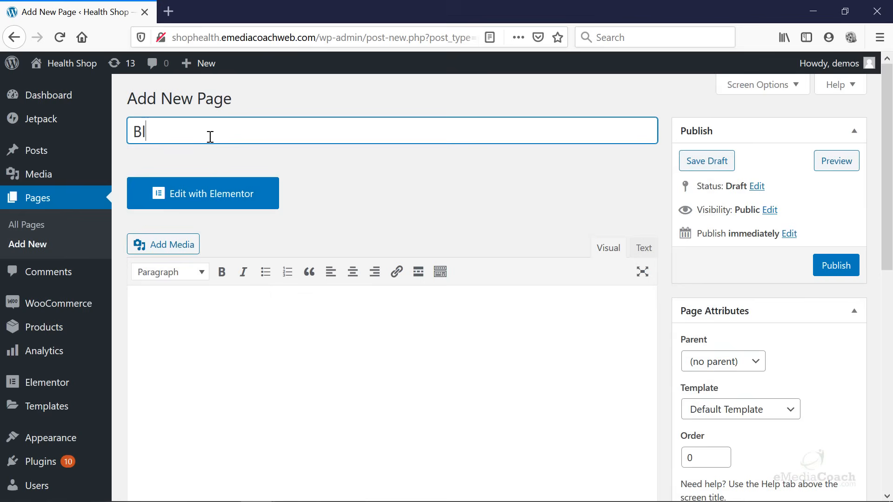
{"action": "type", "text": "og"}
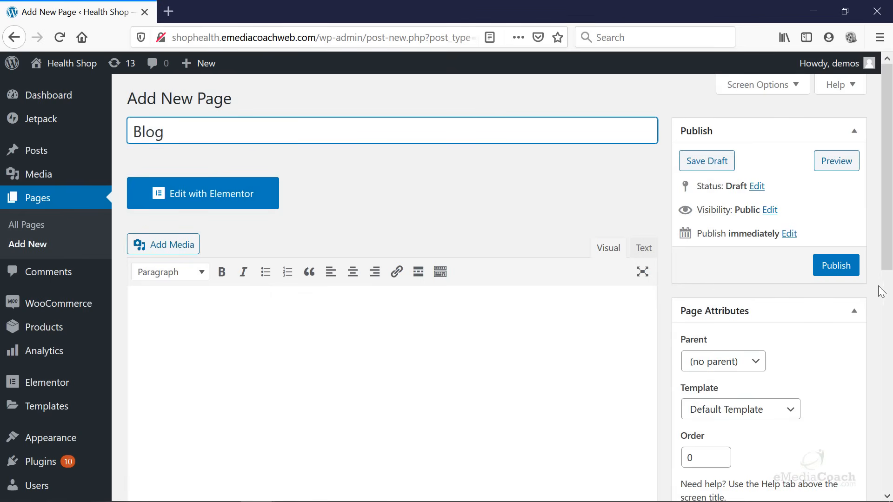
{"action": "left_click", "coordinate": [836, 265]}
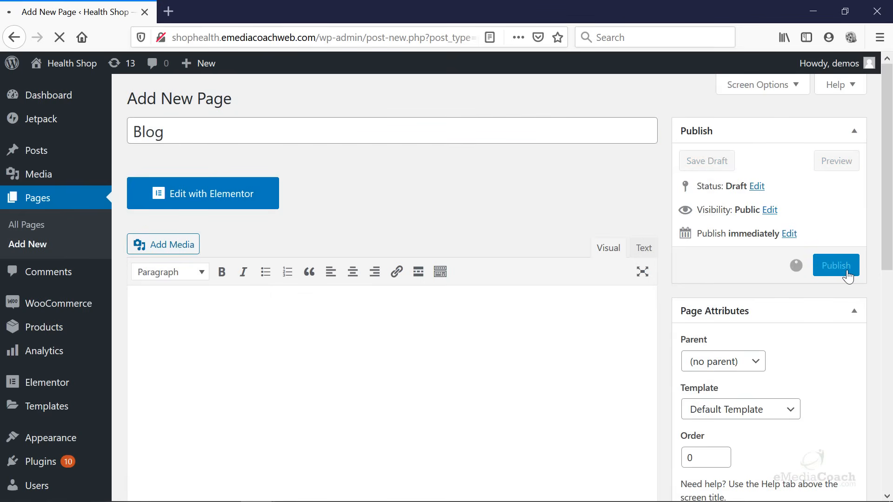
{"action": "left_click", "coordinate": [836, 265]}
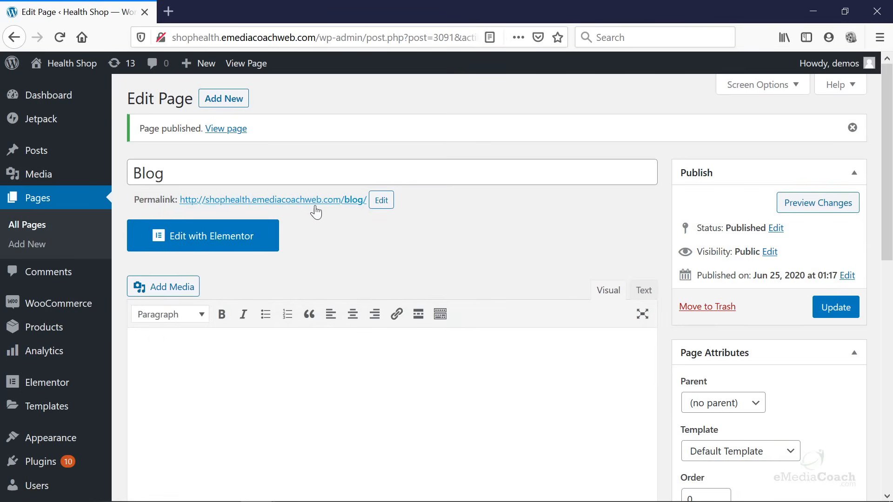
{"action": "mouse_move", "coordinate": [356, 204]}
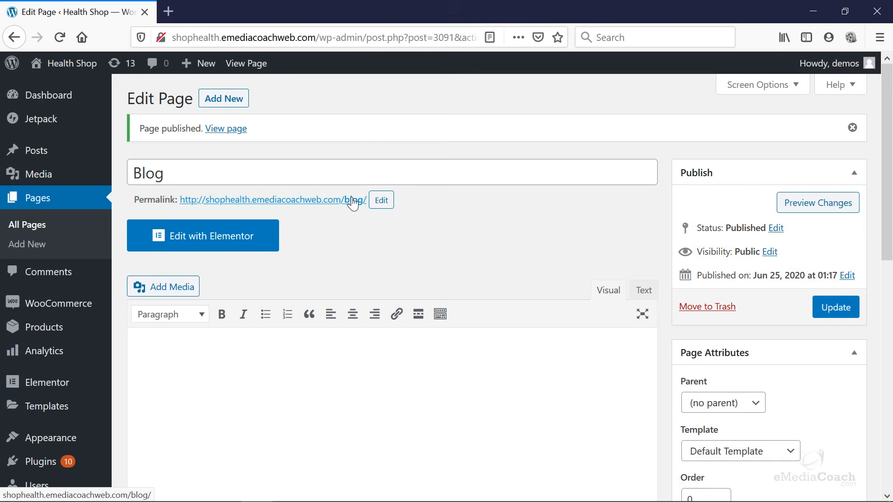
{"action": "mouse_move", "coordinate": [183, 204]}
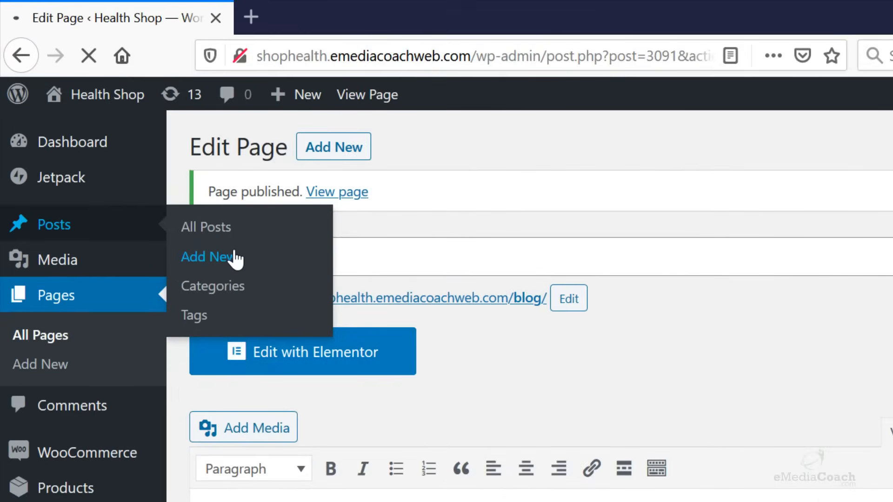
Step: Start a post titled 'Blog Post One' with lorem ipsum body text and bring up Add Media
{"action": "left_click", "coordinate": [209, 257]}
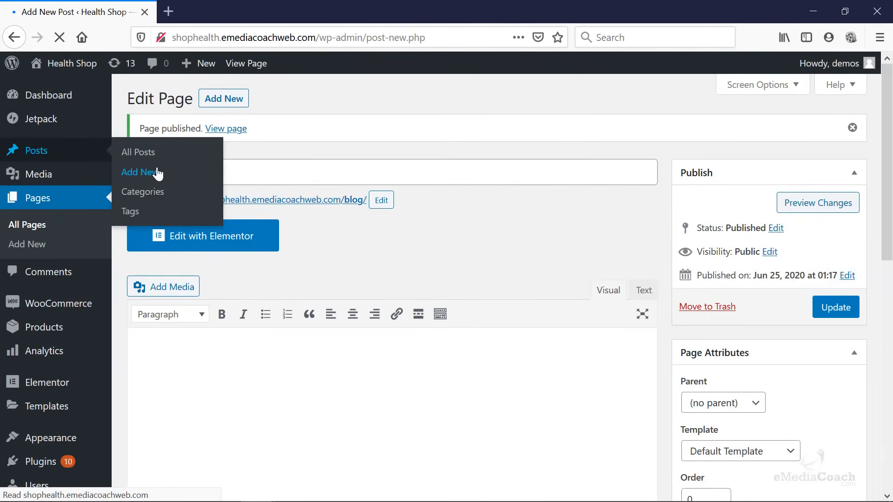
{"action": "left_click", "coordinate": [139, 172]}
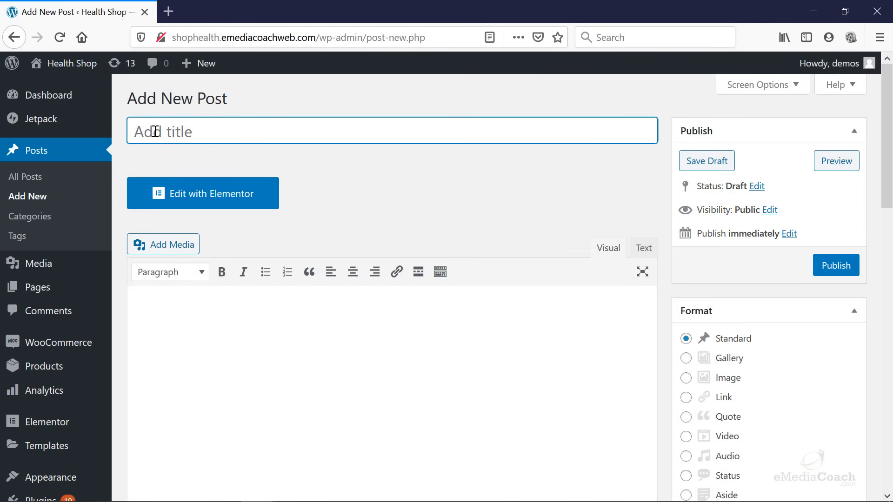
{"action": "type", "text": "Blog Post O"}
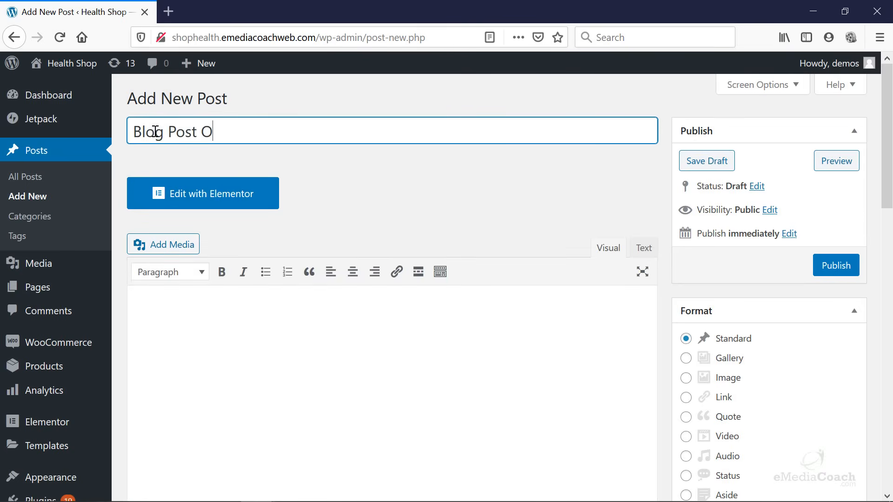
{"action": "type", "text": "ne"}
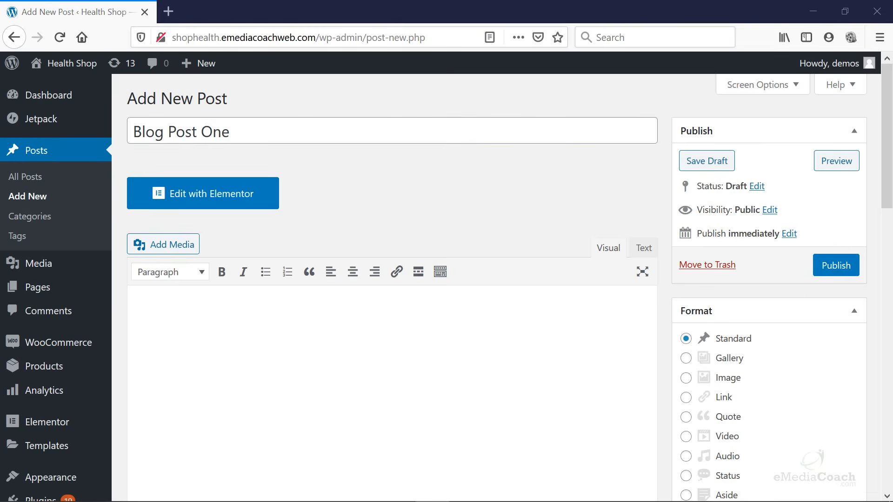
{"action": "mouse_move", "coordinate": [261, 314]}
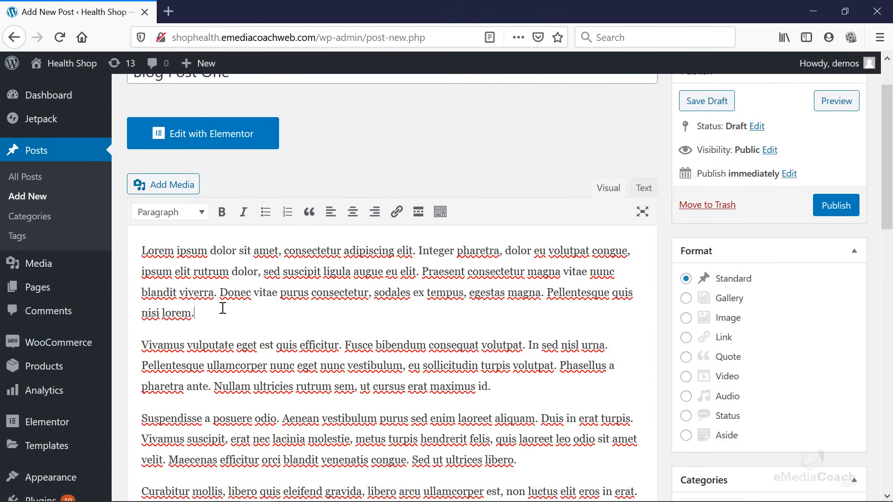
{"action": "scroll", "scroll_direction": "down", "scroll_amount": 3}
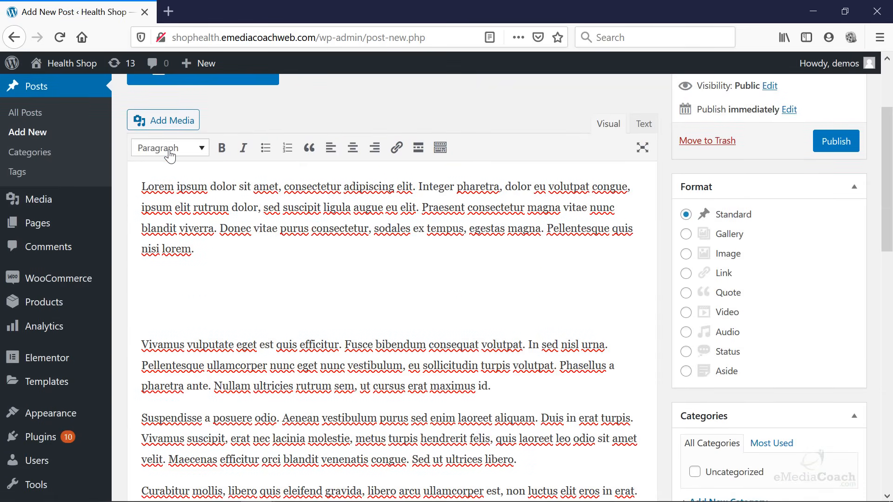
{"action": "left_click", "coordinate": [164, 120]}
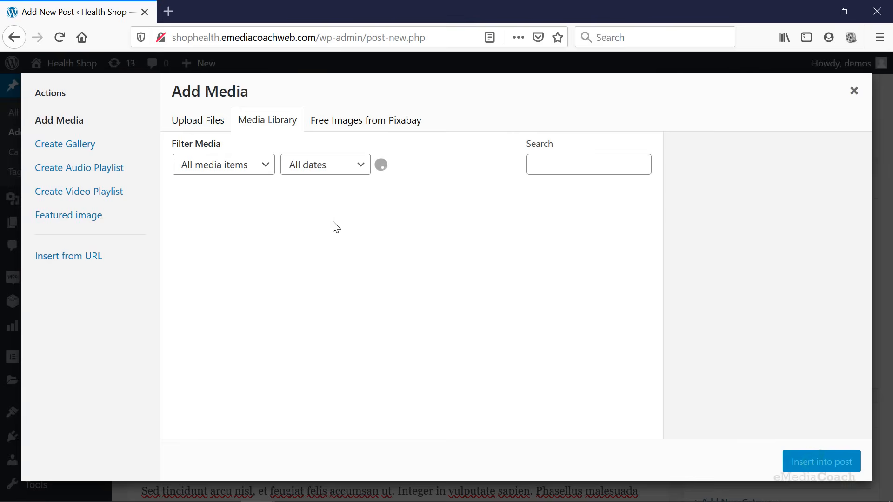
Step: Insert the camera photo into the post and publish Blog Post One
{"action": "left_click", "coordinate": [267, 120]}
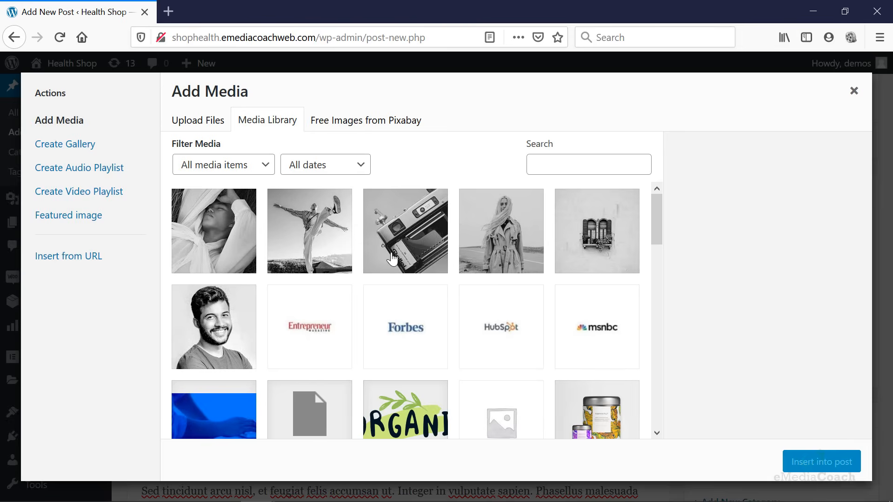
{"action": "left_click", "coordinate": [854, 90]}
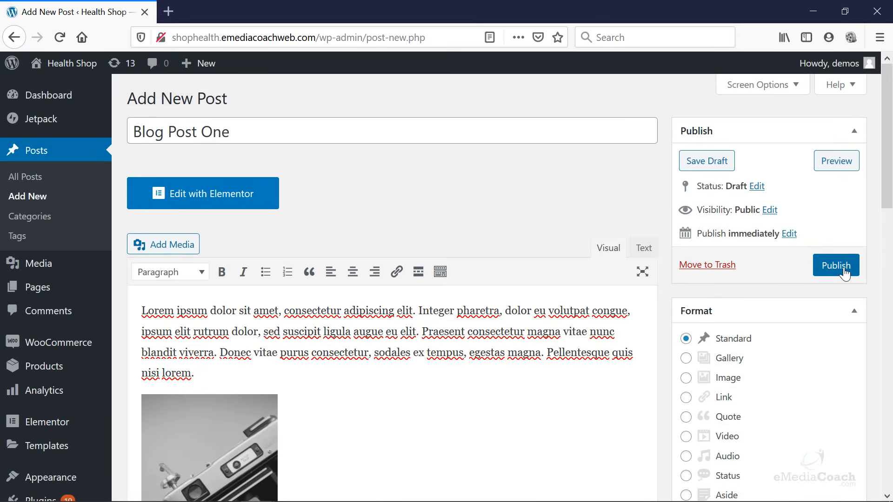
{"action": "left_click", "coordinate": [835, 265]}
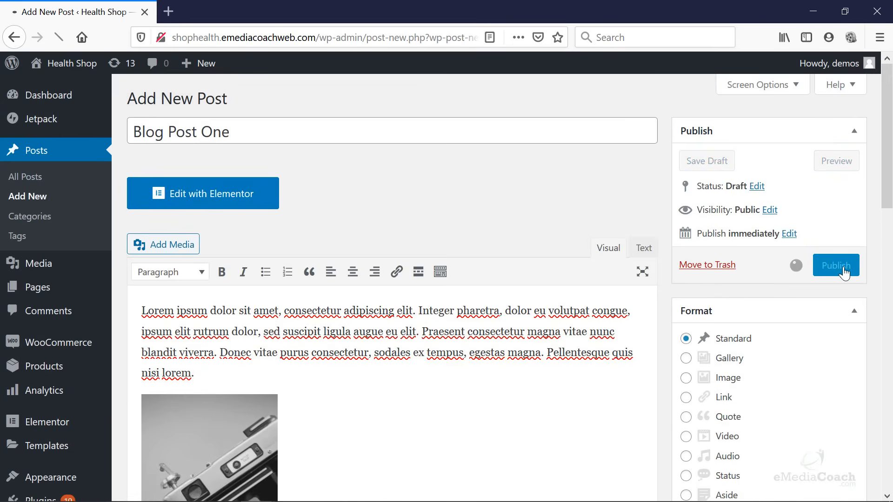
{"action": "left_click", "coordinate": [835, 265]}
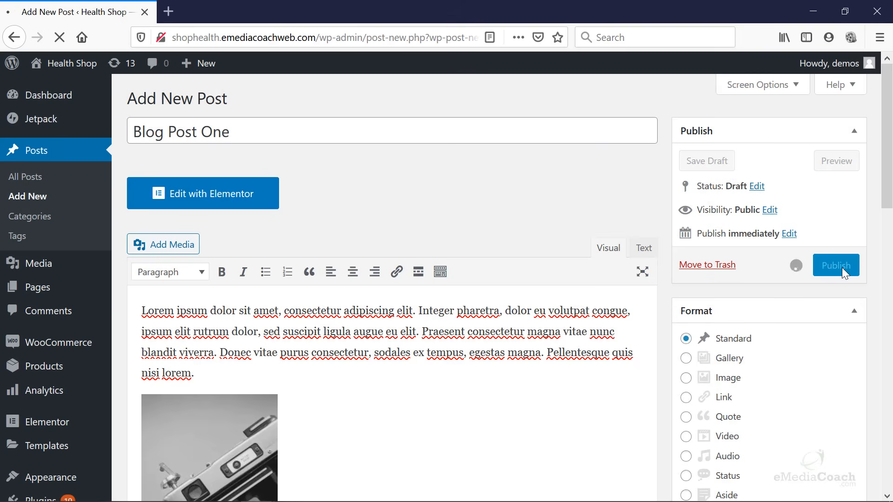
Step: Retitle the post 'Topic One', file it under a new blog category and update it
{"action": "left_click", "coordinate": [835, 265]}
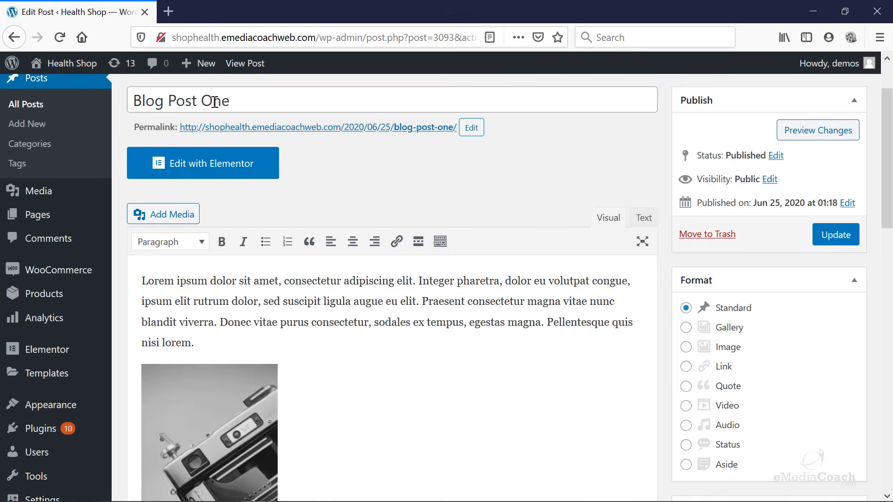
{"action": "type", "text": "Top One"}
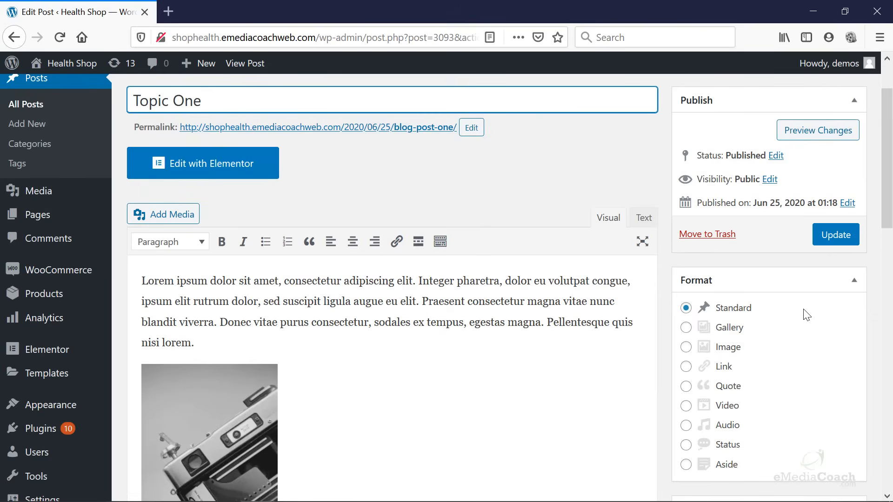
{"action": "scroll", "scroll_direction": "down", "scroll_amount": 3}
{"action": "type", "text": "blo"}
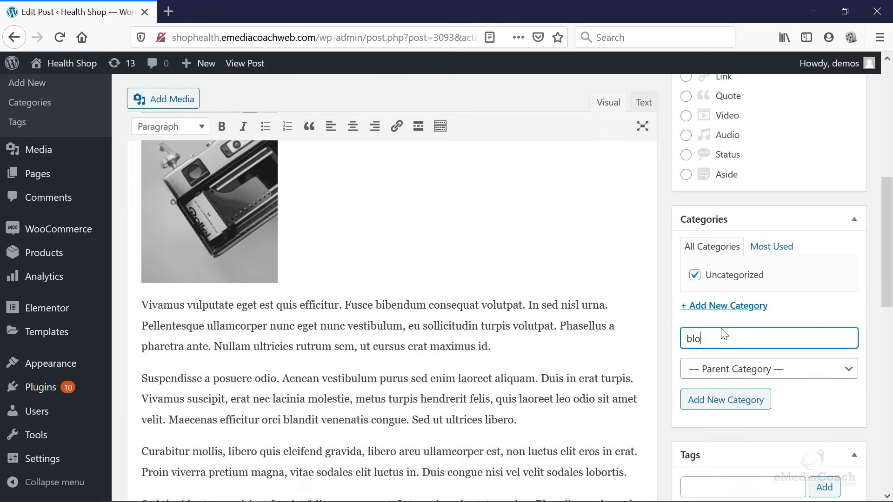
{"action": "type", "text": "g"}
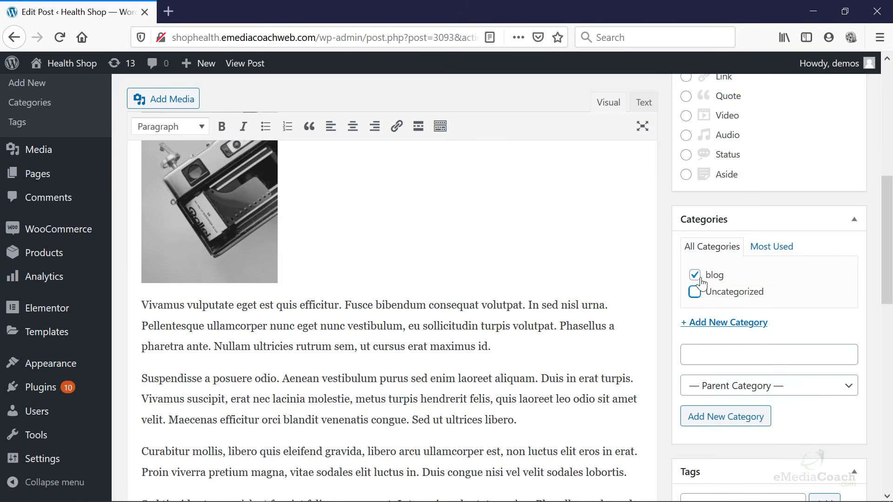
{"action": "left_click", "coordinate": [835, 306]}
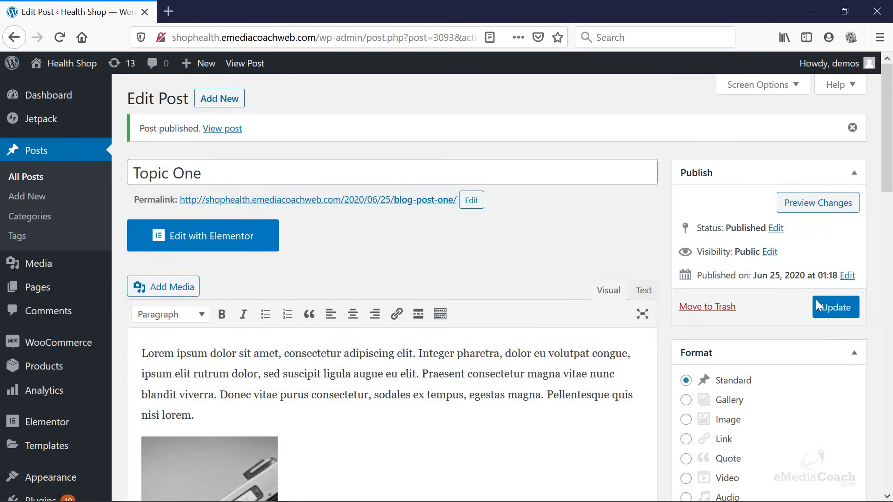
{"action": "left_click", "coordinate": [835, 307]}
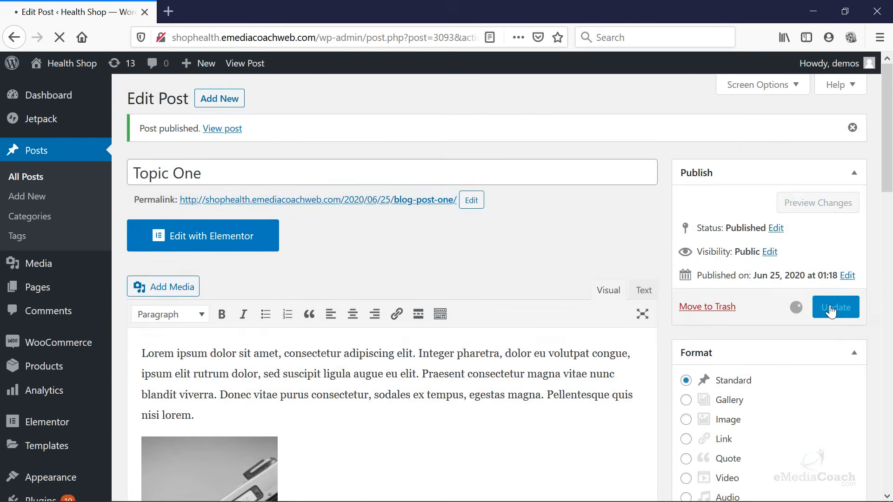
{"action": "left_click", "coordinate": [836, 307]}
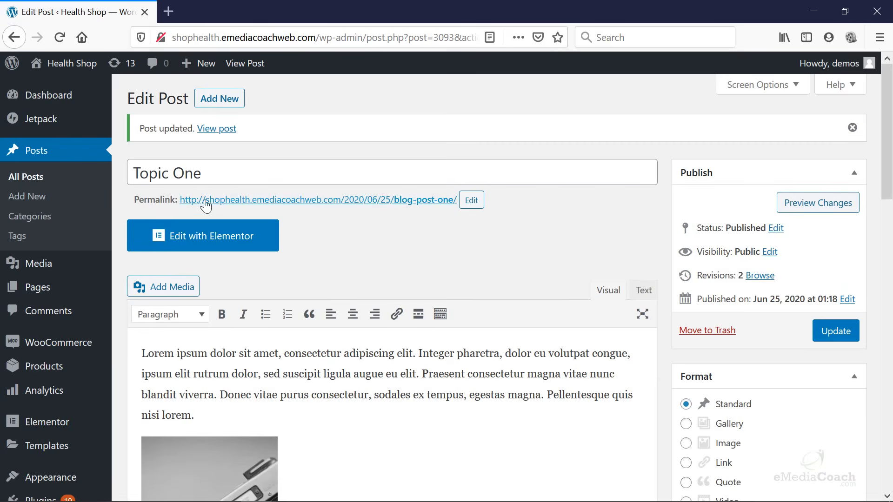
{"action": "mouse_move", "coordinate": [363, 207]}
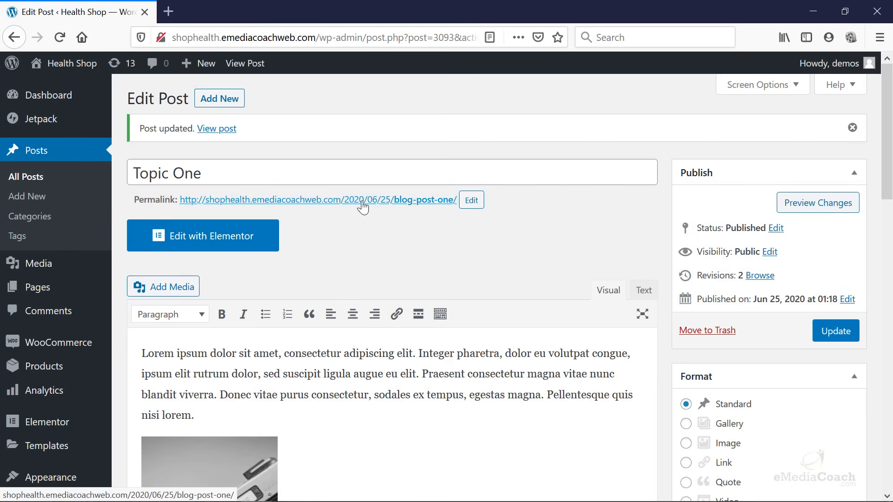
{"action": "mouse_move", "coordinate": [181, 215]}
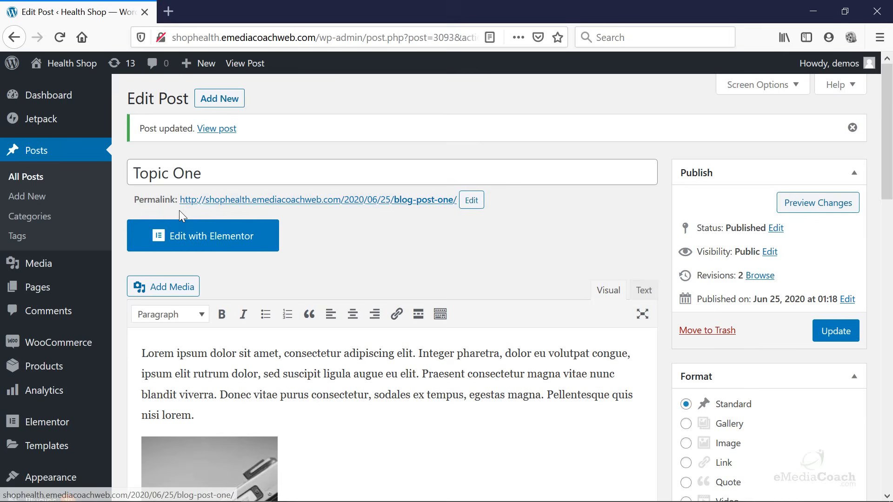
{"action": "mouse_move", "coordinate": [27, 196]}
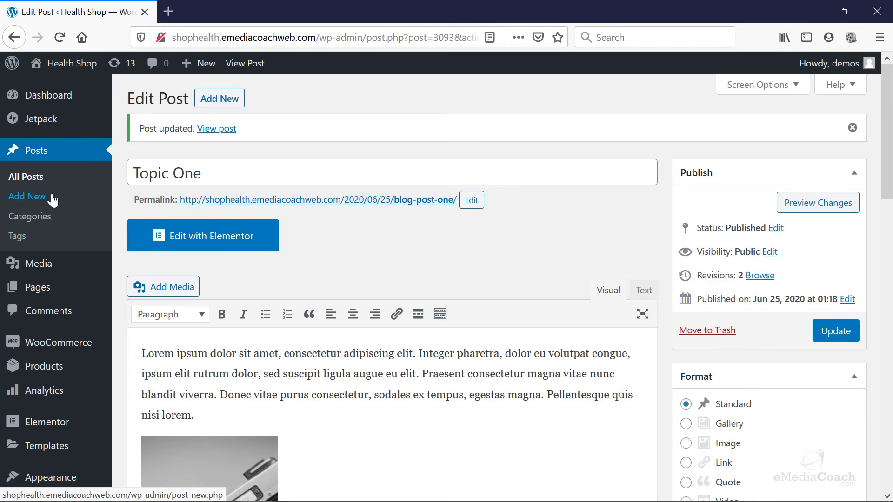
Step: Start a post titled 'Post Two' with lorem text and insert the fresh pressed juice bottles image
{"action": "left_click", "coordinate": [27, 196]}
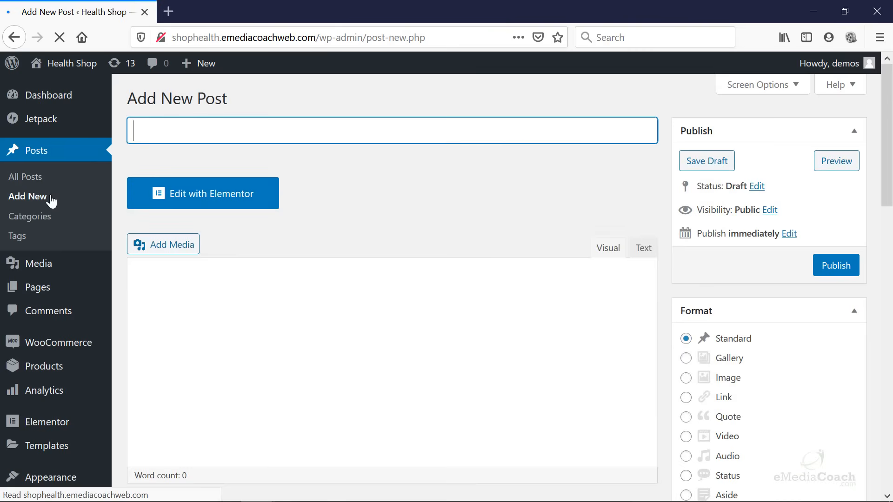
{"action": "type", "text": "Post"}
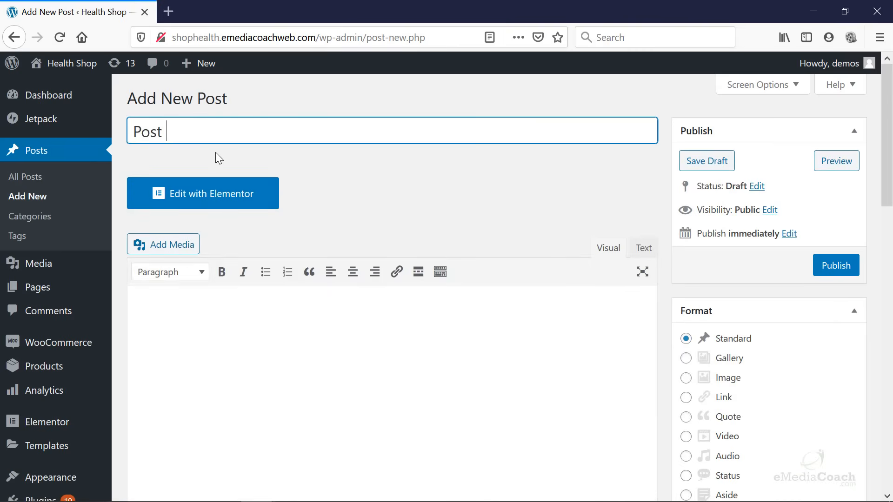
{"action": "type", "text": "Two"}
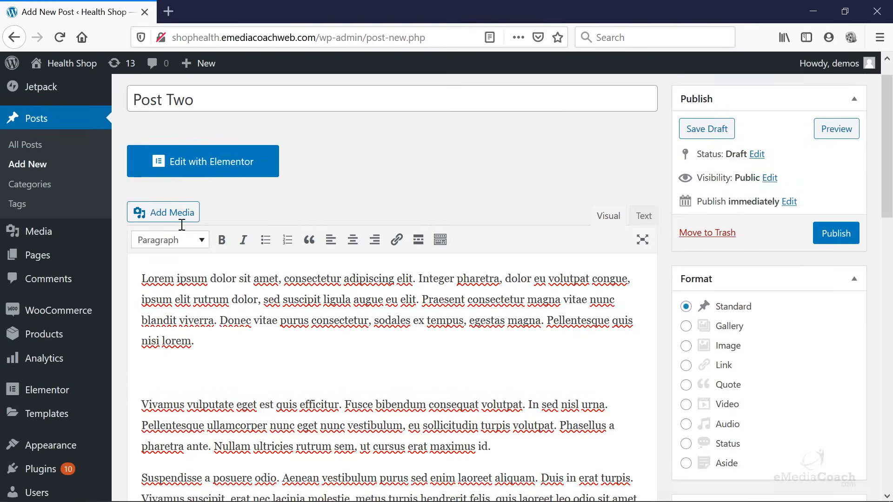
{"action": "left_click", "coordinate": [164, 212]}
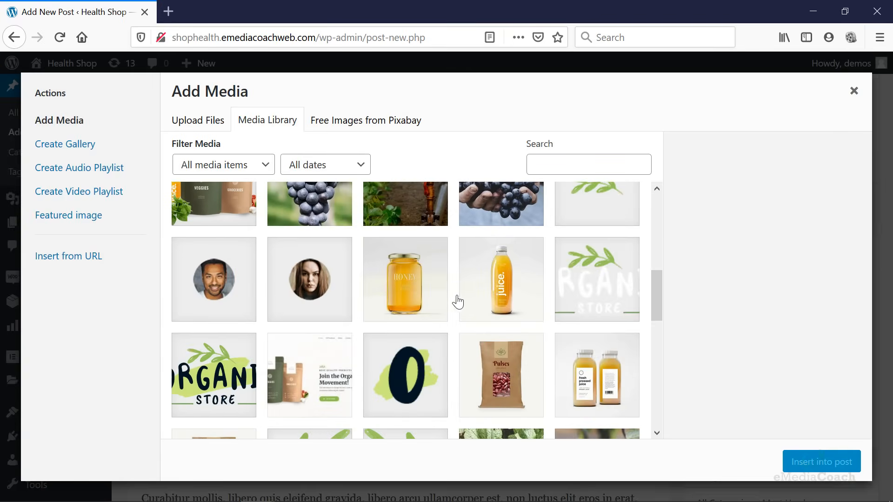
{"action": "left_click", "coordinate": [854, 90]}
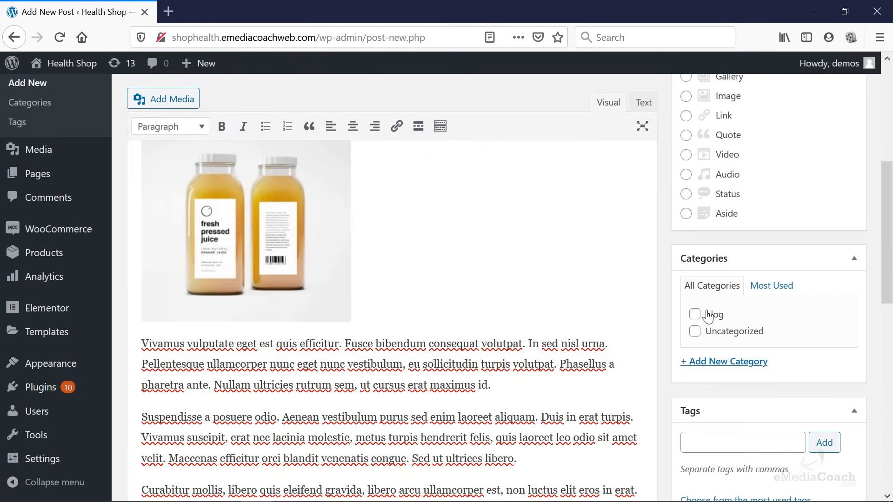
Step: File Post Two under the blog category and publish it
{"action": "left_click", "coordinate": [694, 315]}
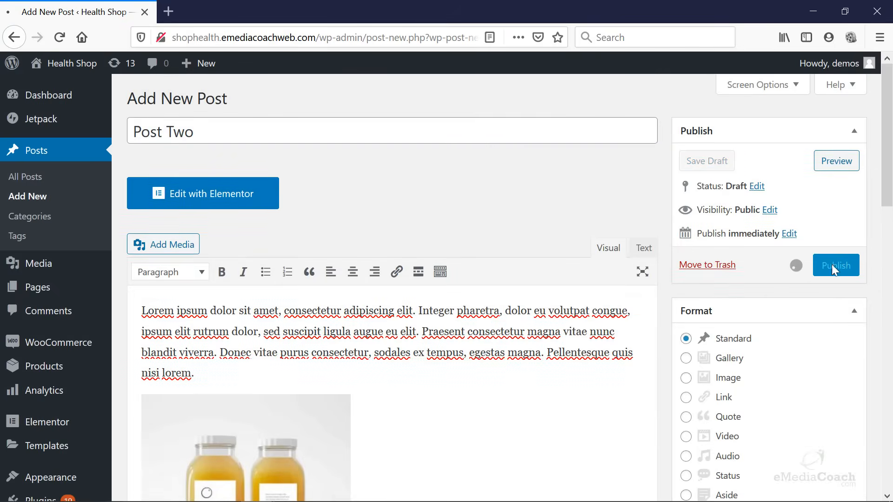
{"action": "left_click", "coordinate": [836, 265]}
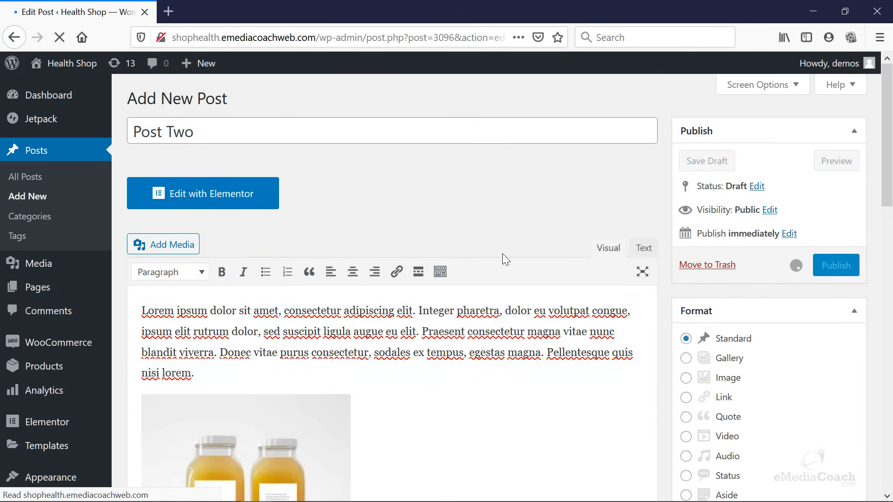
{"action": "left_click", "coordinate": [836, 265]}
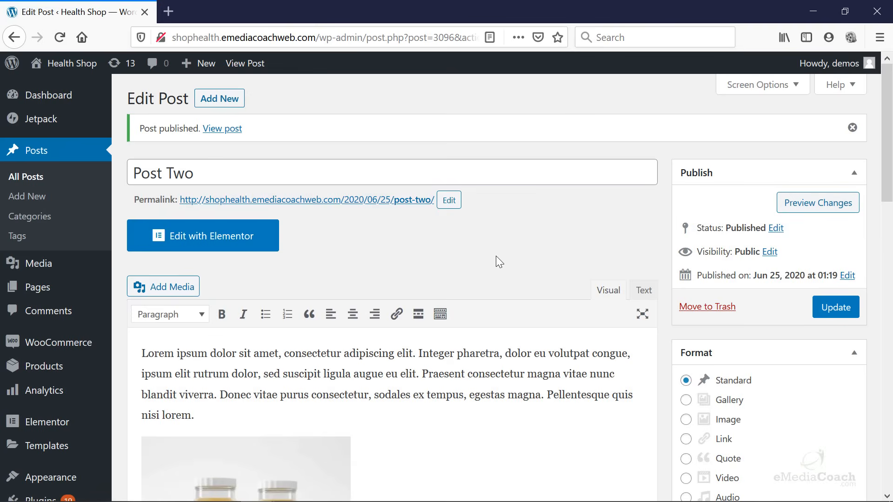
{"action": "mouse_move", "coordinate": [387, 237]}
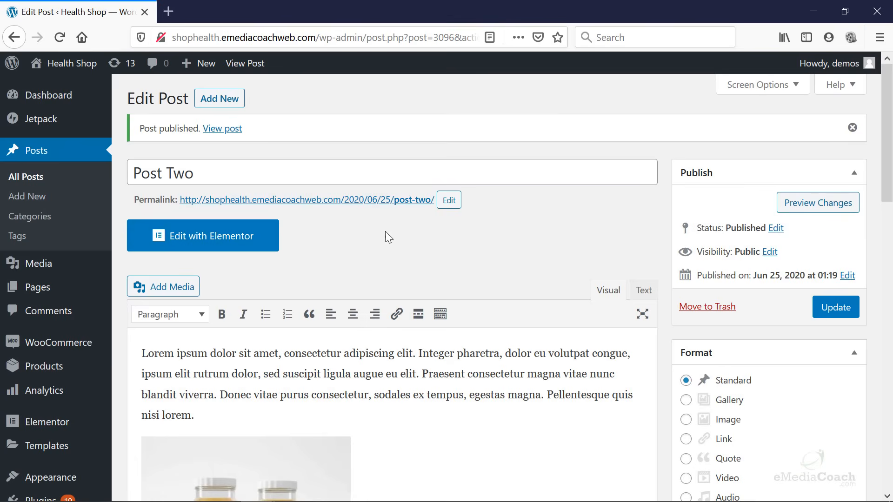
{"action": "mouse_move", "coordinate": [301, 228]}
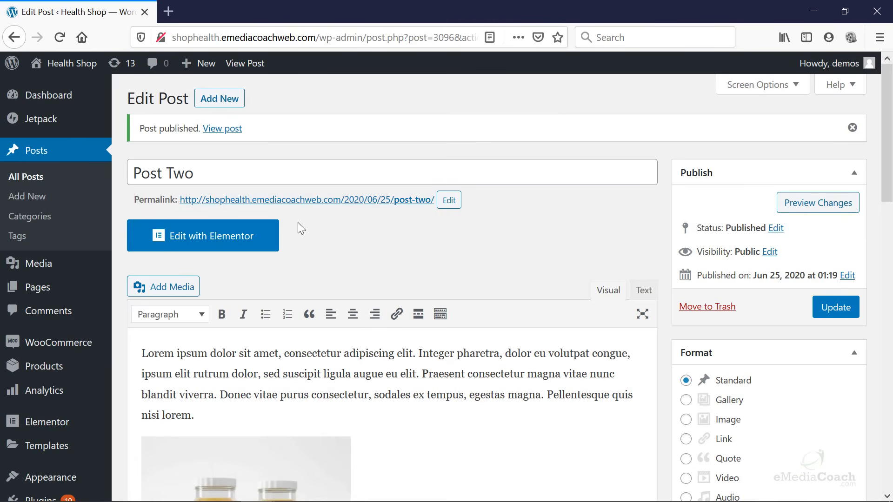
{"action": "mouse_move", "coordinate": [309, 230]}
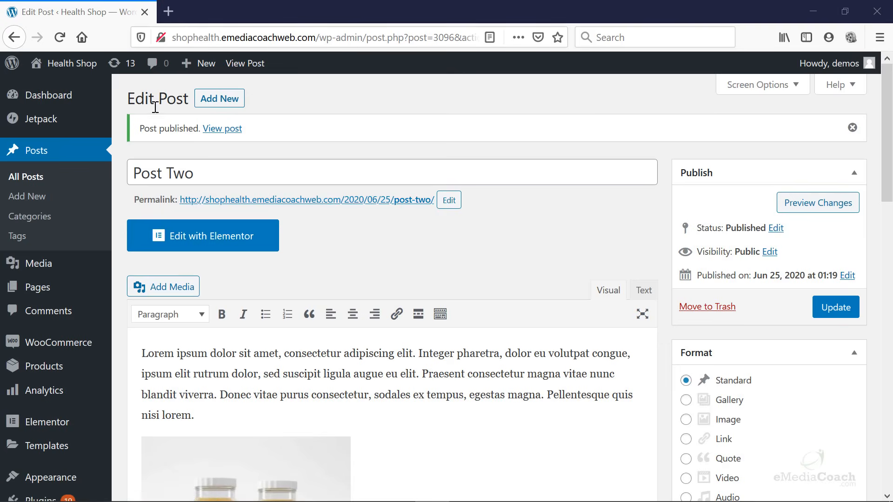
{"action": "mouse_move", "coordinate": [73, 63]}
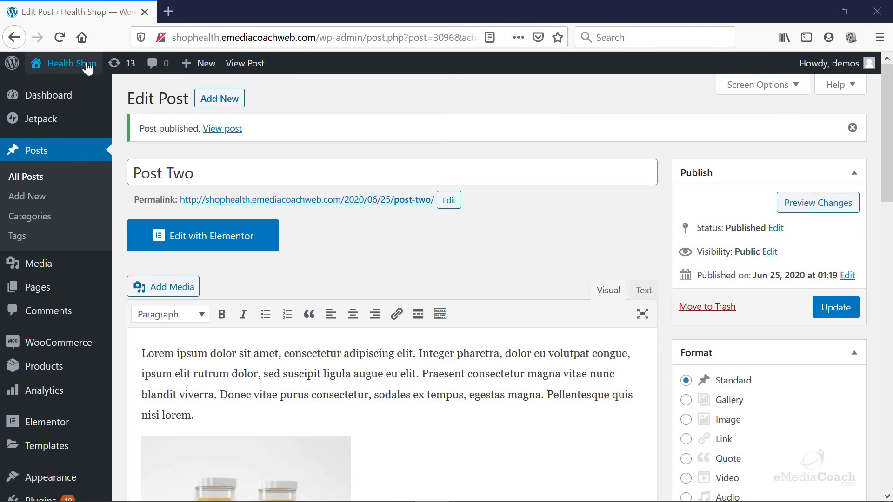
Step: Load shophealth.emediacoachweb.com/blog/ in a new tab to view the empty Blog page
{"action": "type", "text": "shophealth.emediacoachweb.com/blog/"}
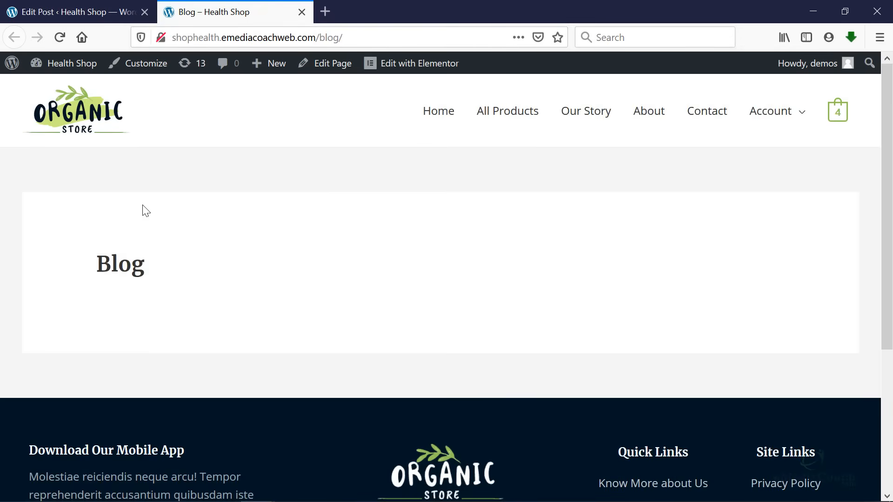
{"action": "mouse_move", "coordinate": [191, 26]}
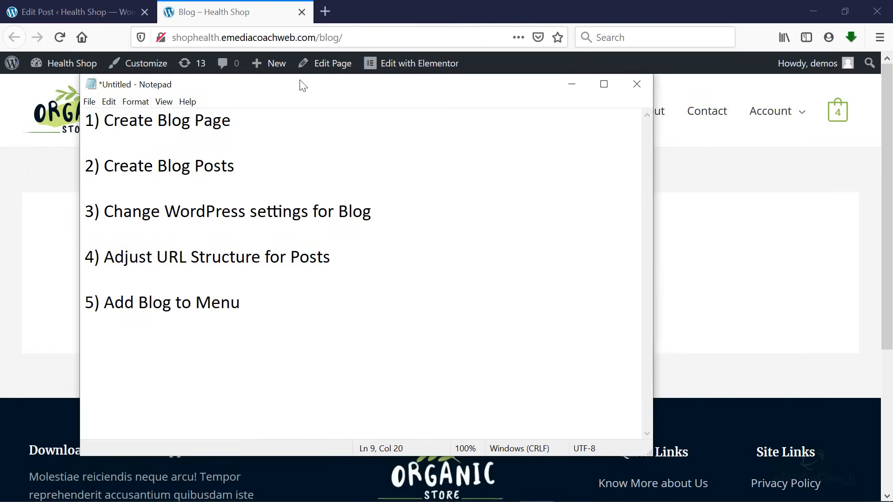
{"action": "left_click", "coordinate": [240, 303]}
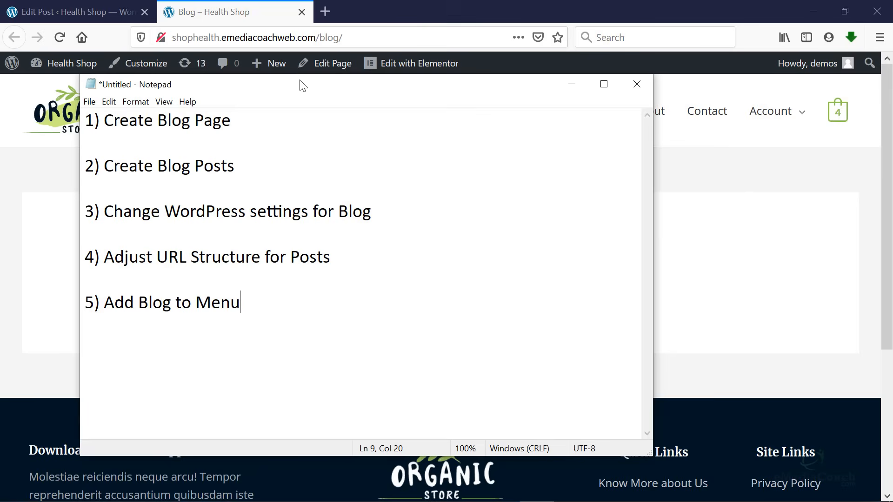
{"action": "type", "text": "/post.php?post=3096&acti"}
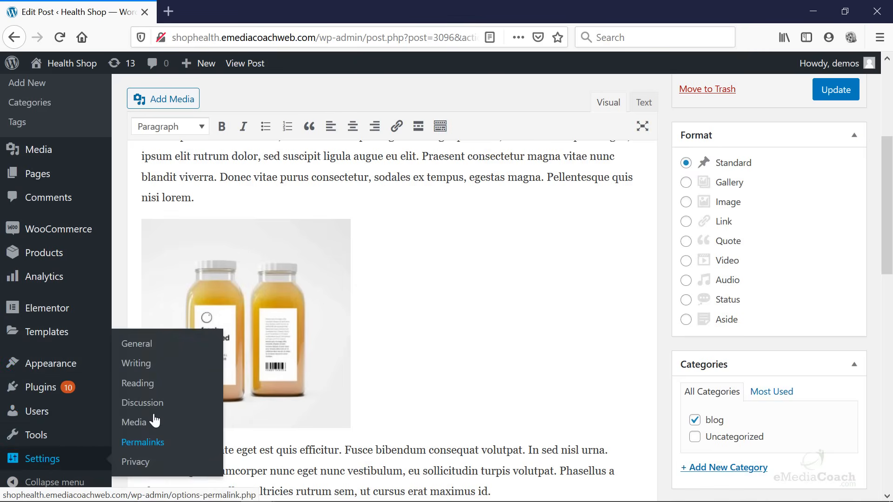
Step: In Reading Settings, make Blog the posts page
{"action": "left_click", "coordinate": [138, 382]}
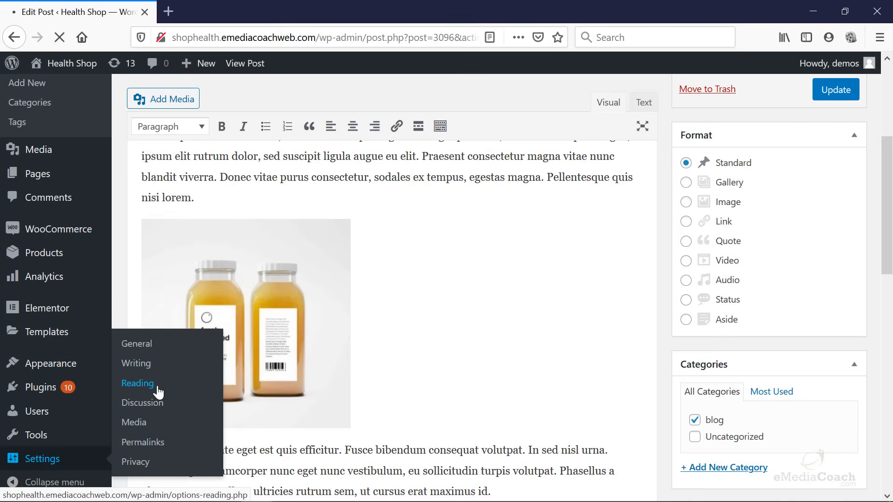
{"action": "left_click", "coordinate": [138, 382]}
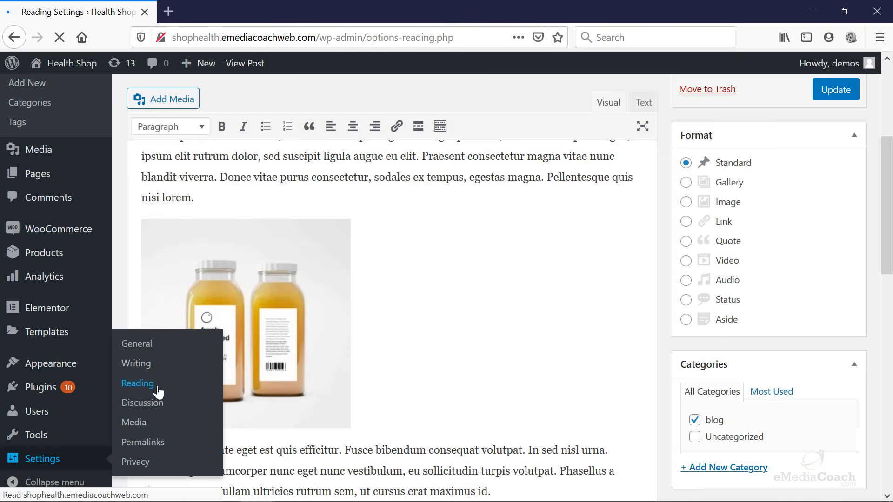
{"action": "left_click", "coordinate": [137, 383]}
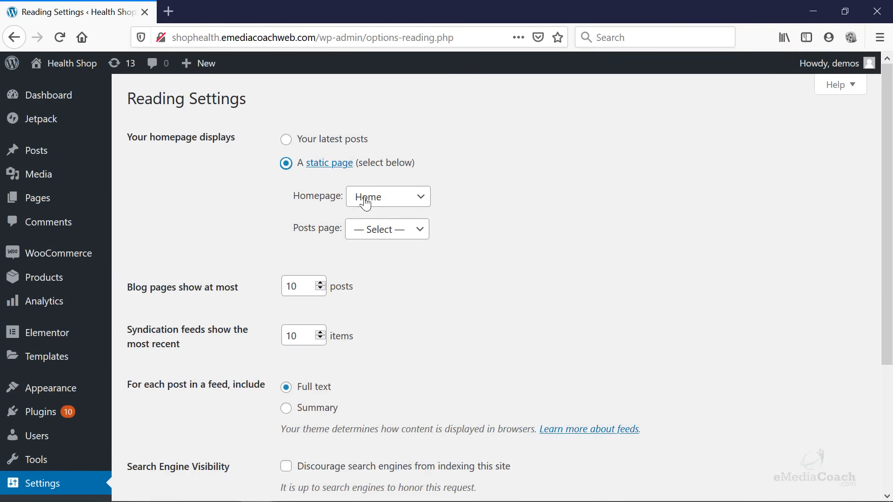
{"action": "left_click", "coordinate": [387, 196]}
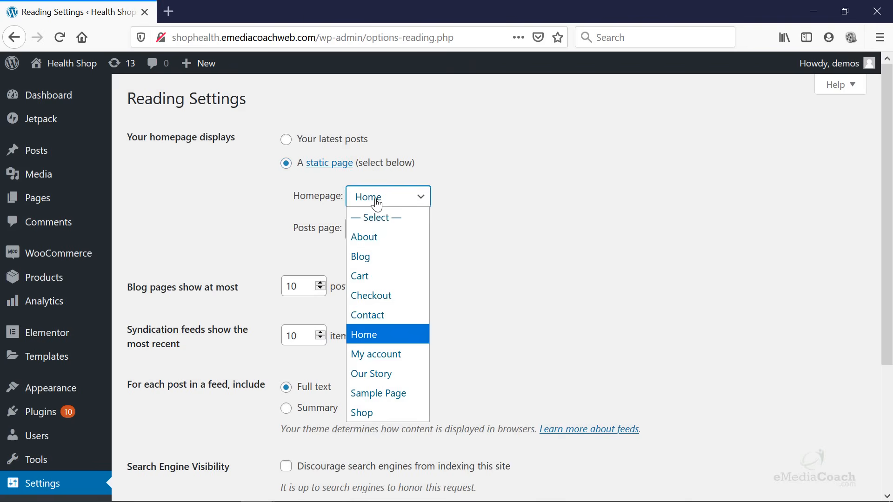
{"action": "mouse_move", "coordinate": [389, 335]}
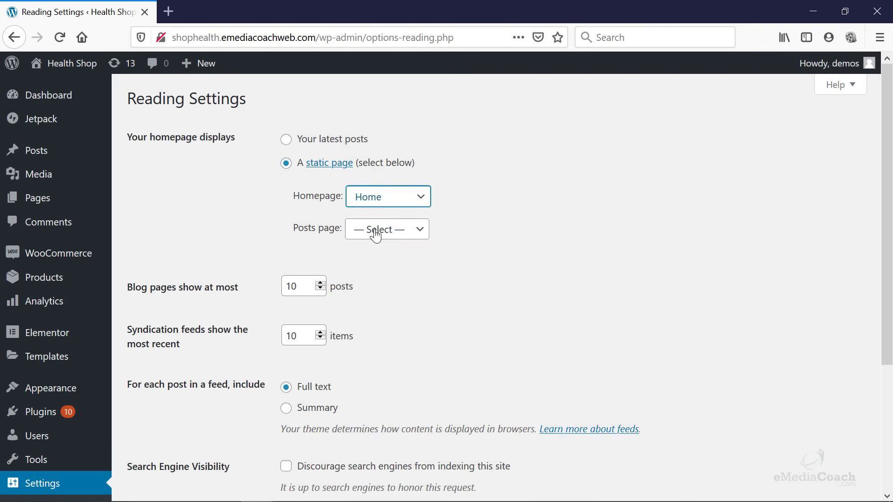
{"action": "left_click", "coordinate": [386, 229]}
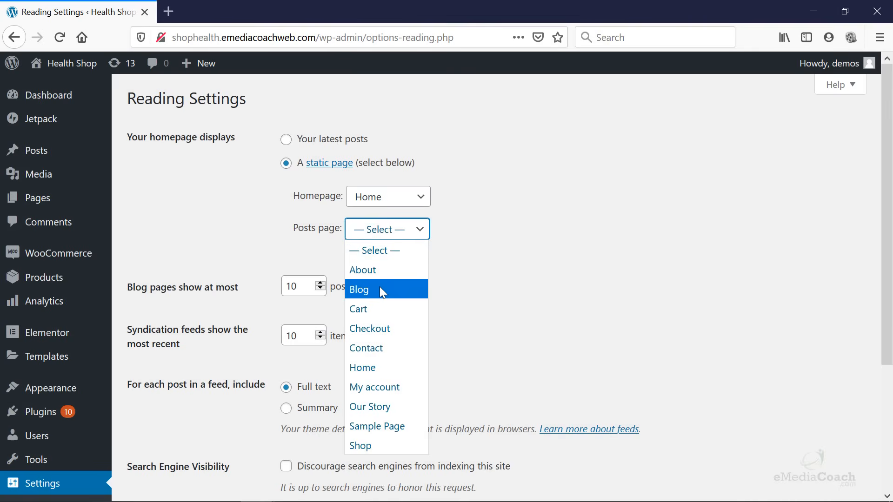
{"action": "left_click", "coordinate": [359, 289]}
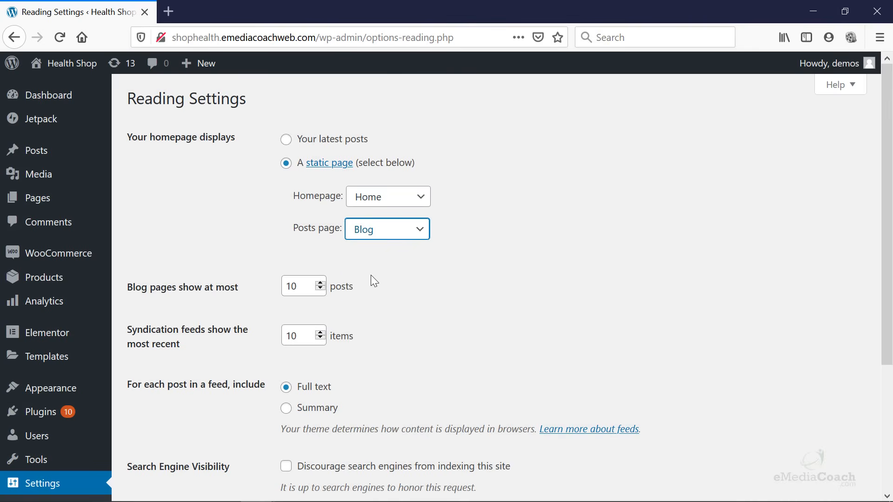
{"action": "mouse_move", "coordinate": [374, 243]}
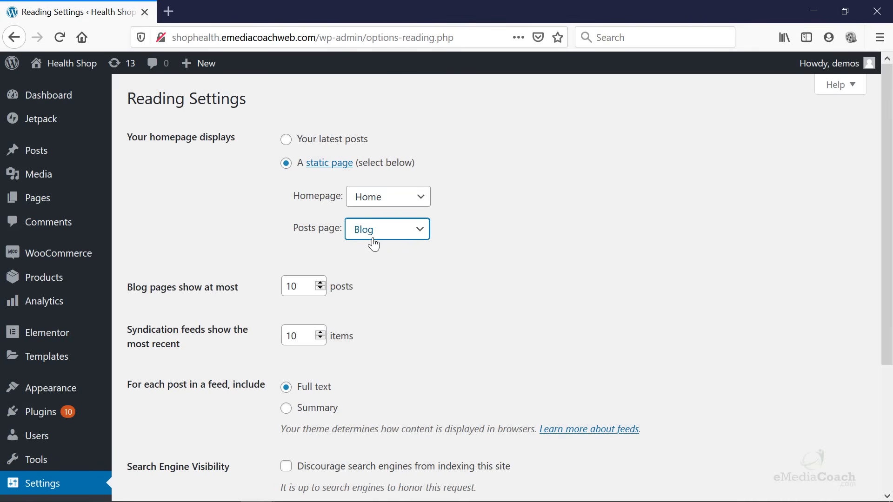
{"action": "mouse_move", "coordinate": [295, 232]}
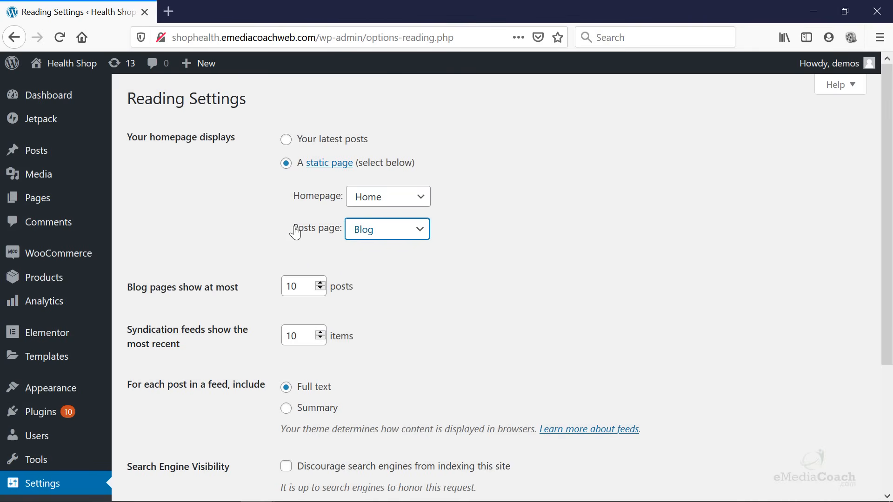
{"action": "mouse_move", "coordinate": [344, 280]}
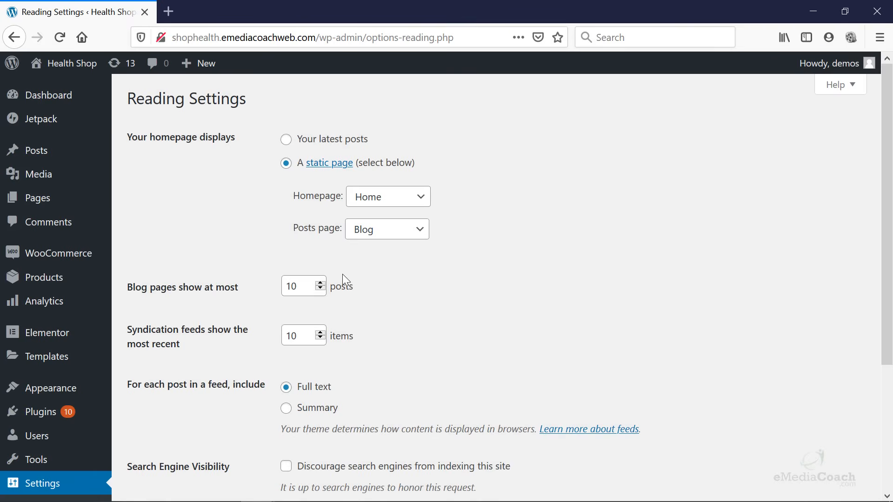
{"action": "mouse_move", "coordinate": [189, 293]}
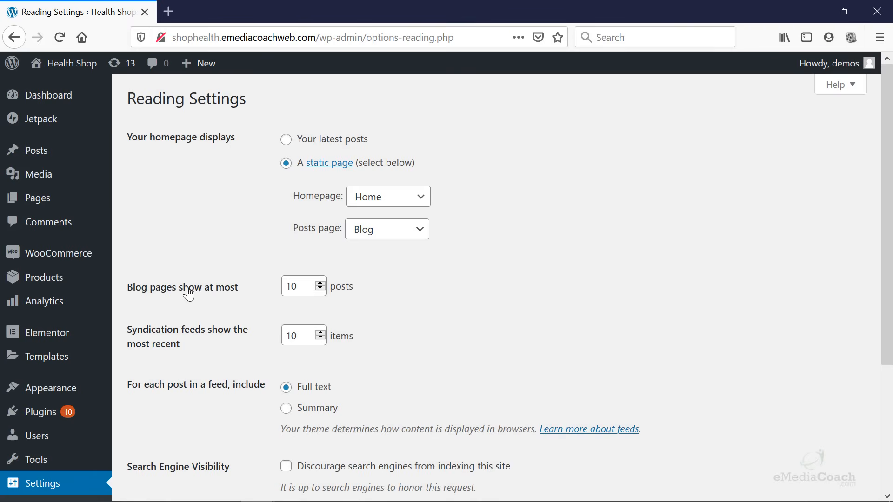
{"action": "mouse_move", "coordinate": [333, 300]}
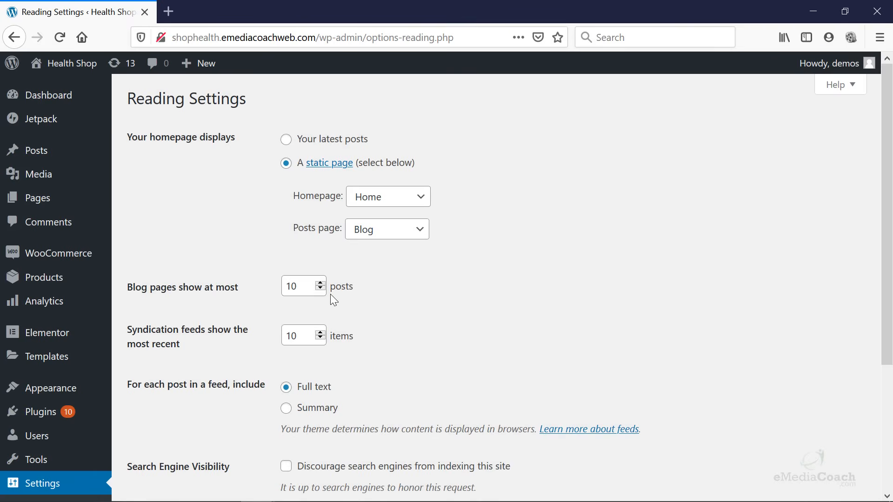
Step: Set feeds to include only a Summary of each post and save the reading settings
{"action": "scroll", "scroll_direction": "down", "scroll_amount": 3}
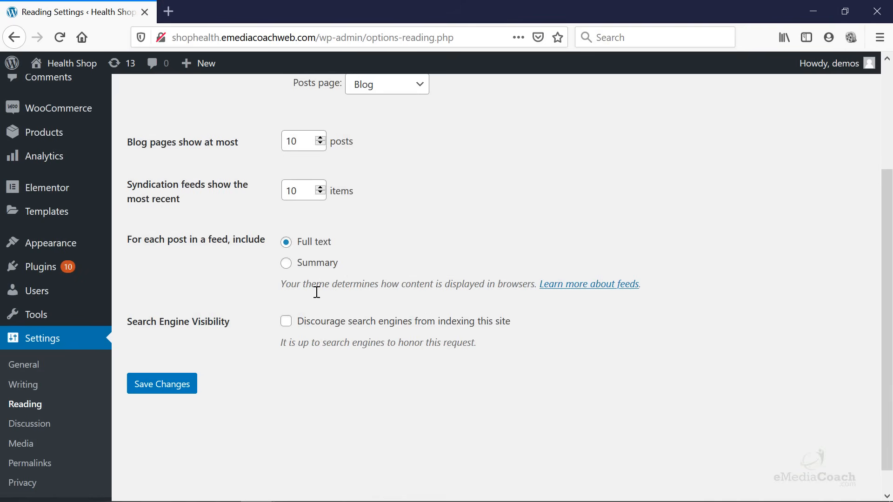
{"action": "mouse_move", "coordinate": [311, 253]}
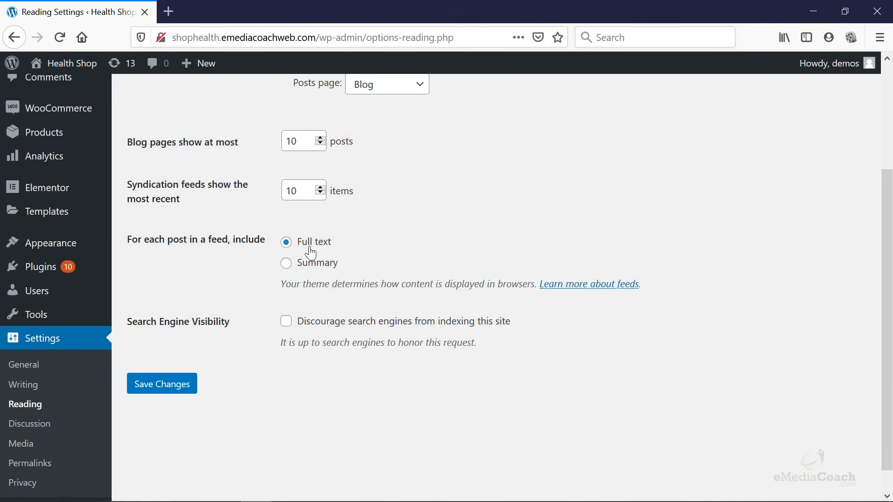
{"action": "mouse_move", "coordinate": [307, 267]}
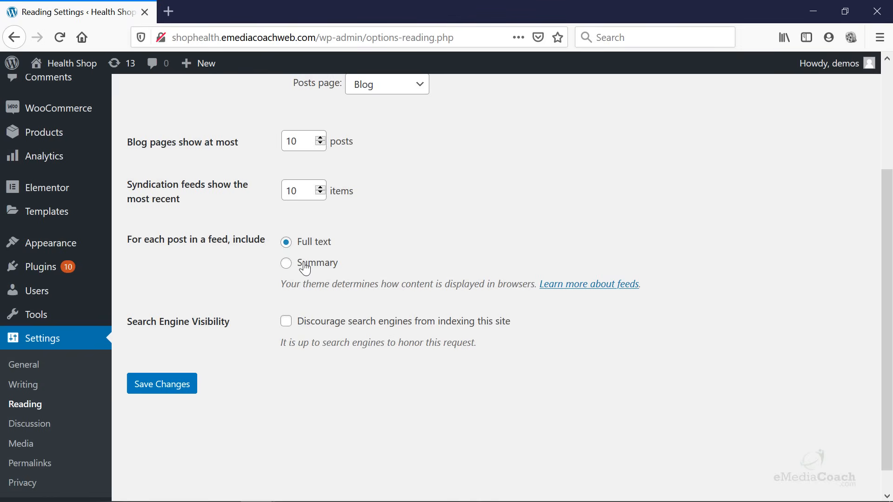
{"action": "left_click", "coordinate": [286, 263]}
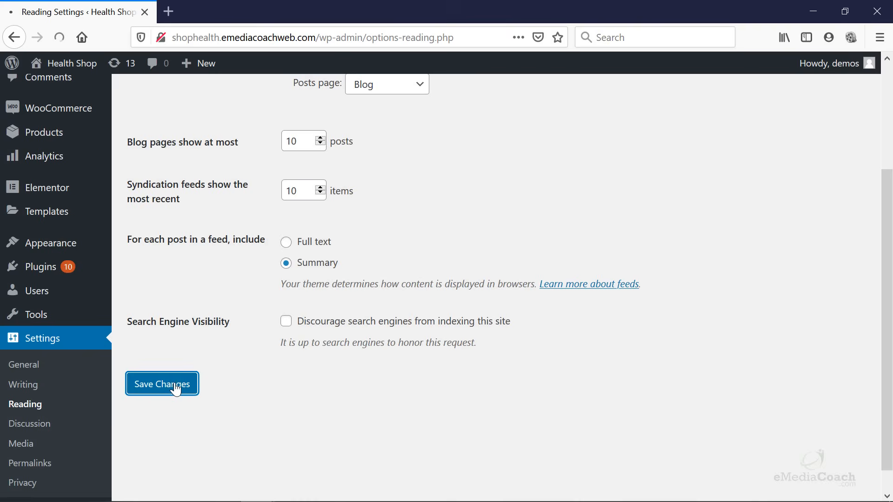
{"action": "left_click", "coordinate": [162, 383]}
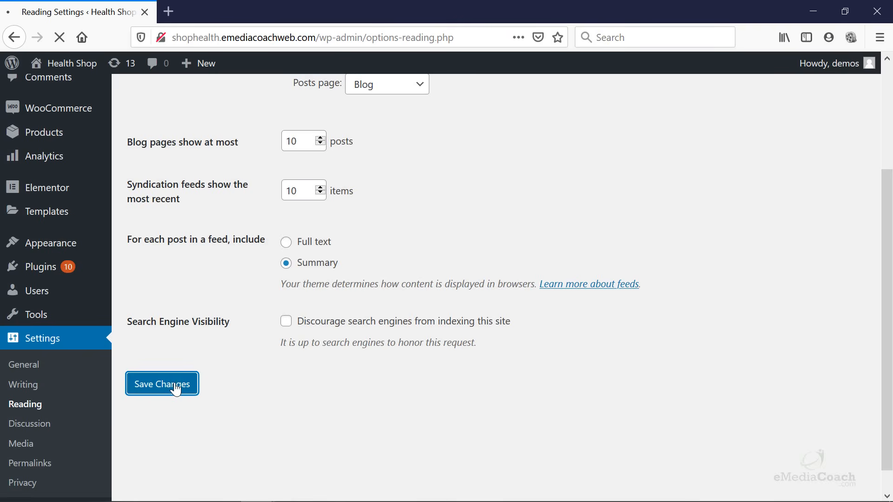
{"action": "left_click", "coordinate": [162, 384]}
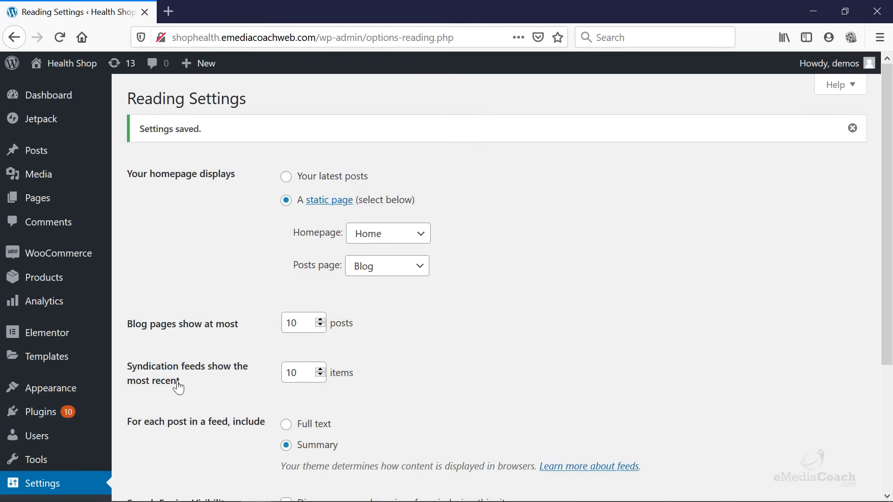
{"action": "mouse_move", "coordinate": [61, 85]}
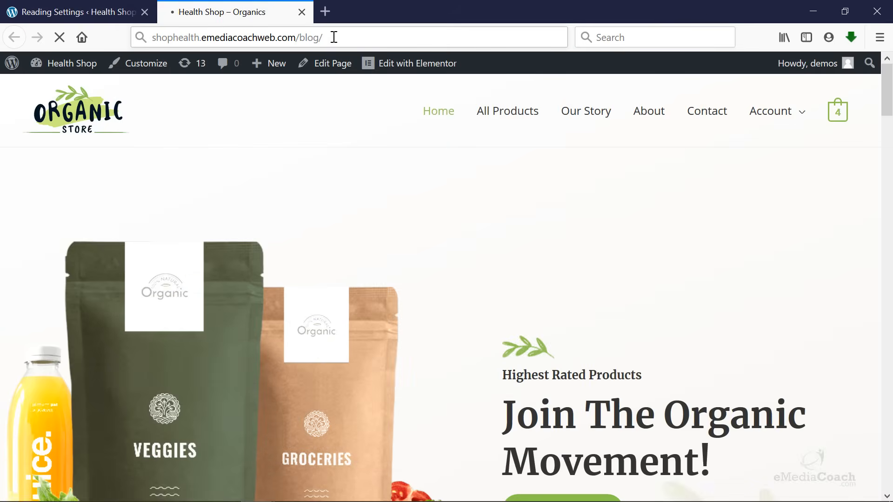
Step: Load the /blog/ page and check it lists Post Two, Topic One and Hello world
{"action": "key", "text": "Return"}
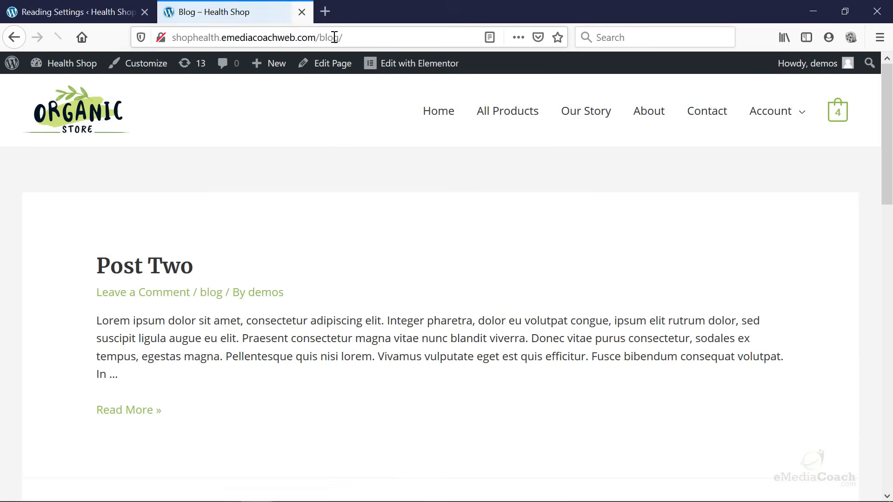
{"action": "scroll", "scroll_direction": "down", "scroll_amount": 3}
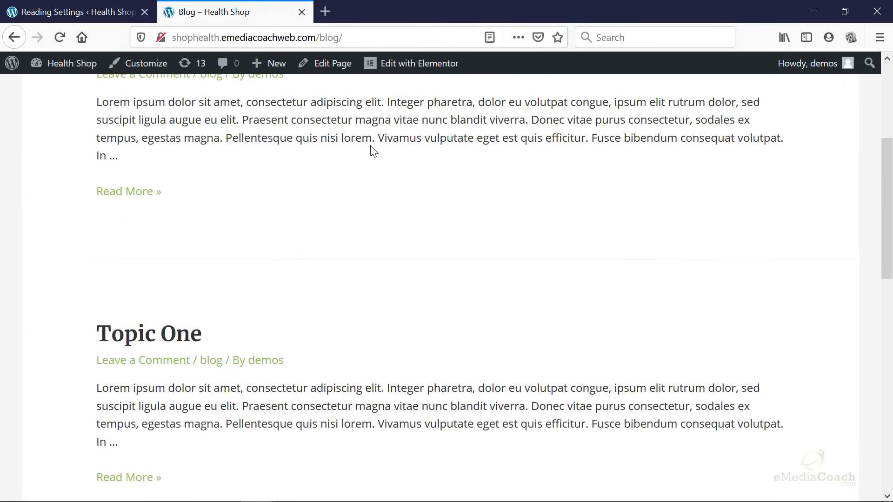
{"action": "scroll", "scroll_direction": "down", "scroll_amount": 3}
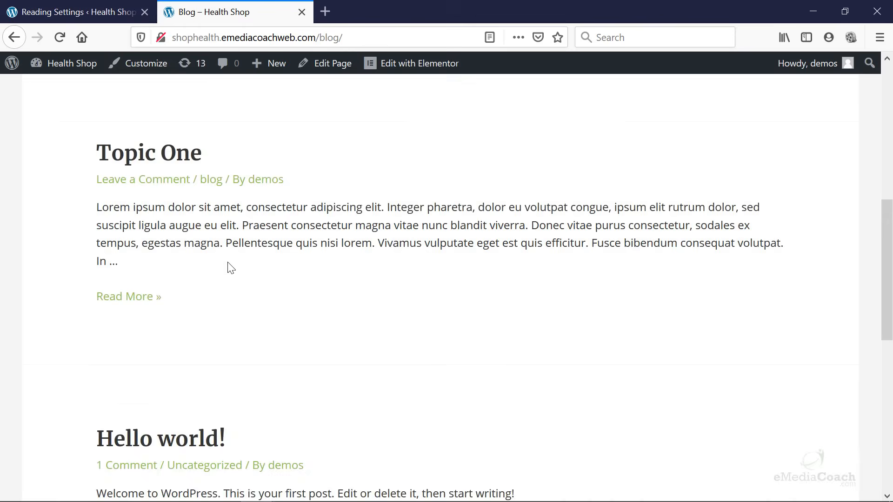
{"action": "scroll", "scroll_direction": "up", "scroll_amount": 3}
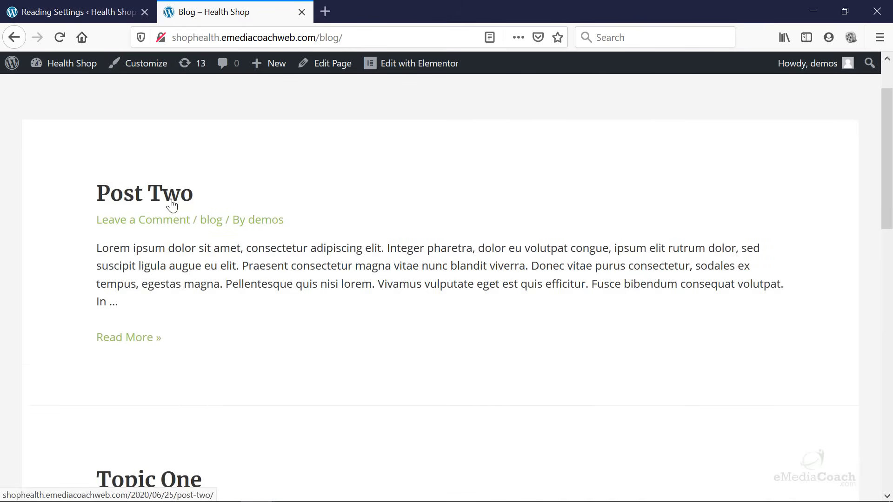
Step: View the Post Two article, then go back to the blog listing
{"action": "left_click", "coordinate": [144, 193]}
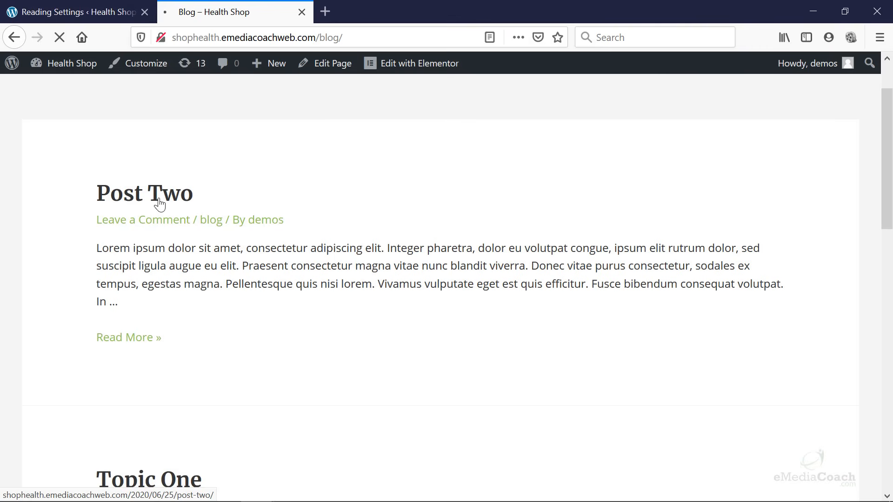
{"action": "left_click", "coordinate": [144, 193]}
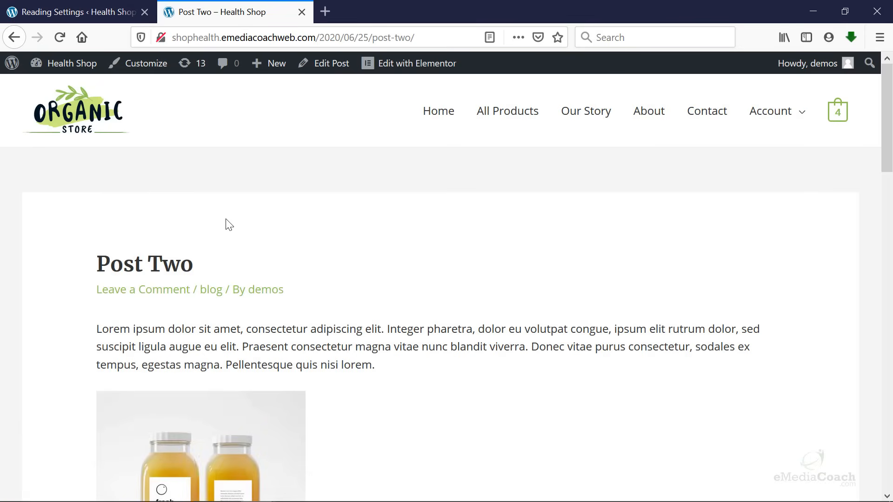
{"action": "scroll", "scroll_direction": "down", "scroll_amount": 3}
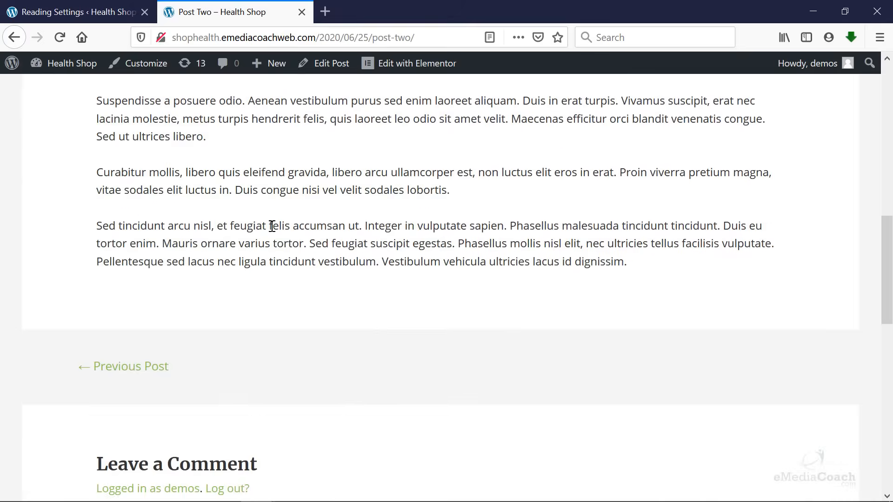
{"action": "scroll", "scroll_direction": "up", "scroll_amount": 3}
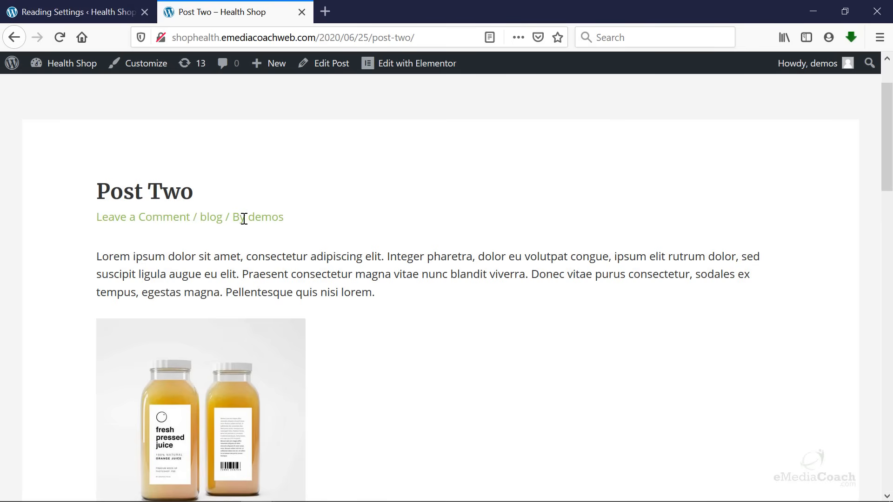
{"action": "scroll", "scroll_direction": "down", "scroll_amount": 3}
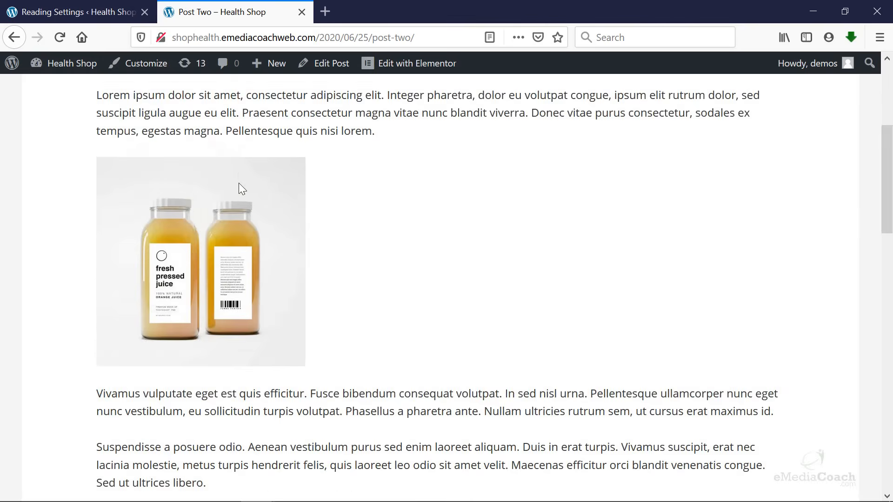
{"action": "left_click", "coordinate": [60, 37]}
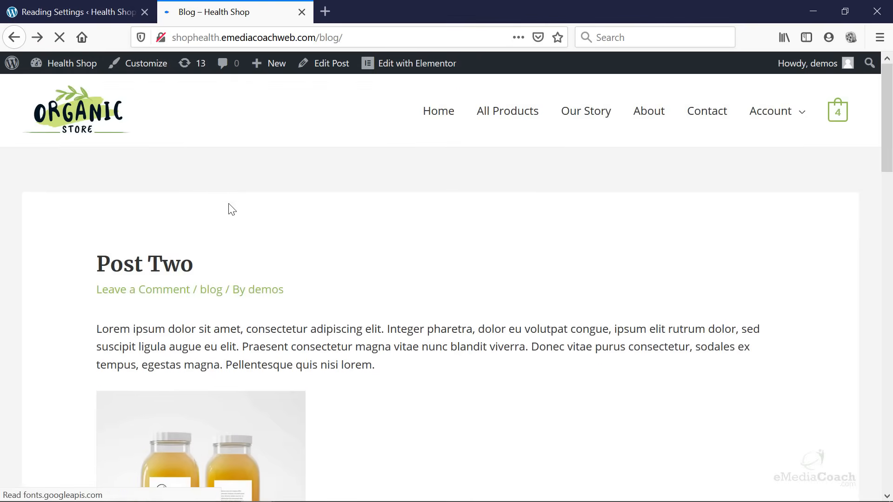
{"action": "scroll", "scroll_direction": "down", "scroll_amount": 3}
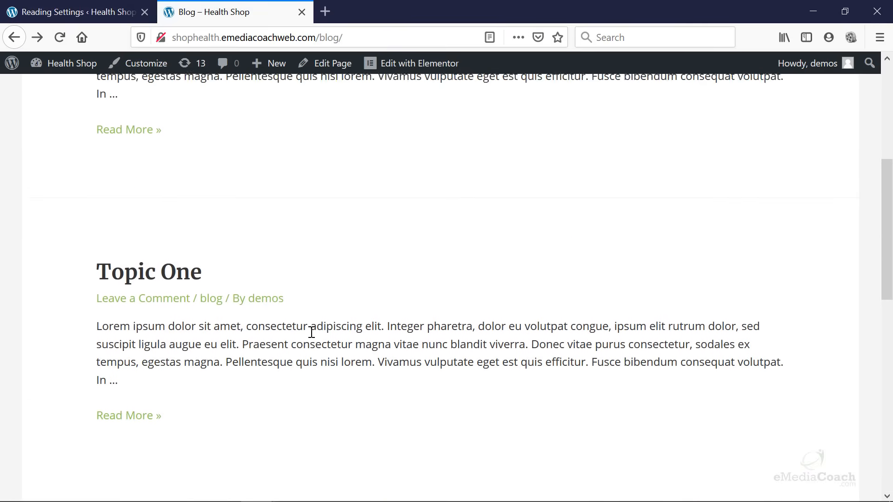
{"action": "scroll", "scroll_direction": "up", "scroll_amount": 3}
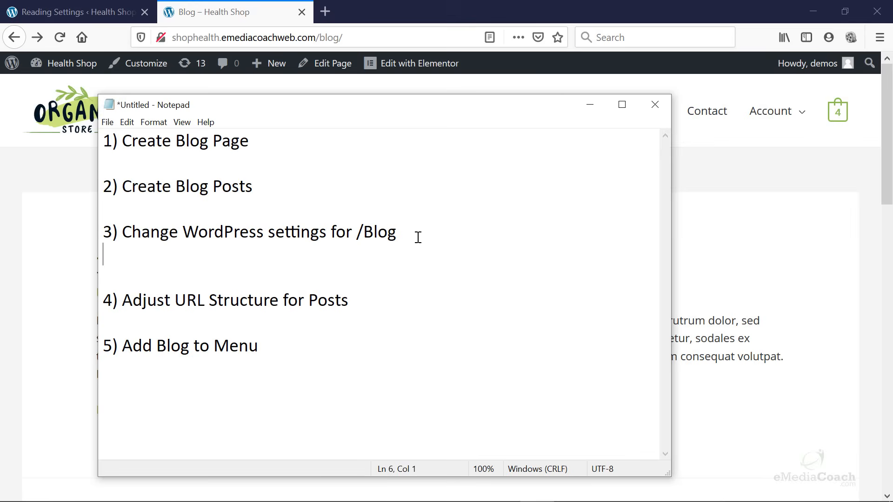
Step: Add the line "3)a. Remove unnecesary data" under step 3 in Notepad and minimize it
{"action": "type", "text": "3"}
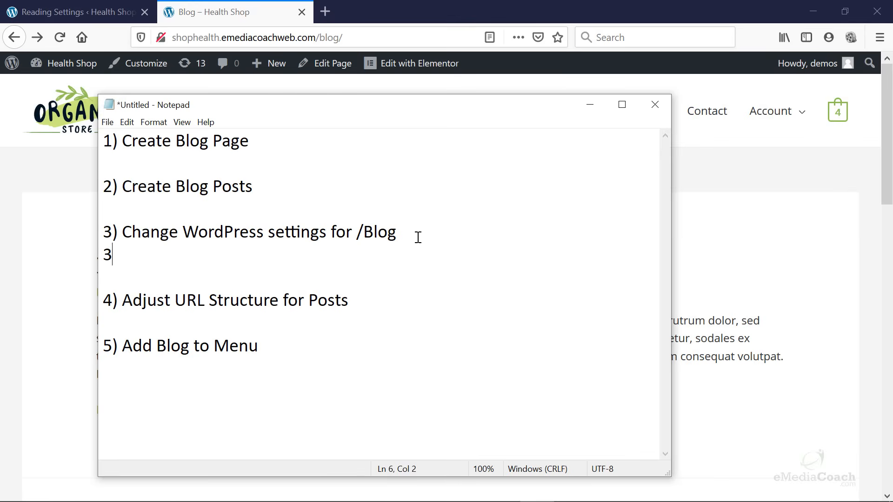
{"action": "type", "text": ")a."}
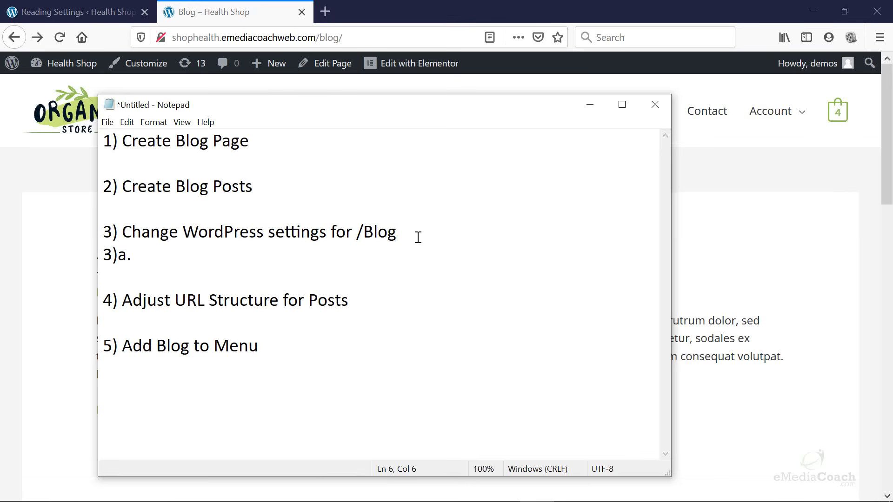
{"action": "type", "text": "Remove unne"}
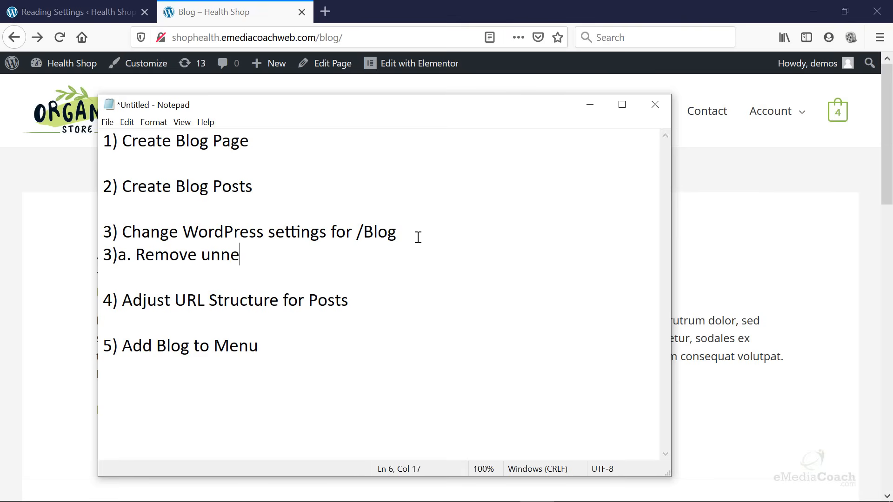
{"action": "type", "text": "cary data"}
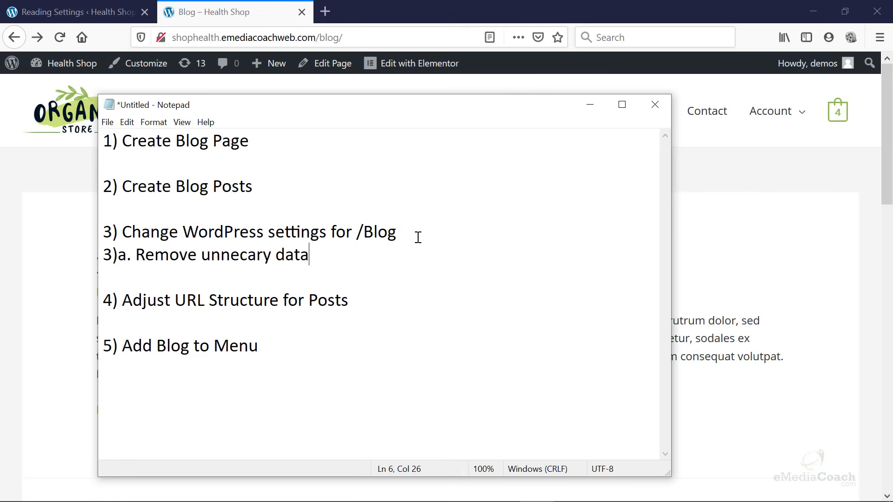
{"action": "left_click", "coordinate": [249, 255]}
{"action": "type", "text": "es"}
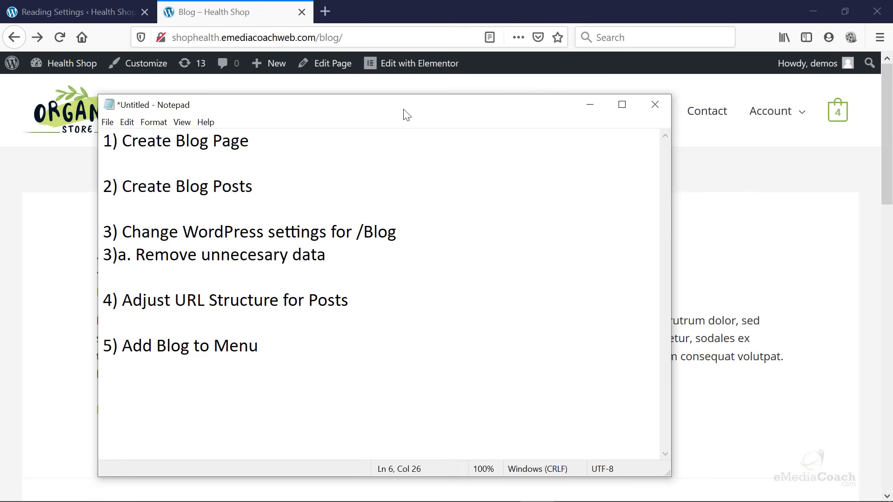
{"action": "left_click", "coordinate": [654, 105]}
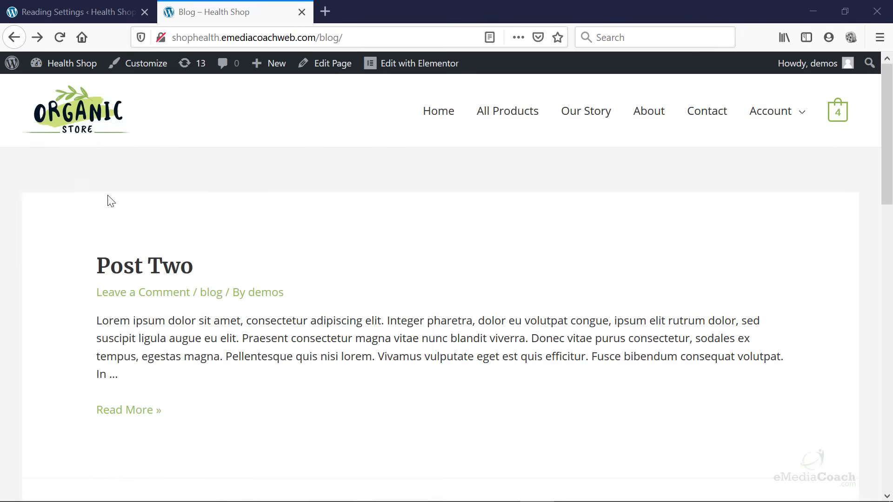
{"action": "mouse_move", "coordinate": [146, 63]}
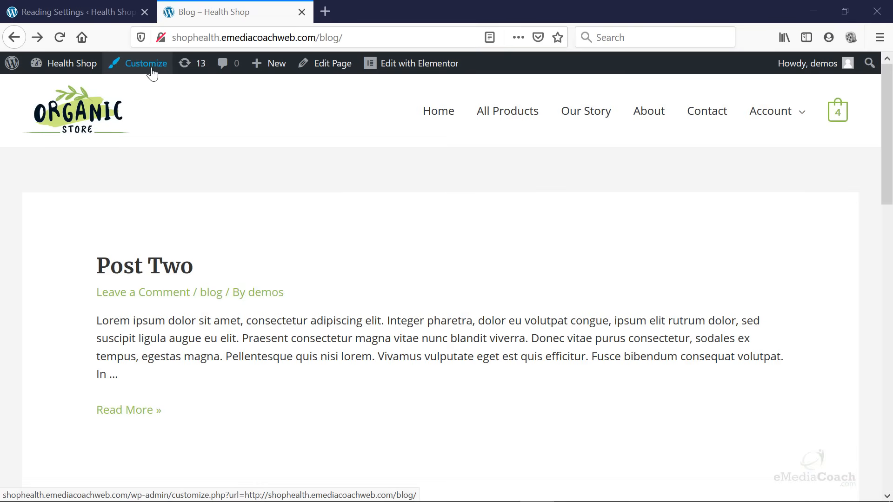
Step: Enter the Customizer's Blog layout settings from the live Blog page
{"action": "left_click", "coordinate": [146, 64]}
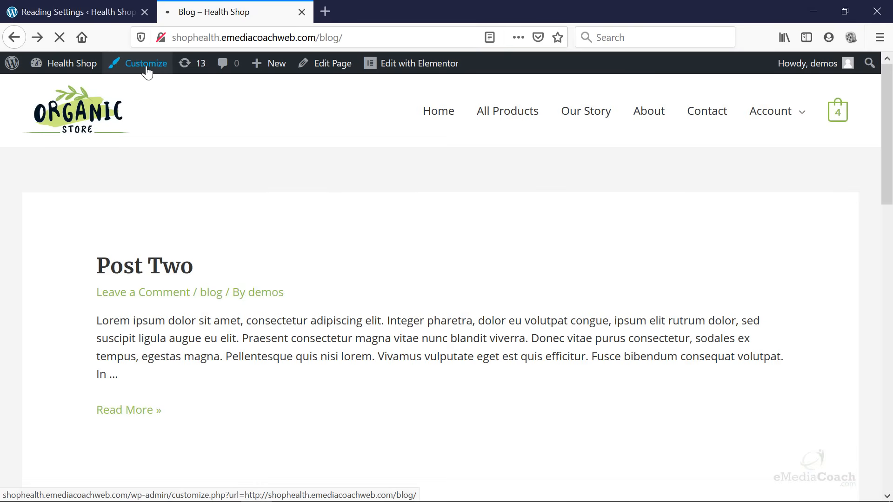
{"action": "left_click", "coordinate": [145, 63]}
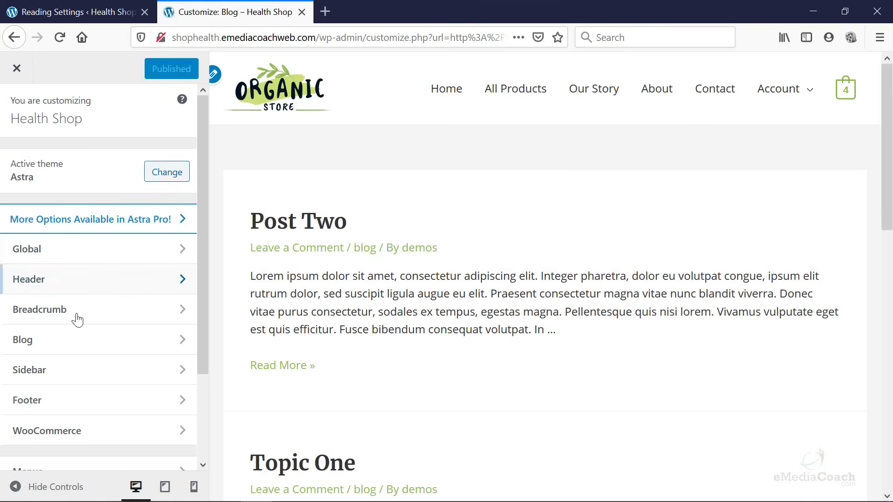
{"action": "left_click", "coordinate": [22, 340]}
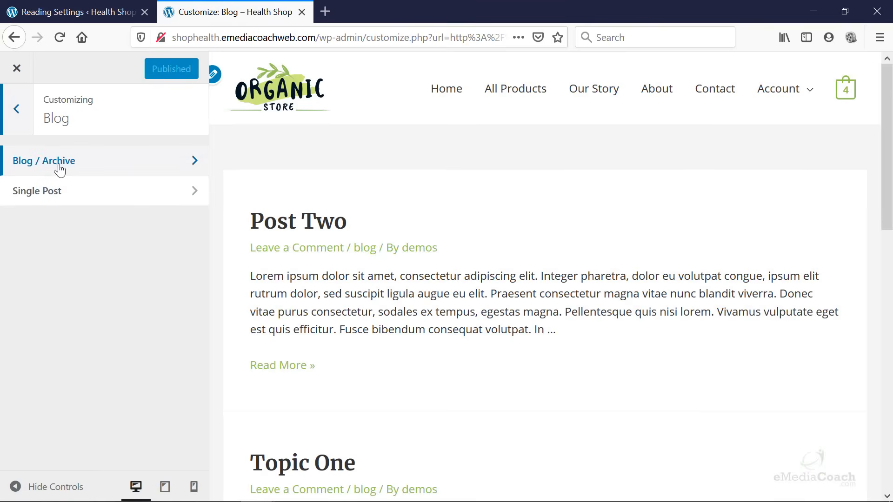
{"action": "mouse_move", "coordinate": [86, 171]}
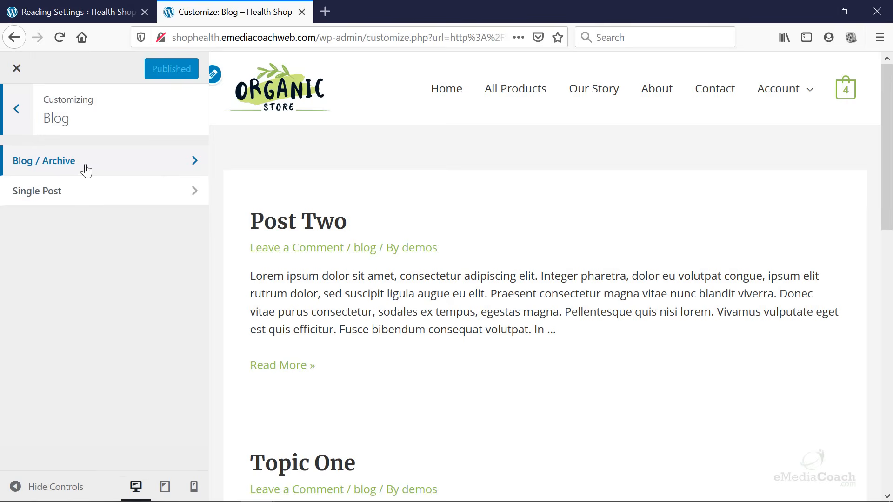
{"action": "scroll", "scroll_direction": "down", "scroll_amount": 3}
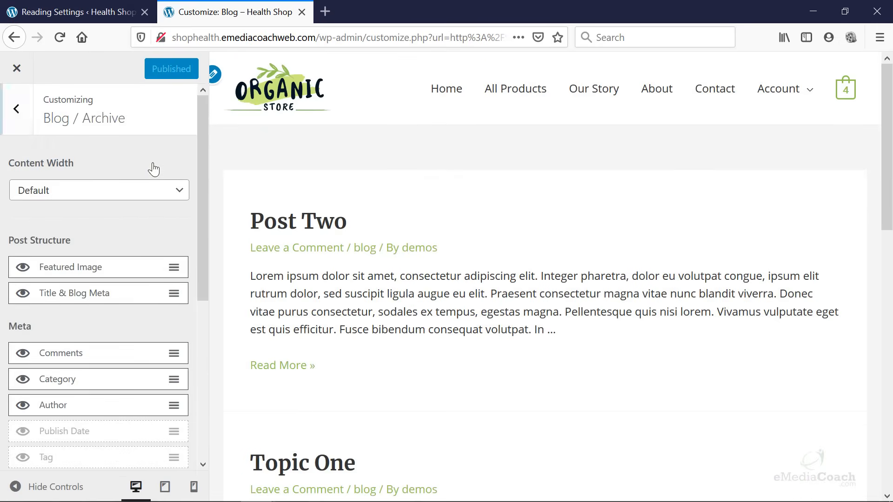
{"action": "scroll", "scroll_direction": "down", "scroll_amount": 3}
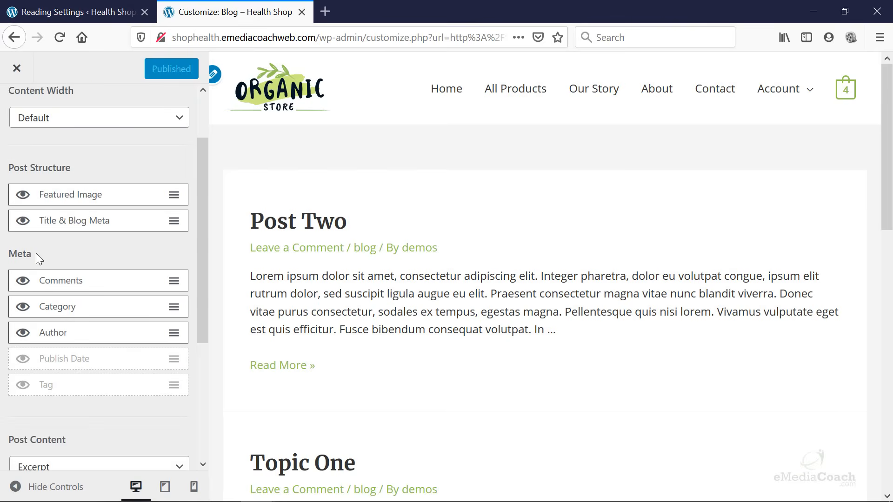
{"action": "mouse_move", "coordinate": [24, 285]}
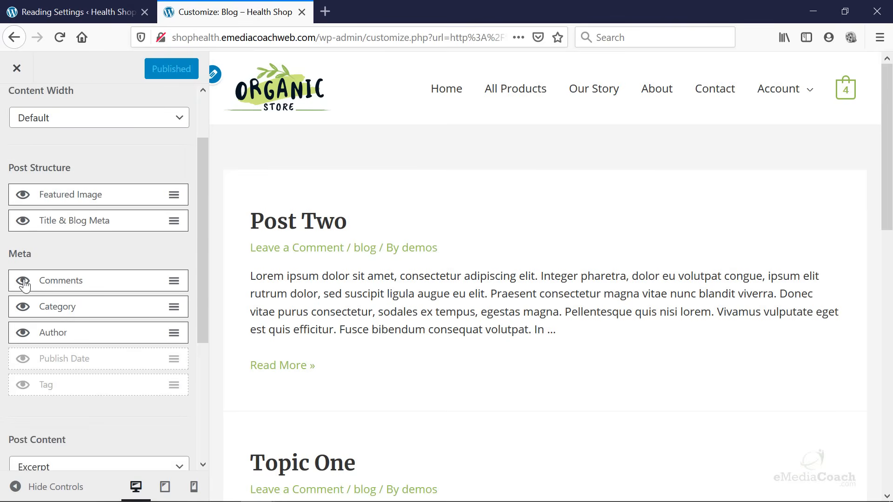
Step: Hide the comments, category and author meta on blog listings, publish, and exit the Customizer
{"action": "left_click", "coordinate": [22, 280]}
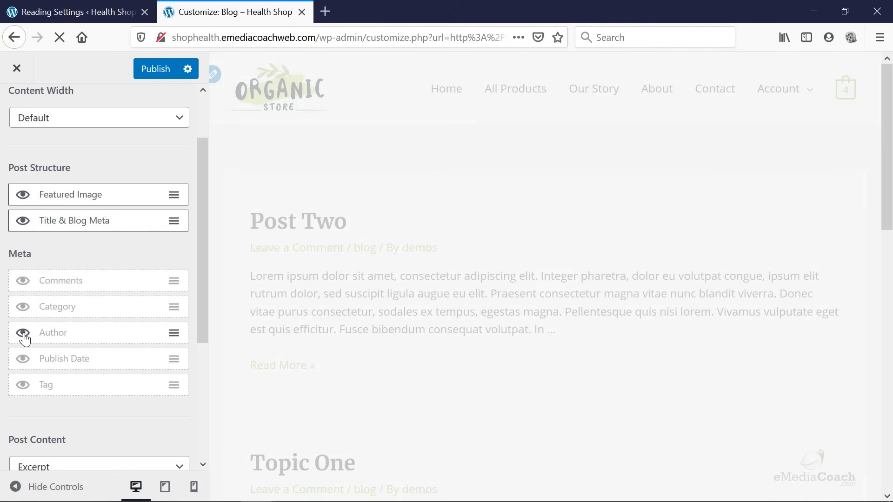
{"action": "left_click", "coordinate": [23, 333]}
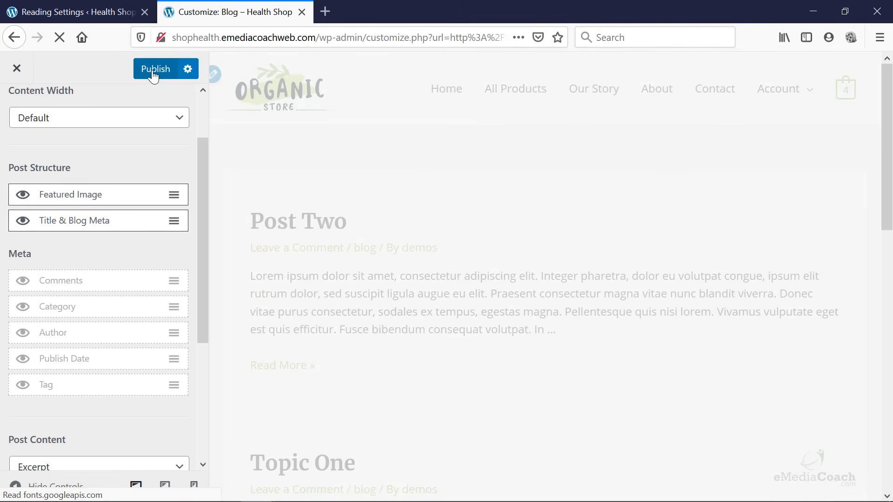
{"action": "left_click", "coordinate": [156, 68]}
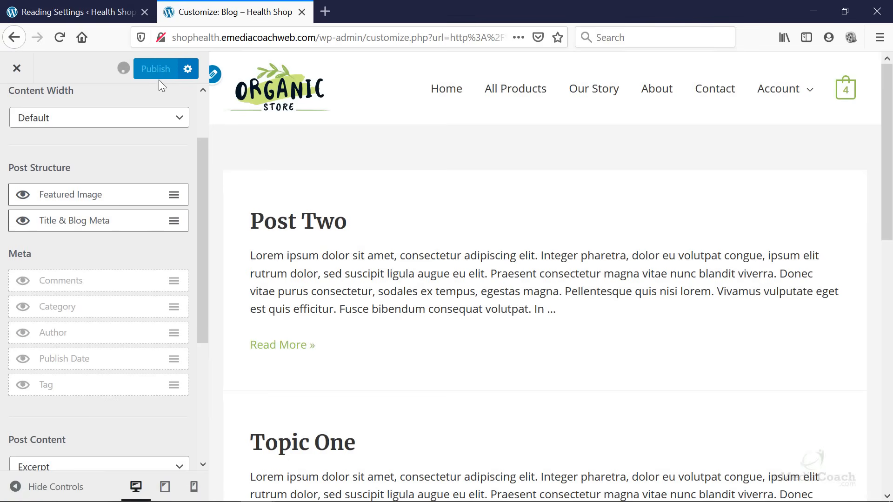
{"action": "left_click", "coordinate": [155, 68]}
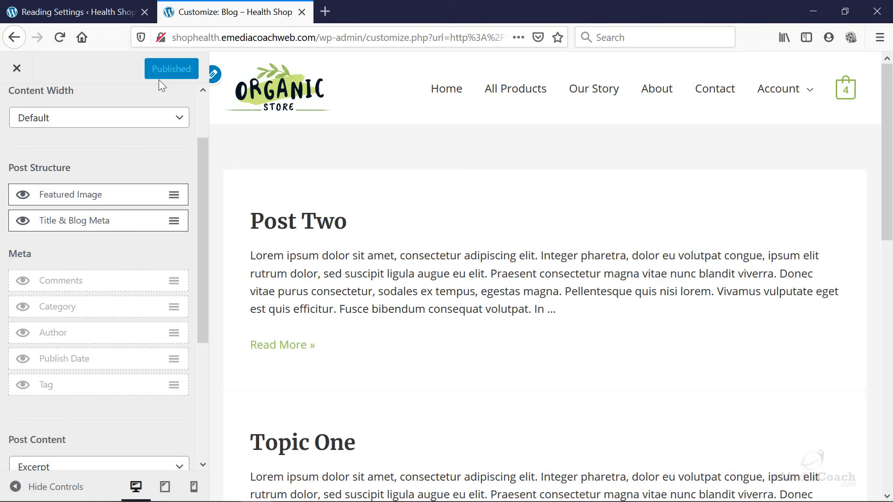
{"action": "mouse_move", "coordinate": [87, 167]}
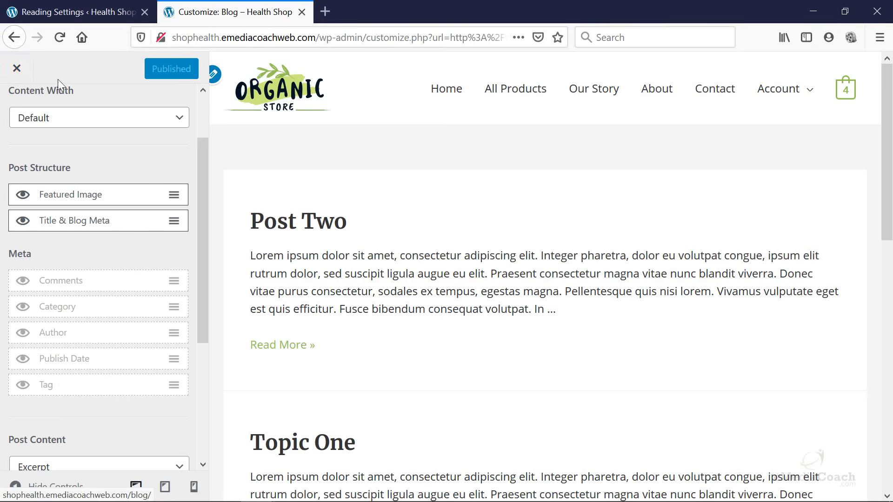
{"action": "left_click", "coordinate": [17, 68]}
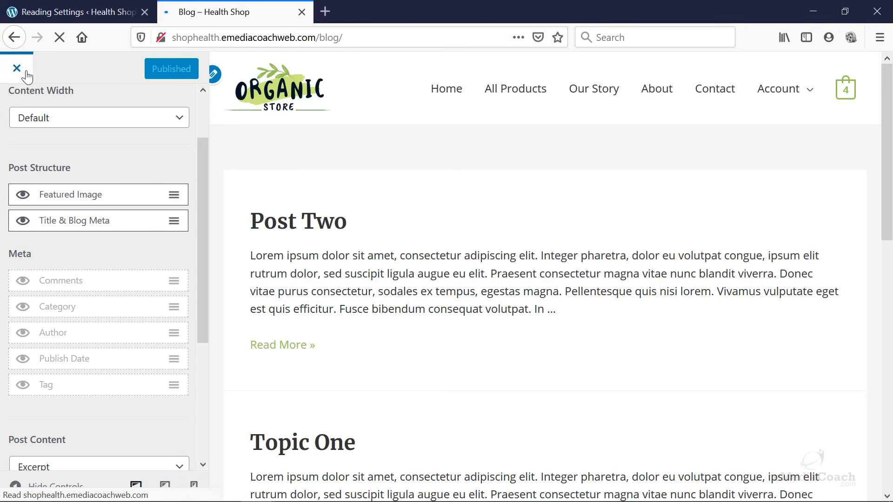
Step: In Customize > Blog > Single Post hide the meta details, publish, and return to the live Blog page
{"action": "left_click", "coordinate": [17, 67]}
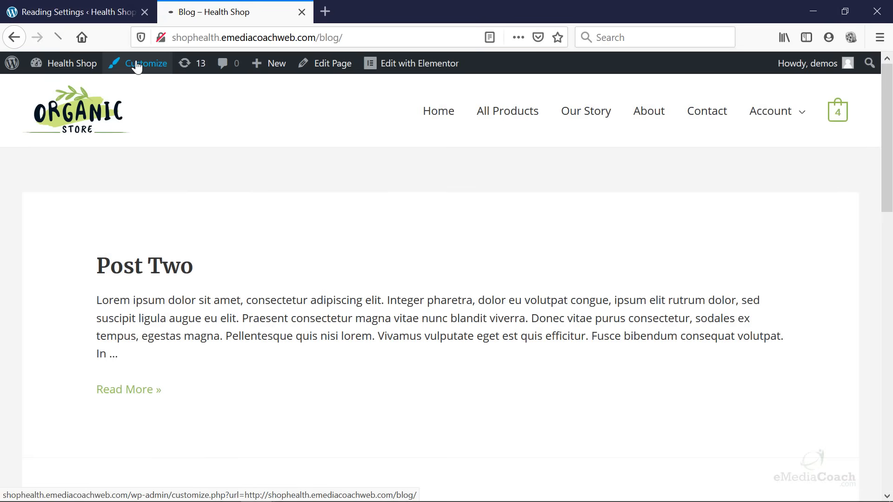
{"action": "left_click", "coordinate": [146, 63]}
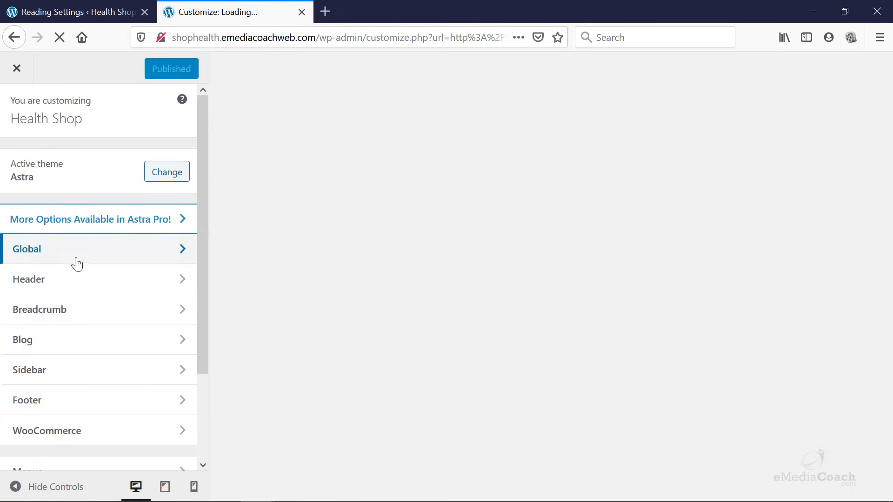
{"action": "mouse_move", "coordinate": [67, 336]}
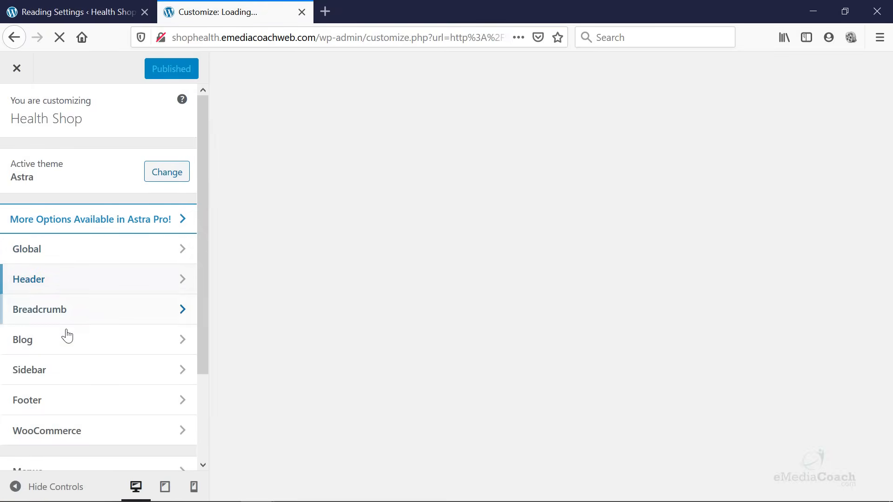
{"action": "left_click", "coordinate": [22, 340]}
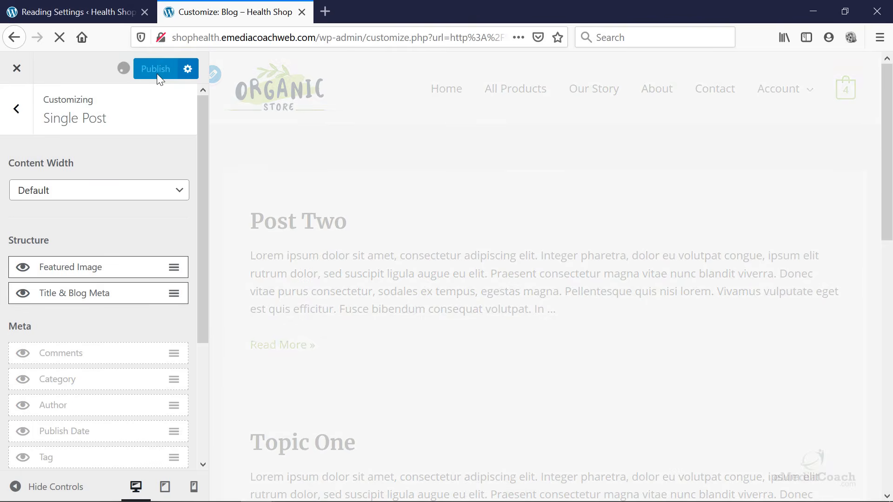
{"action": "left_click", "coordinate": [155, 69]}
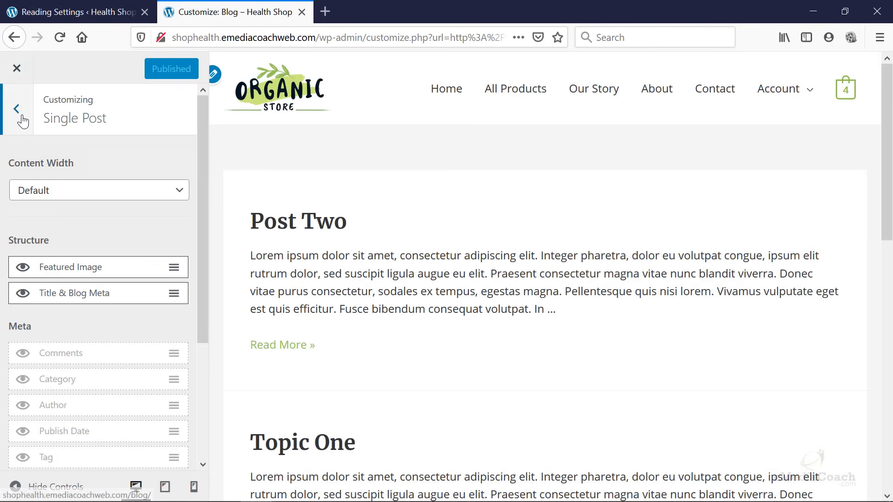
{"action": "left_click", "coordinate": [17, 110]}
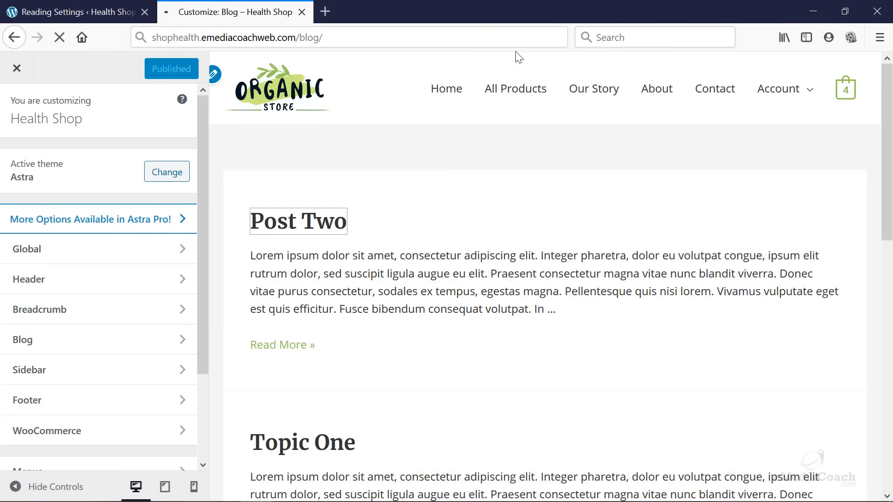
{"action": "left_click", "coordinate": [17, 68]}
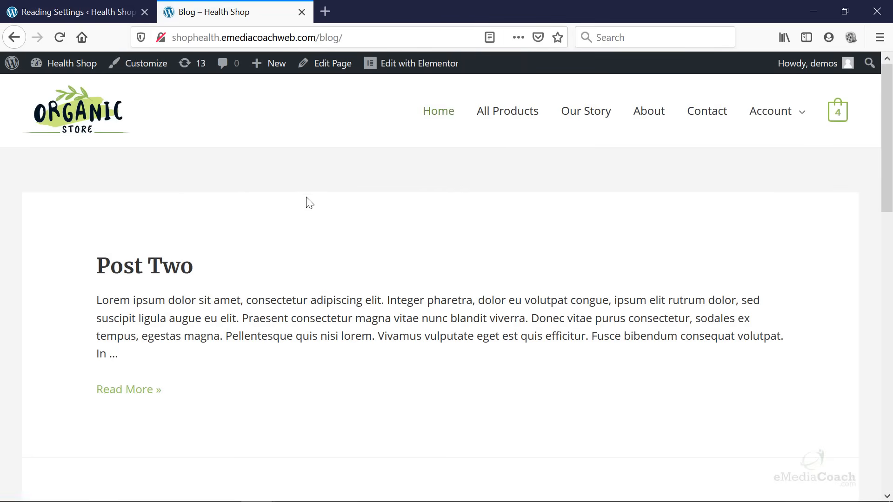
Step: View the full Post Two article from the listing and scroll through it to the comments area
{"action": "scroll", "scroll_direction": "down", "scroll_amount": 3}
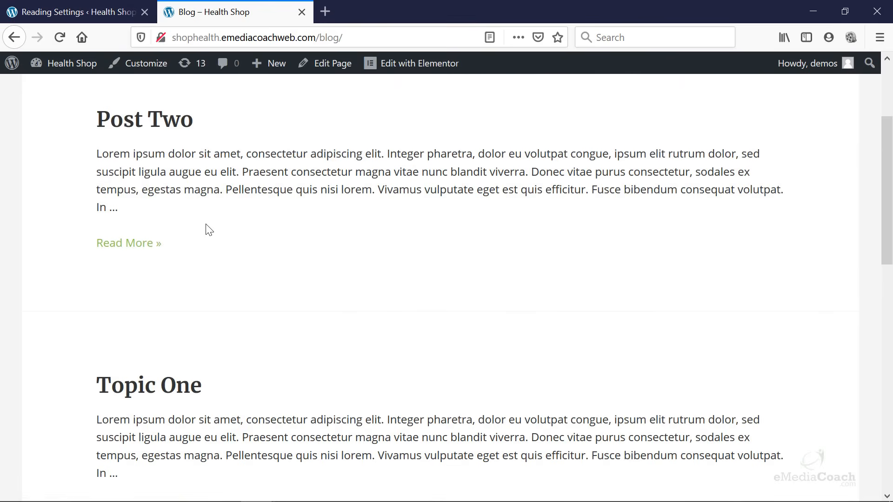
{"action": "scroll", "scroll_direction": "up", "scroll_amount": 3}
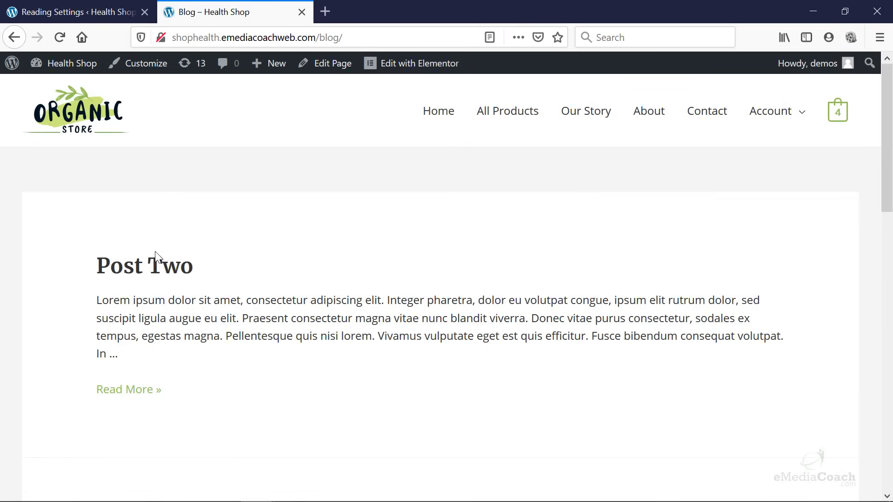
{"action": "left_click", "coordinate": [144, 265]}
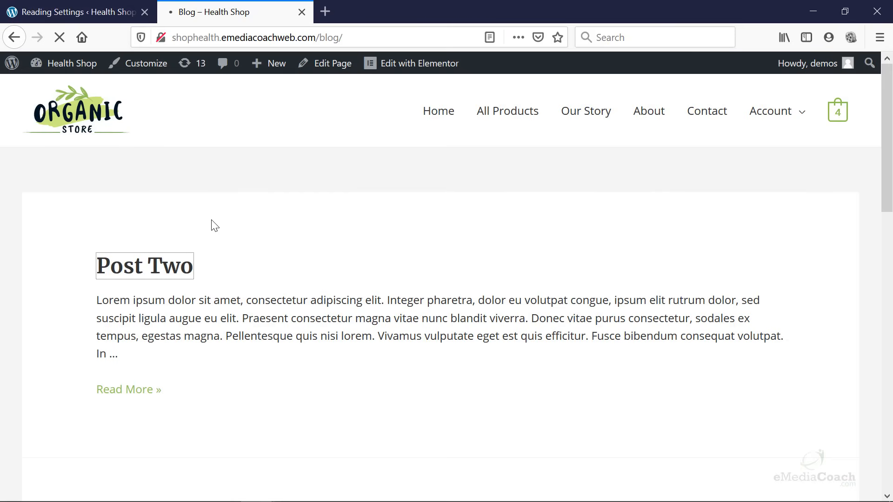
{"action": "left_click", "coordinate": [146, 265]}
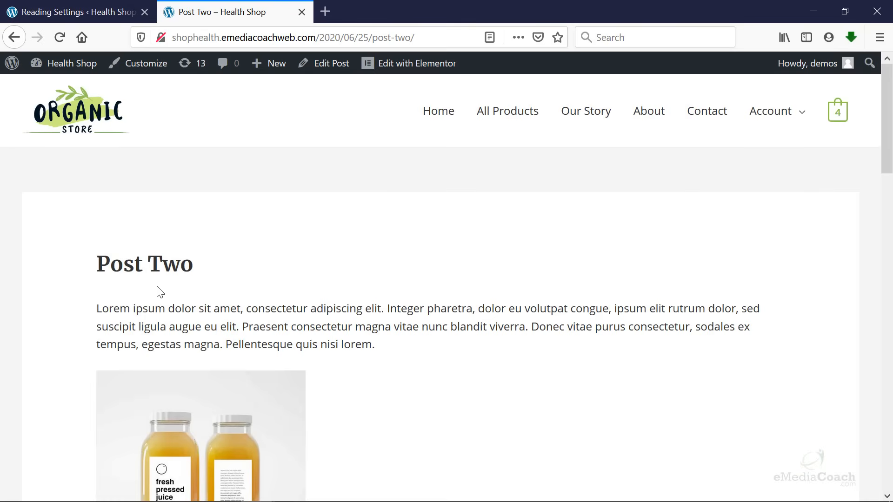
{"action": "mouse_move", "coordinate": [166, 296]}
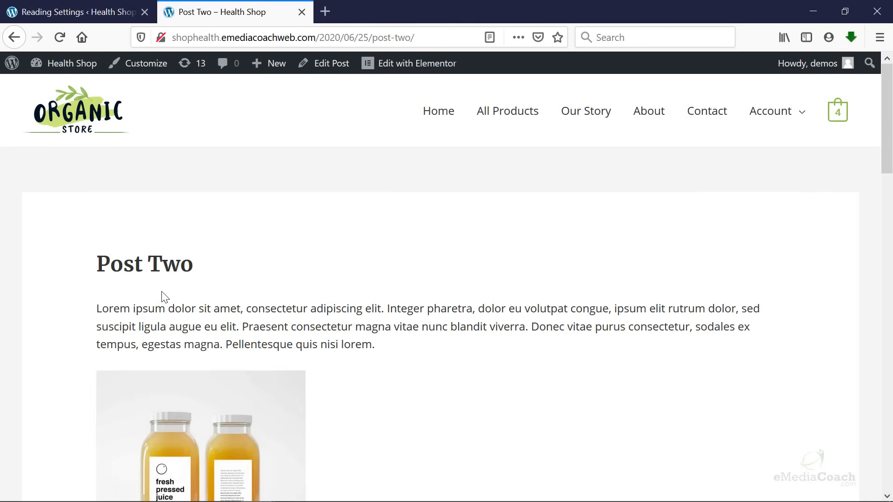
{"action": "scroll", "scroll_direction": "down", "scroll_amount": 3}
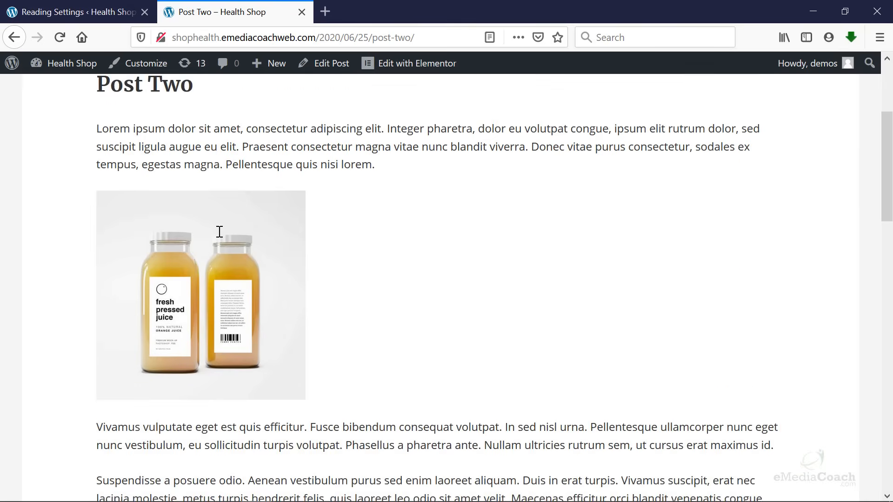
{"action": "scroll", "scroll_direction": "down", "scroll_amount": 3}
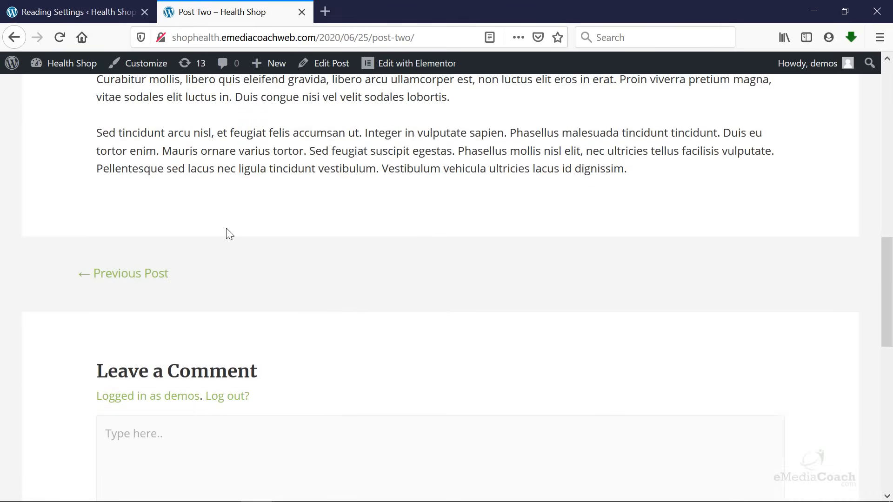
{"action": "scroll", "scroll_direction": "up", "scroll_amount": 3}
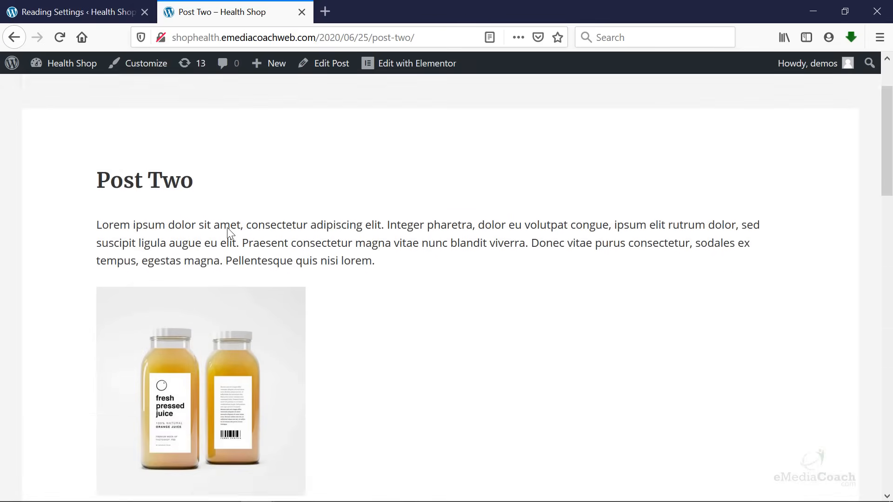
{"action": "scroll", "scroll_direction": "up", "scroll_amount": 3}
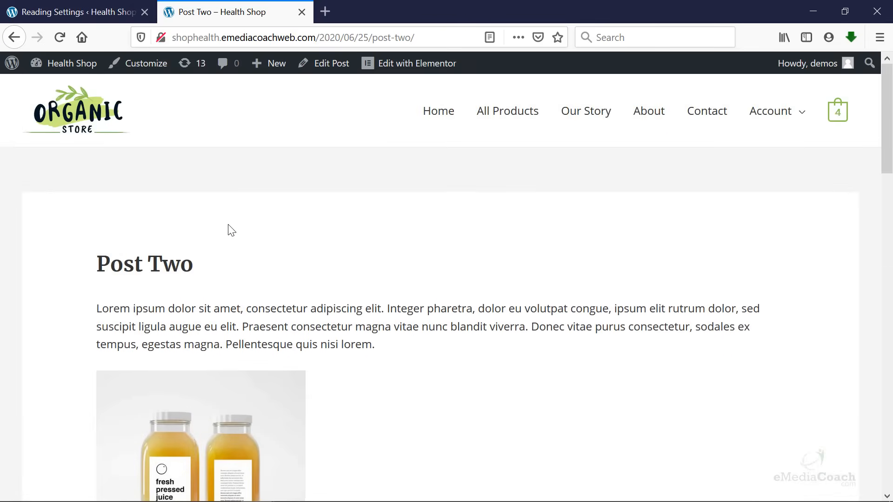
{"action": "scroll", "scroll_direction": "down", "scroll_amount": 3}
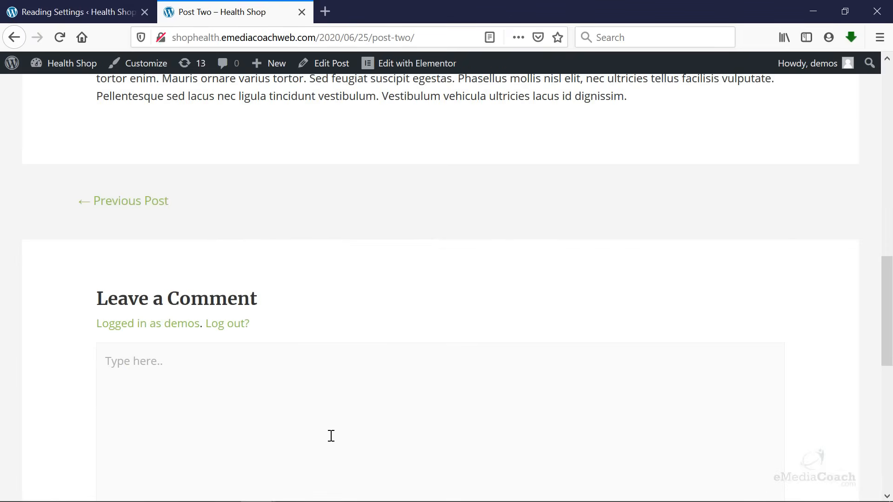
{"action": "mouse_move", "coordinate": [165, 379]}
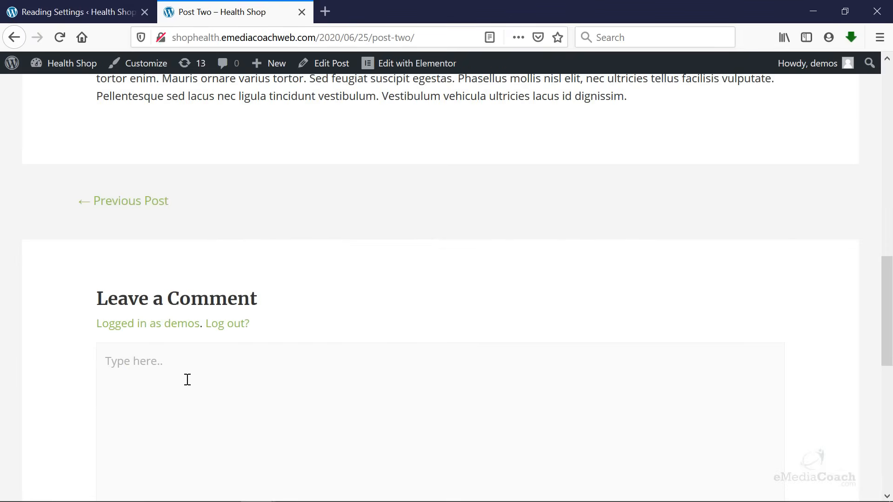
{"action": "mouse_move", "coordinate": [199, 382]}
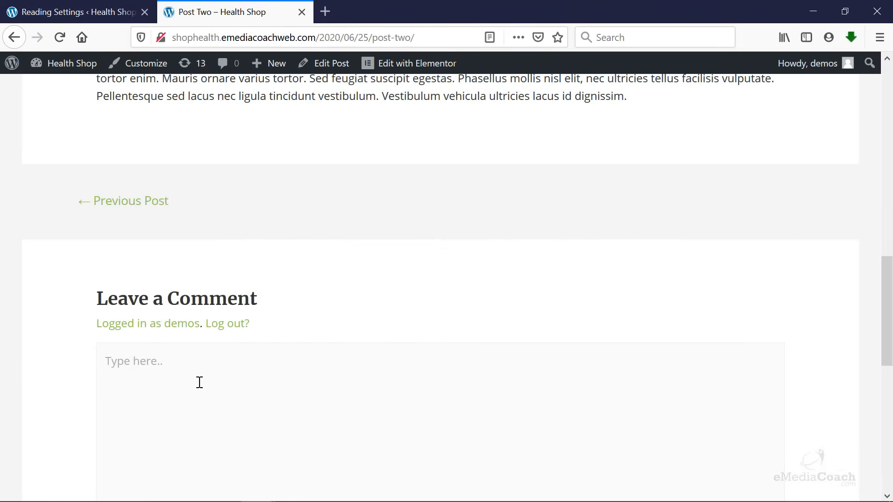
{"action": "scroll", "scroll_direction": "up", "scroll_amount": 3}
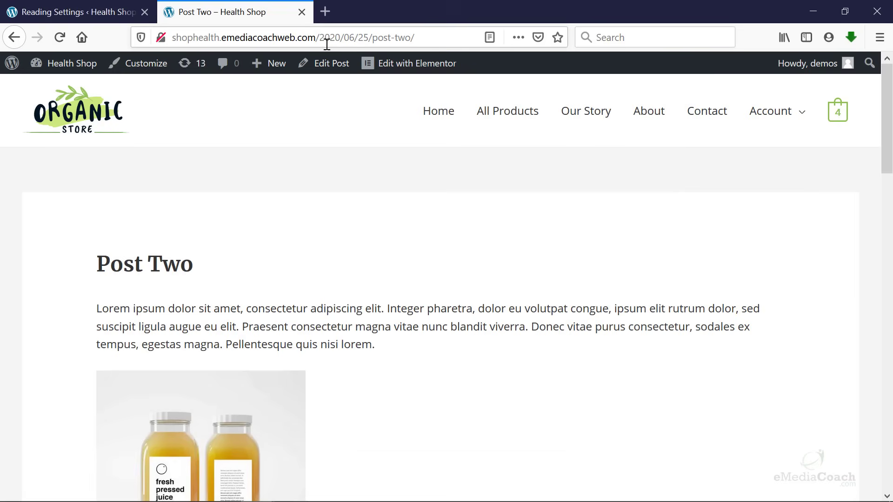
{"action": "mouse_move", "coordinate": [341, 39]}
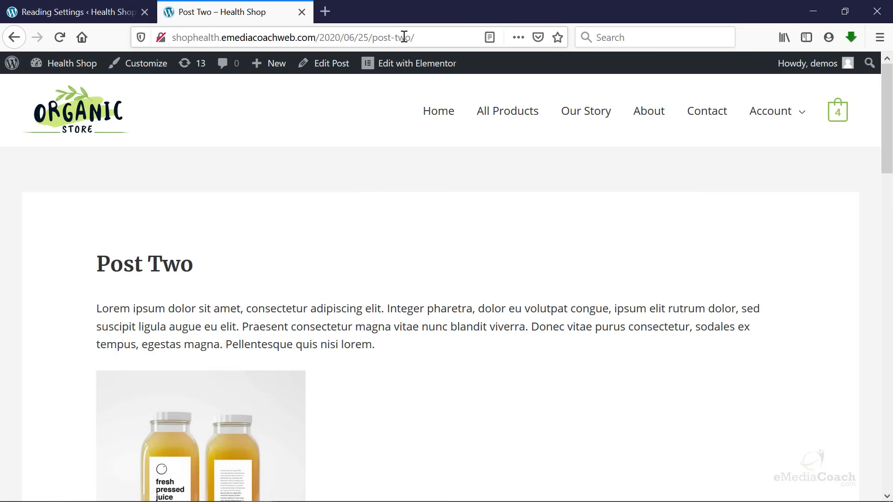
Step: Switch back to the Reading Settings admin tab after checking Post Two's date-based URL
{"action": "left_click", "coordinate": [74, 12]}
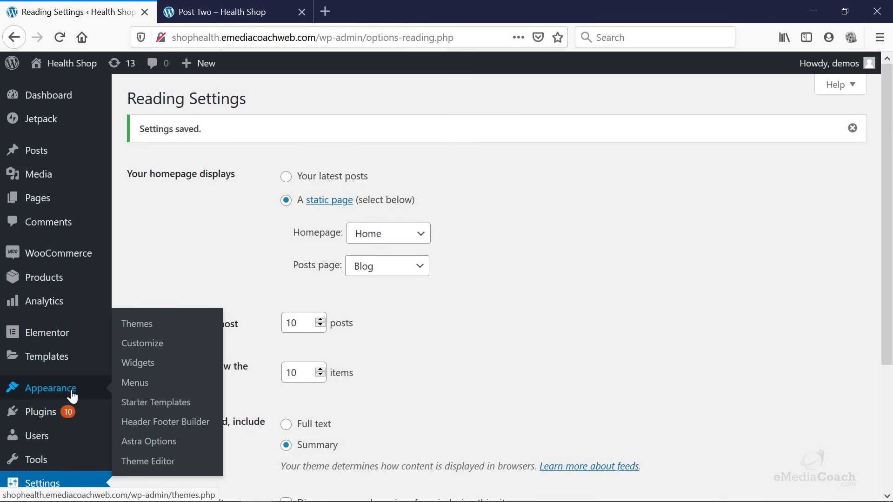
Step: In Settings > Permalinks choose the Custom Structure option
{"action": "scroll", "scroll_direction": "down", "scroll_amount": 3}
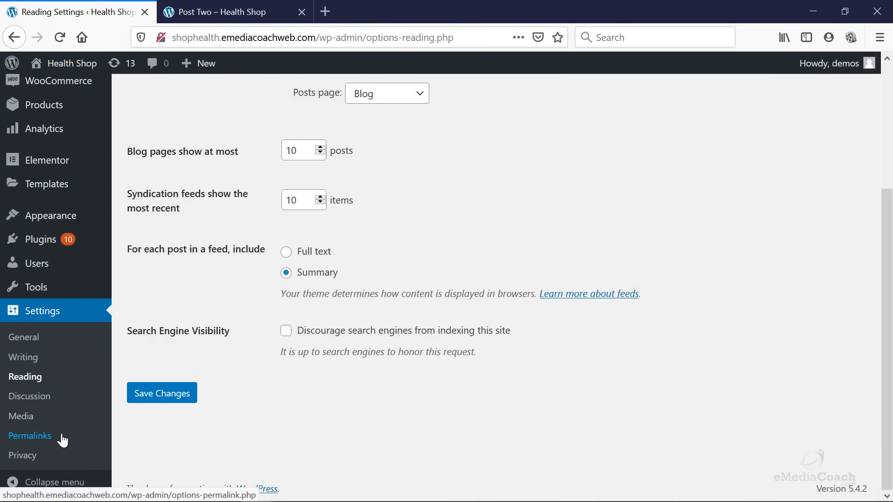
{"action": "left_click", "coordinate": [29, 435]}
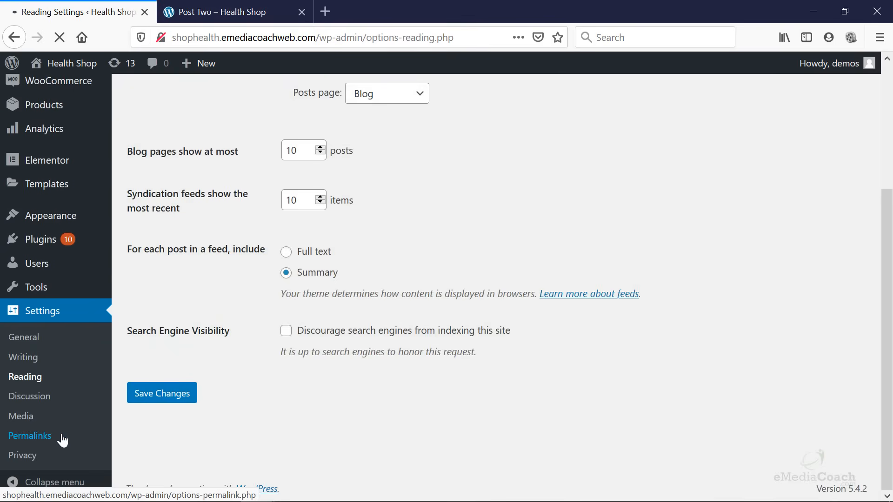
{"action": "left_click", "coordinate": [29, 436]}
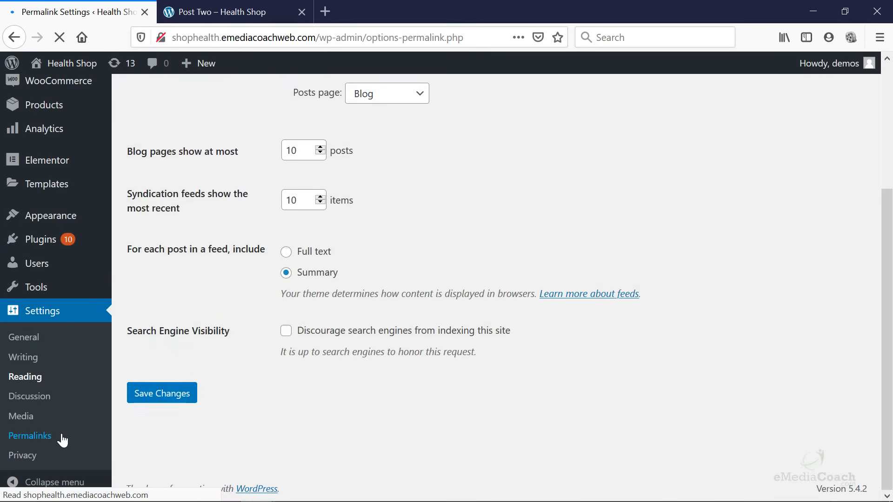
{"action": "left_click", "coordinate": [30, 436]}
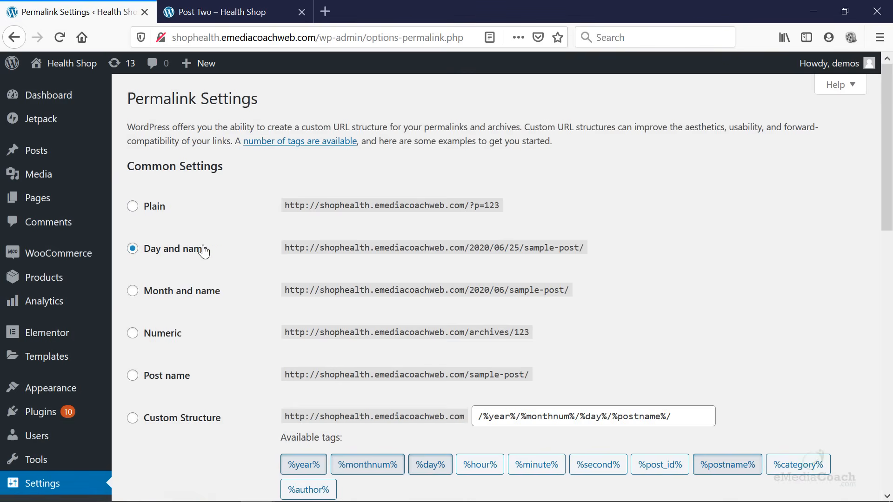
{"action": "mouse_move", "coordinate": [177, 422]}
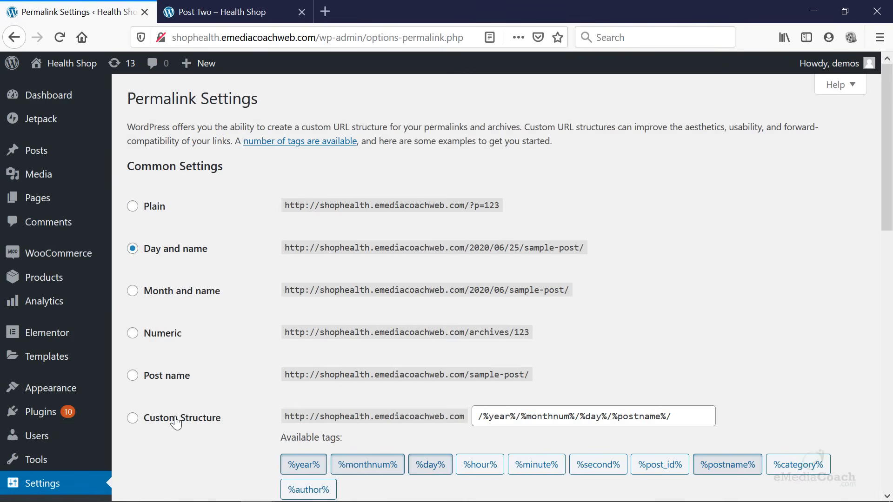
{"action": "left_click", "coordinate": [132, 417]}
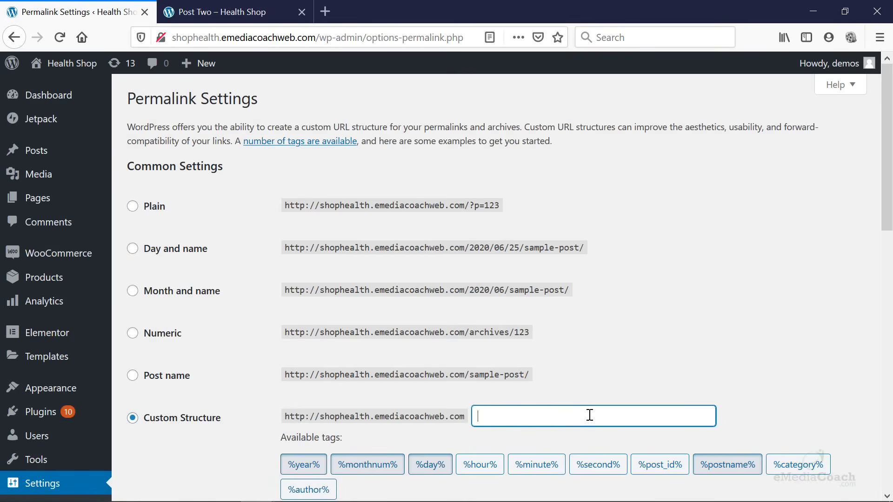
Step: Build the structure /%category%/%postname%/ from the tags and save the permalink settings
{"action": "scroll", "scroll_direction": "down", "scroll_amount": 3}
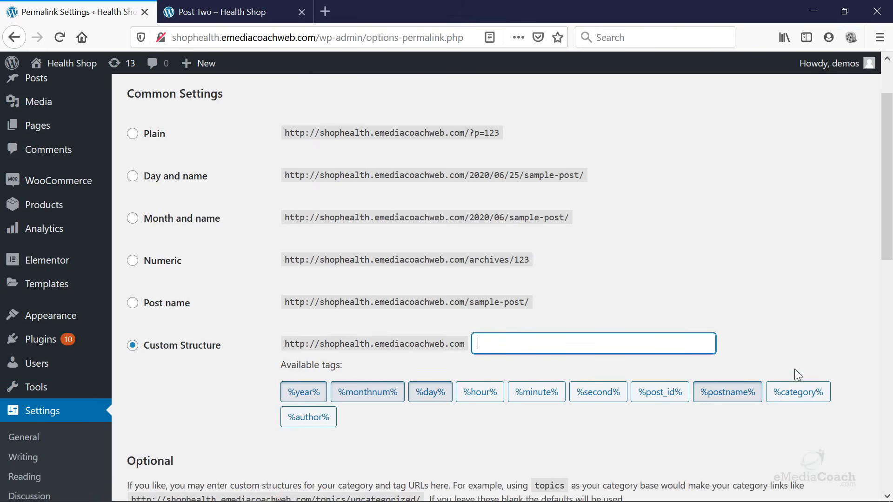
{"action": "left_click", "coordinate": [799, 392]}
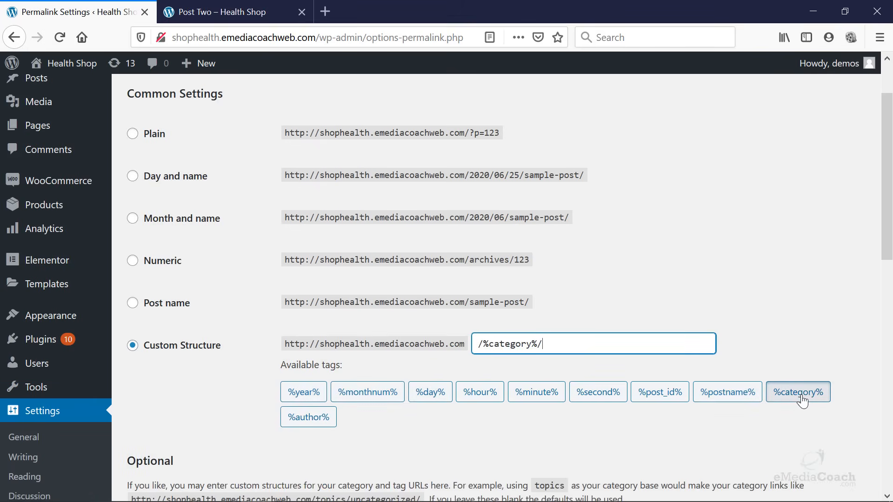
{"action": "left_click", "coordinate": [728, 392]}
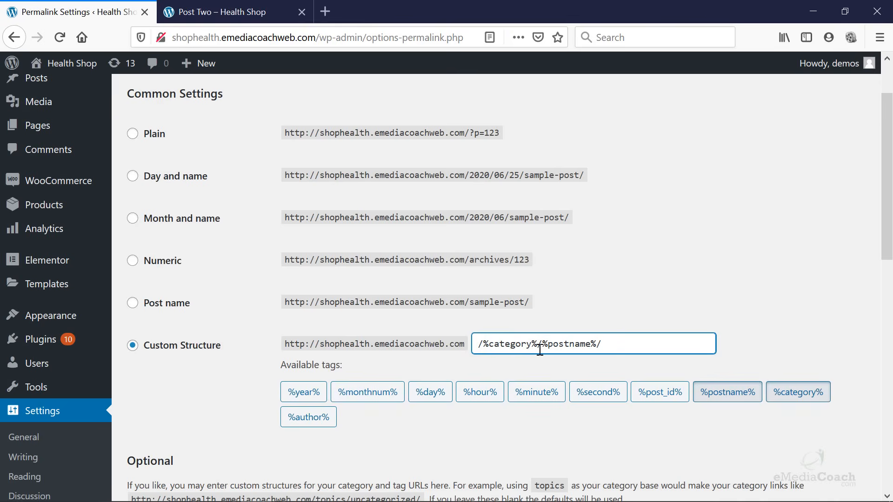
{"action": "scroll", "scroll_direction": "down", "scroll_amount": 3}
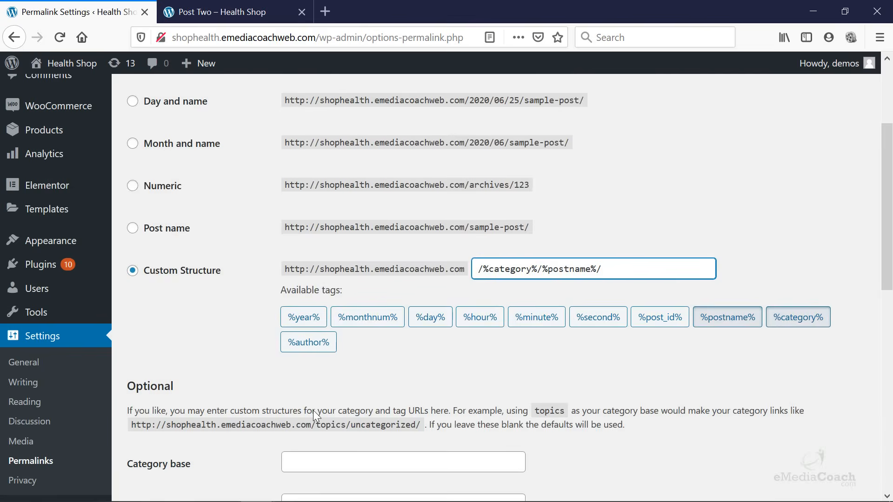
{"action": "scroll", "scroll_direction": "down", "scroll_amount": 3}
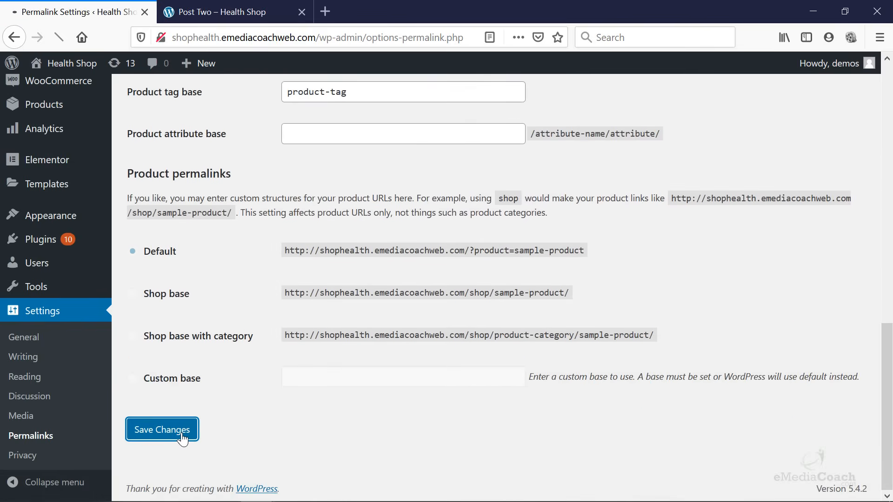
{"action": "left_click", "coordinate": [162, 430]}
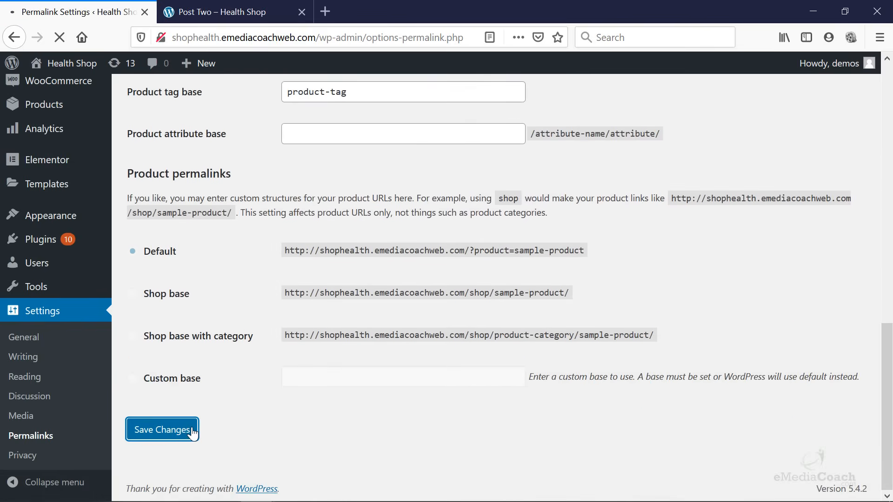
{"action": "left_click", "coordinate": [162, 430]}
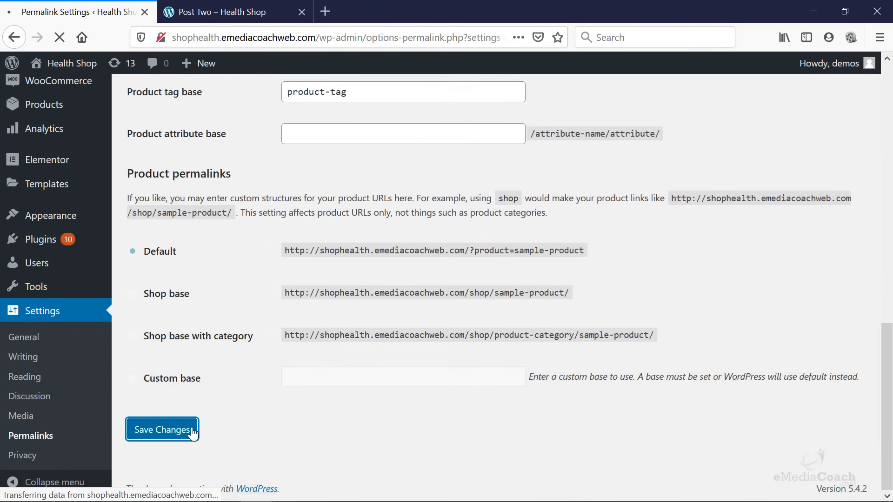
{"action": "left_click", "coordinate": [162, 430]}
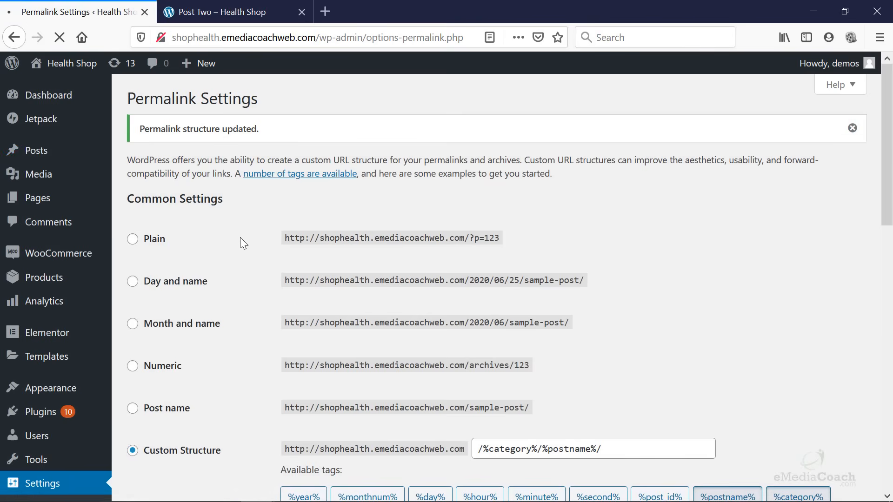
{"action": "left_click", "coordinate": [233, 11]}
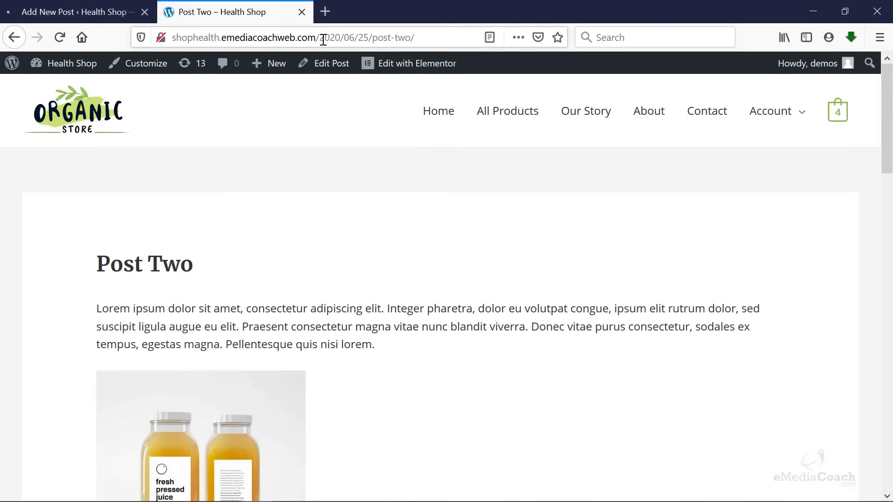
Step: Start a new post titled "Story about our products" with body text "asdfasd"
{"action": "type", "text": "shophealth.emediacoachweb.com/blog/"}
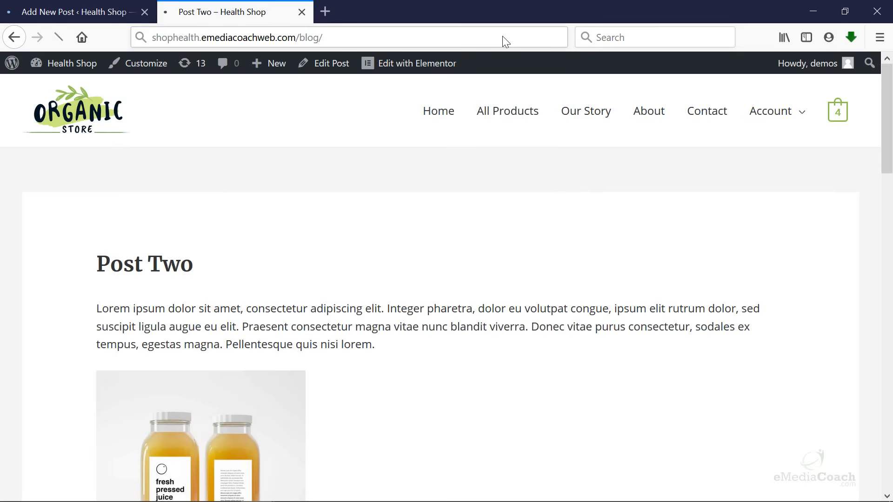
{"action": "left_click", "coordinate": [72, 11]}
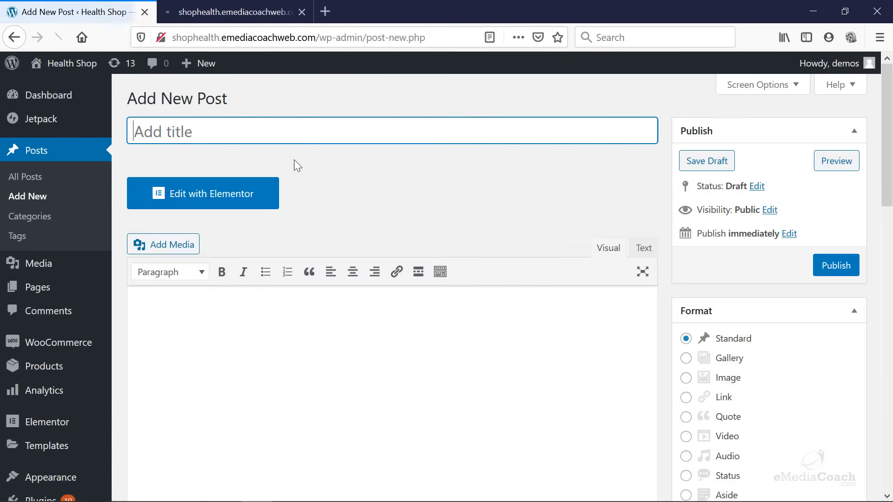
{"action": "type", "text": "St"}
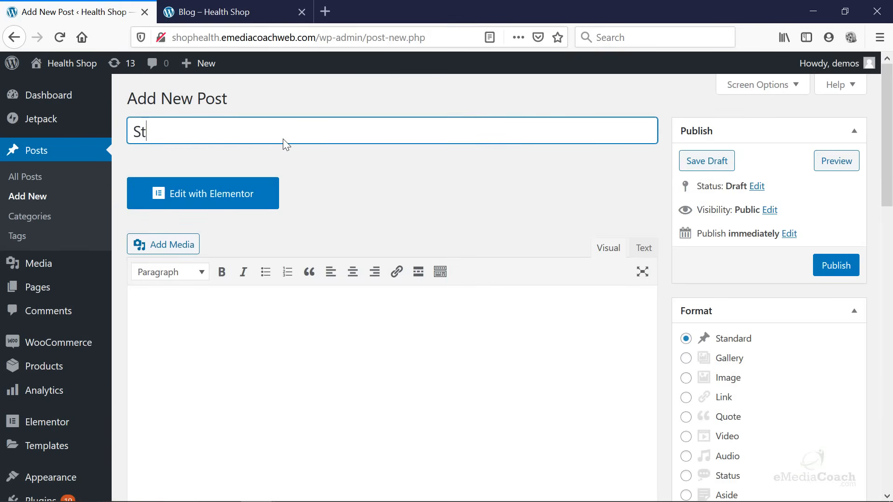
{"action": "type", "text": "ory about"}
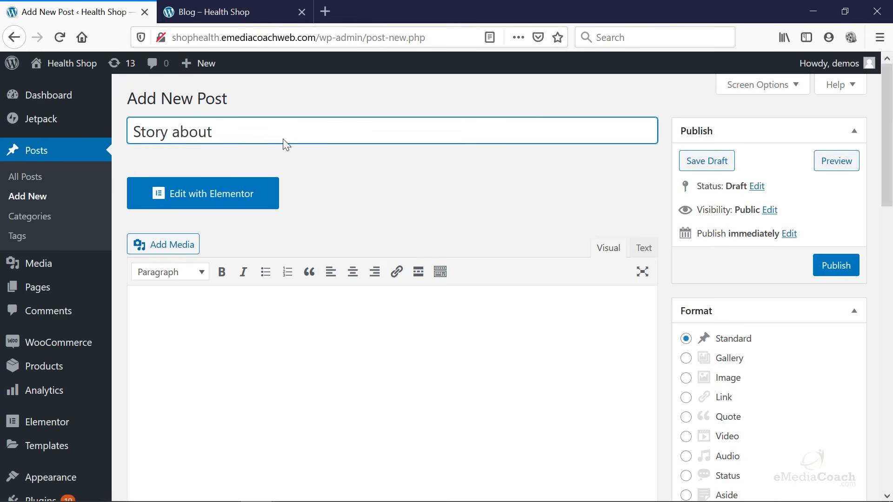
{"action": "type", "text": "our products"}
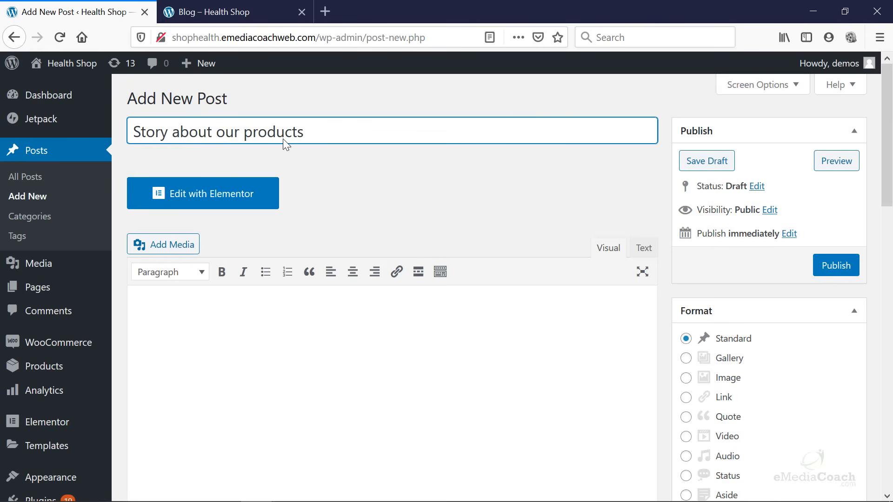
{"action": "type", "text": "asdfasd"}
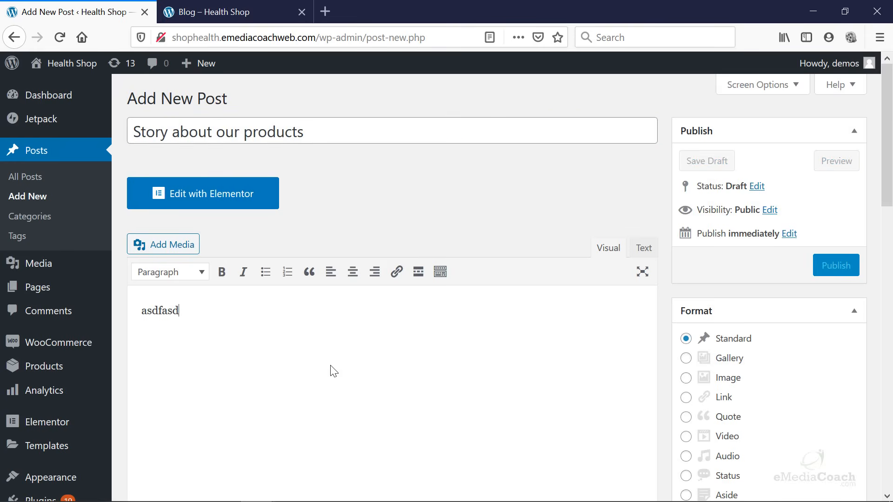
Step: Publish the post in the blog category so it sits at /blog/story-about-our-products/
{"action": "scroll", "scroll_direction": "down", "scroll_amount": 3}
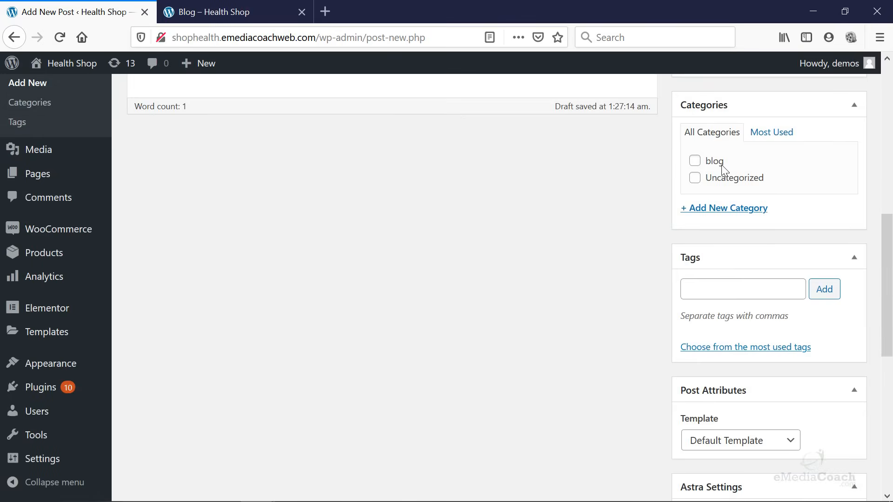
{"action": "scroll", "scroll_direction": "up", "scroll_amount": 3}
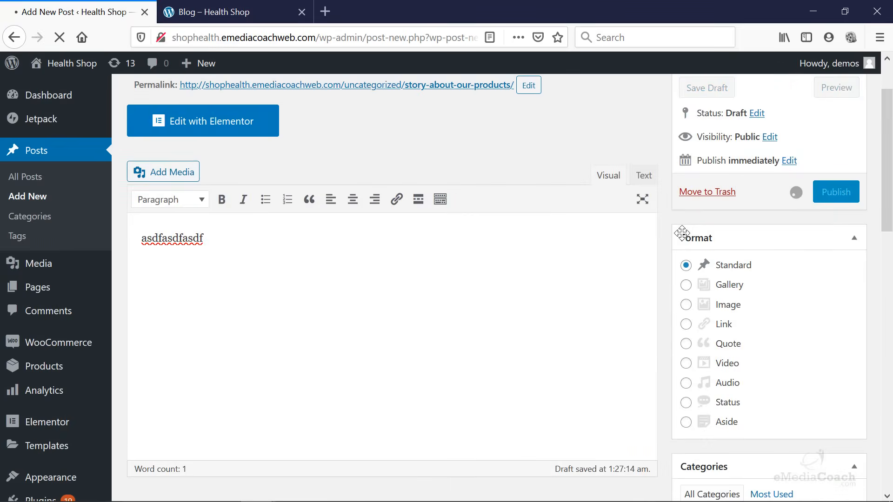
{"action": "scroll", "scroll_direction": "up", "scroll_amount": 3}
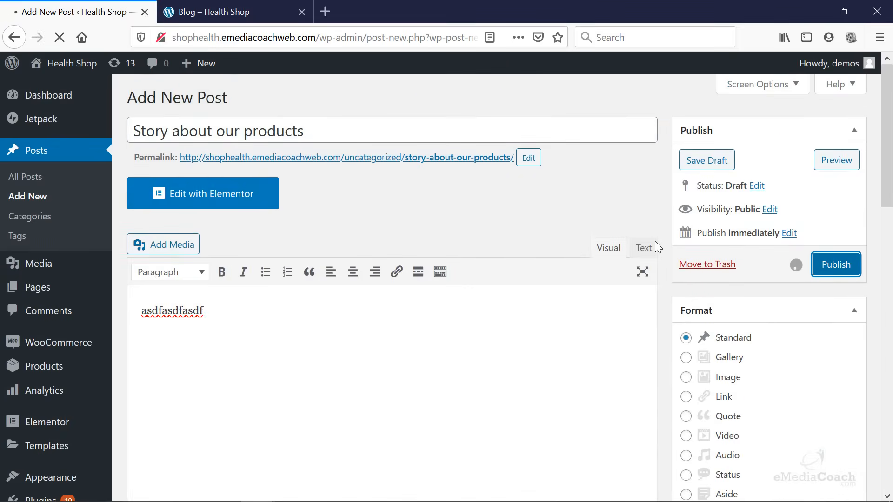
{"action": "left_click", "coordinate": [835, 265]}
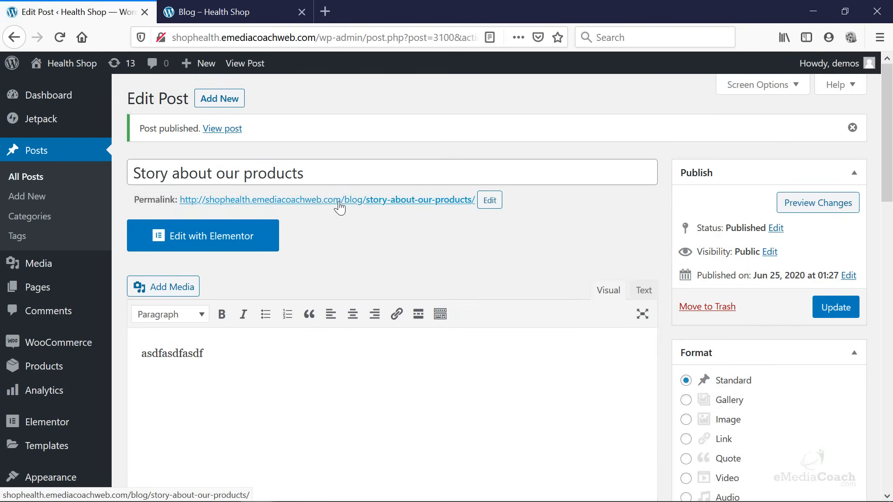
{"action": "mouse_move", "coordinate": [393, 207]}
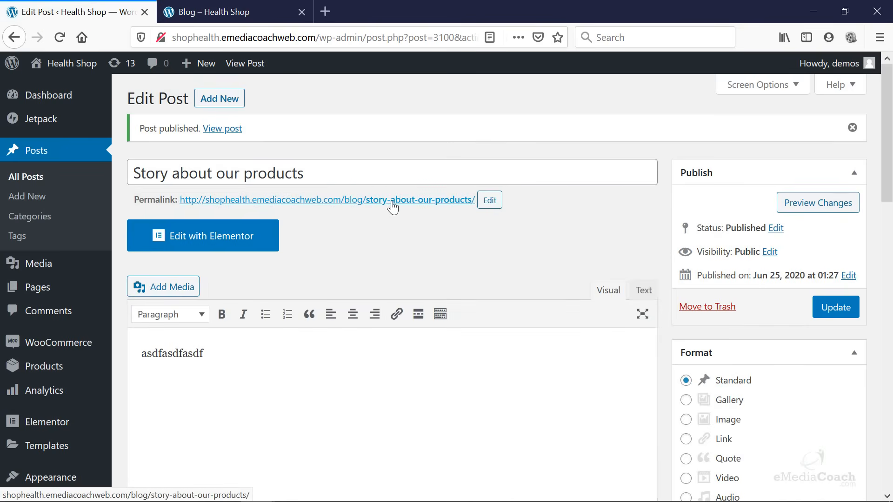
{"action": "mouse_move", "coordinate": [371, 210]}
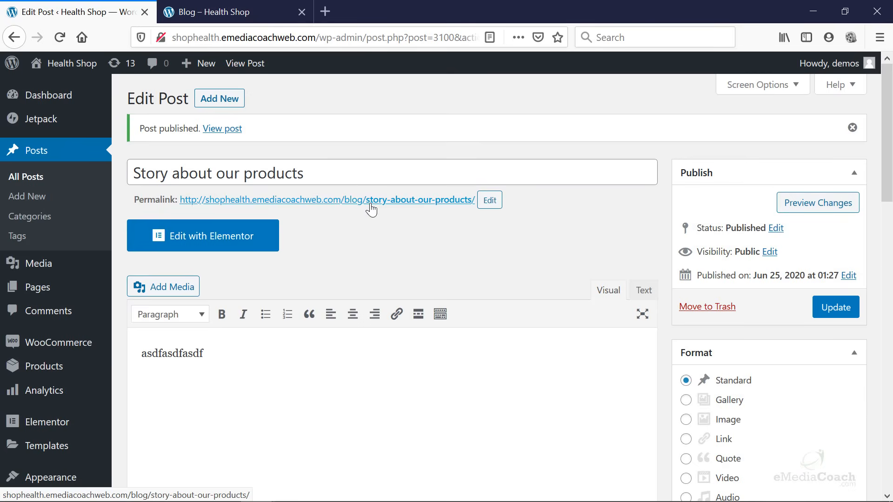
{"action": "mouse_move", "coordinate": [287, 207]}
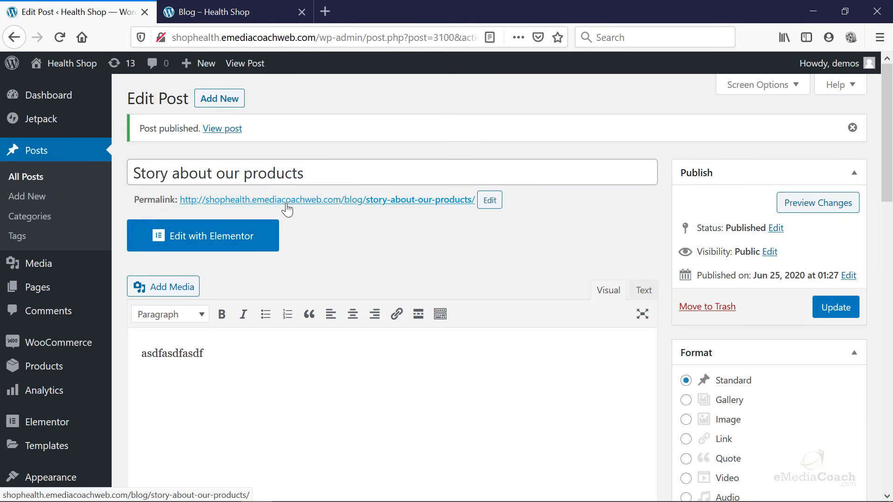
{"action": "scroll", "scroll_direction": "down", "scroll_amount": 3}
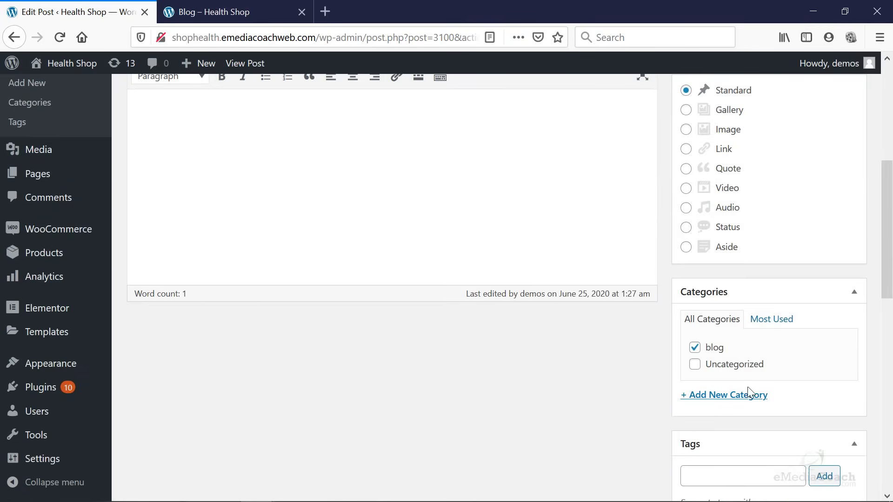
{"action": "mouse_move", "coordinate": [728, 394]}
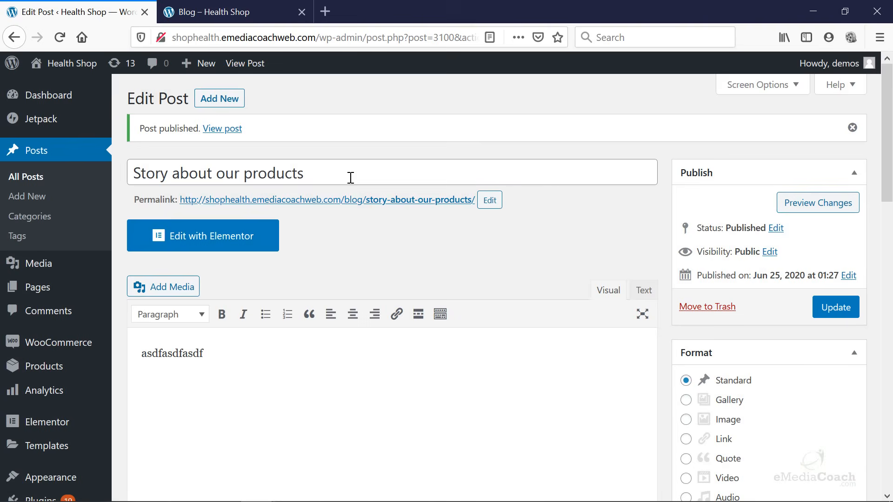
{"action": "mouse_move", "coordinate": [469, 262]}
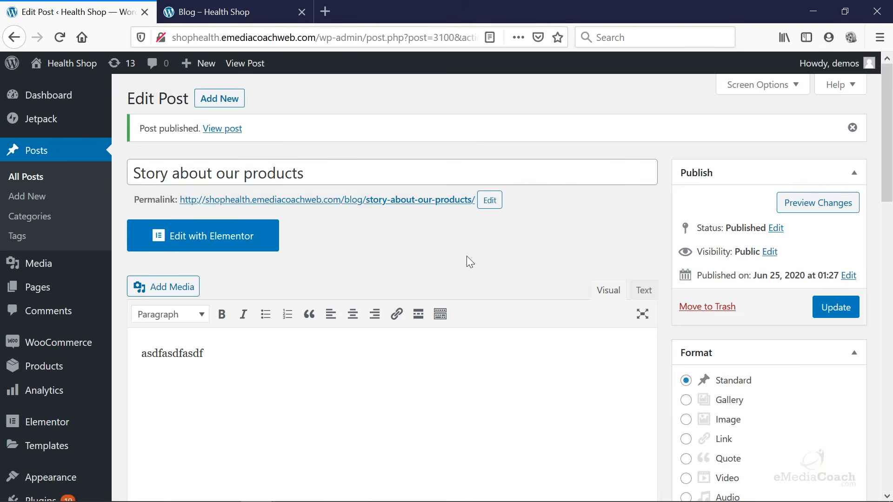
{"action": "mouse_move", "coordinate": [235, 12]}
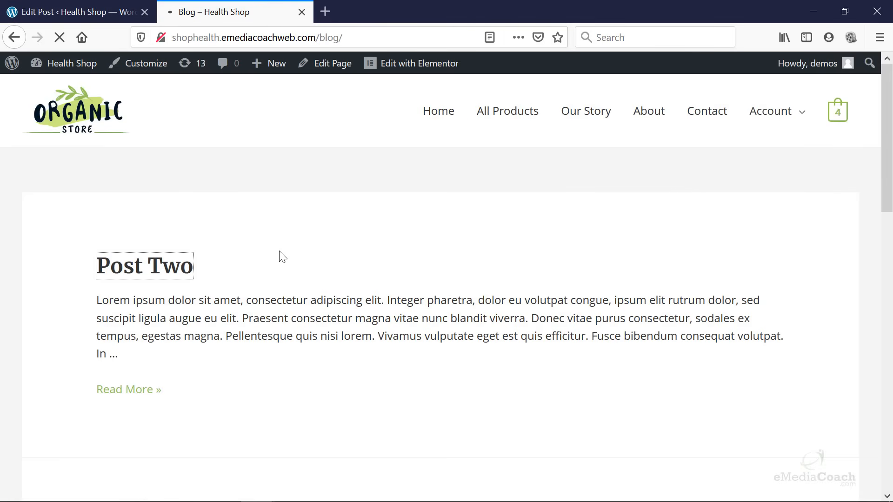
Step: Open Post Two from the blog listing at /blog/post-two/ and return to its editor
{"action": "left_click", "coordinate": [145, 265]}
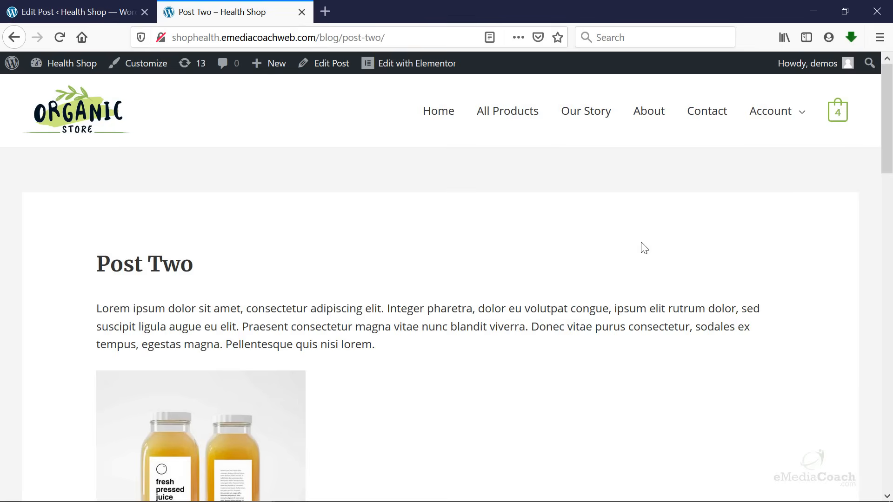
{"action": "left_click", "coordinate": [72, 11]}
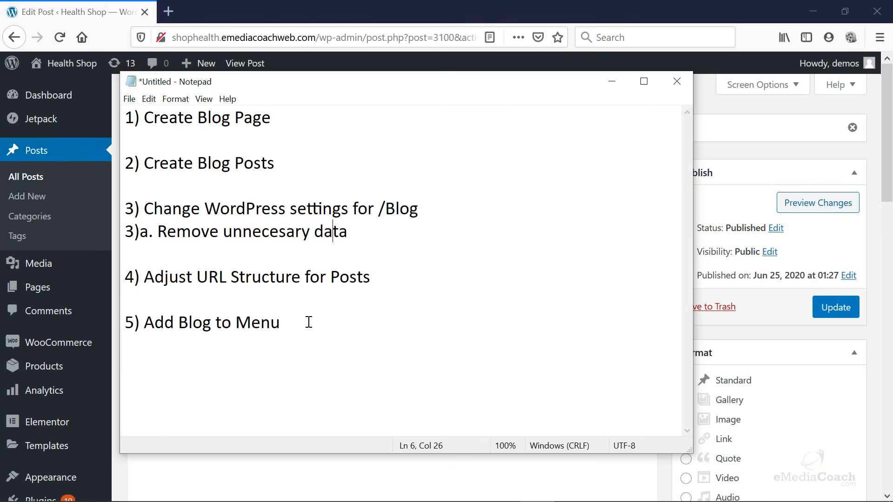
{"action": "left_click", "coordinate": [279, 322]}
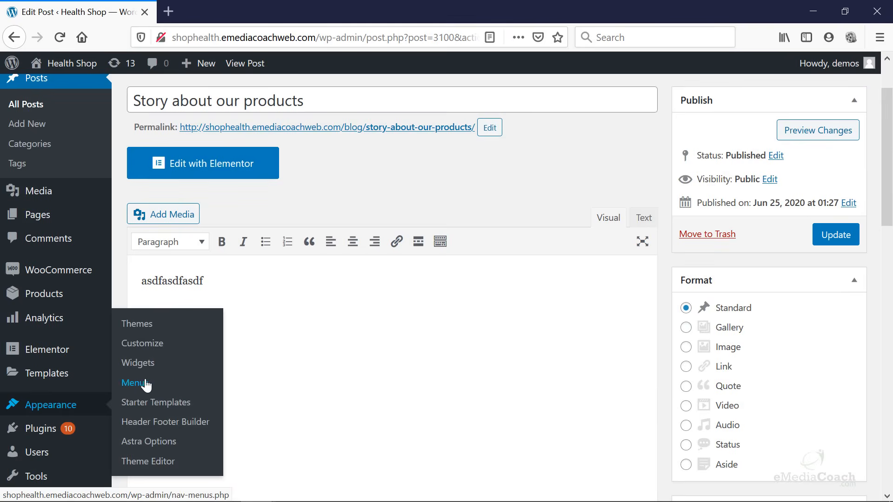
Step: Open Appearance > Menus and review the Main Menu structure and Custom Links panel
{"action": "left_click", "coordinate": [135, 383]}
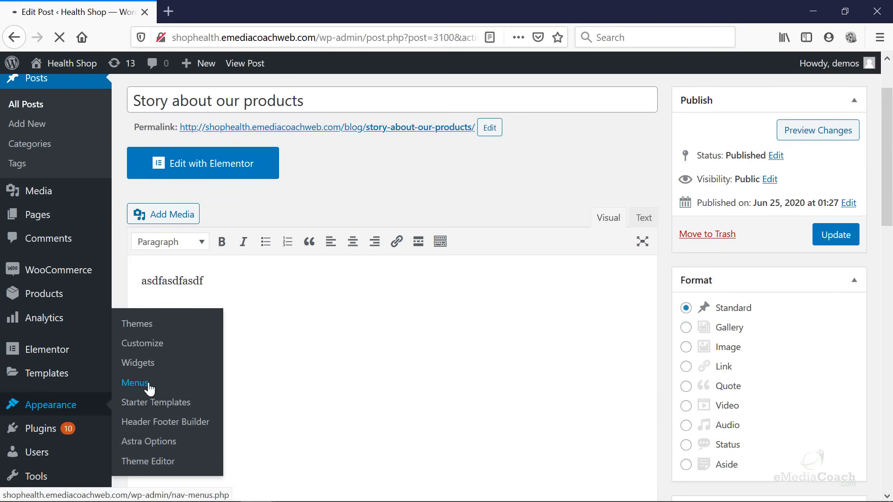
{"action": "left_click", "coordinate": [135, 382]}
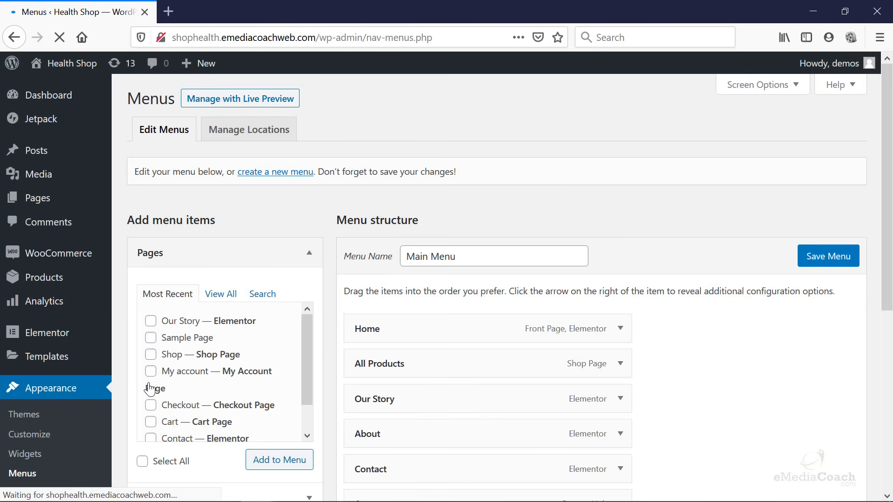
{"action": "scroll", "scroll_direction": "down", "scroll_amount": 3}
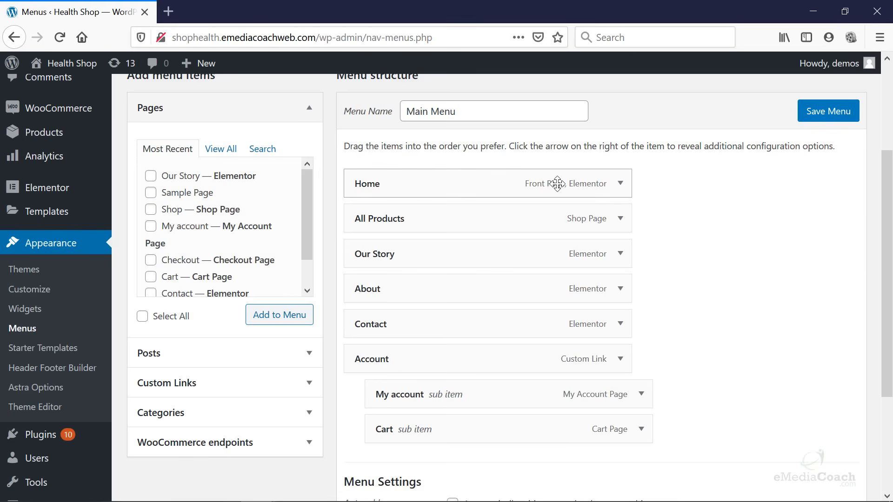
{"action": "mouse_move", "coordinate": [187, 213]}
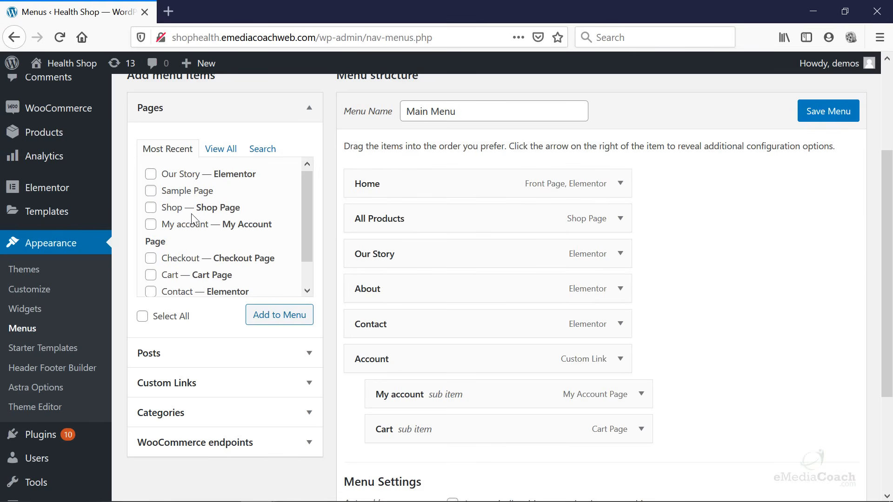
{"action": "scroll", "scroll_direction": "up", "scroll_amount": 3}
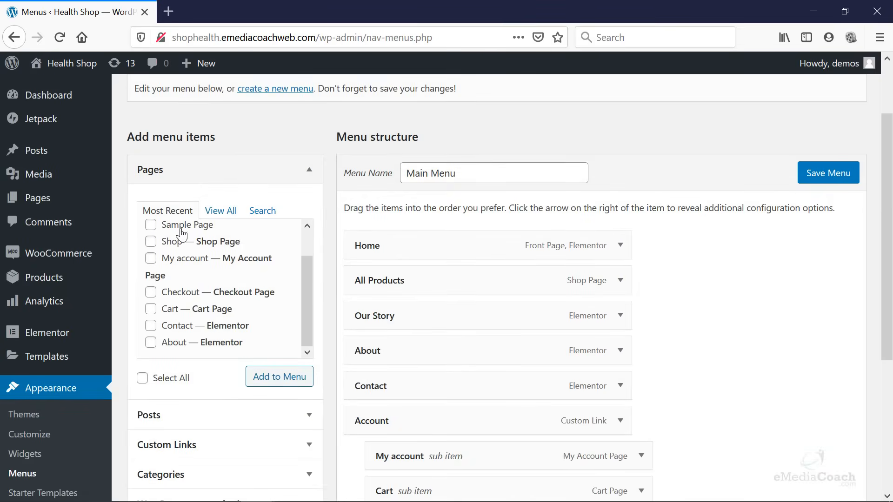
{"action": "scroll", "scroll_direction": "up", "scroll_amount": 3}
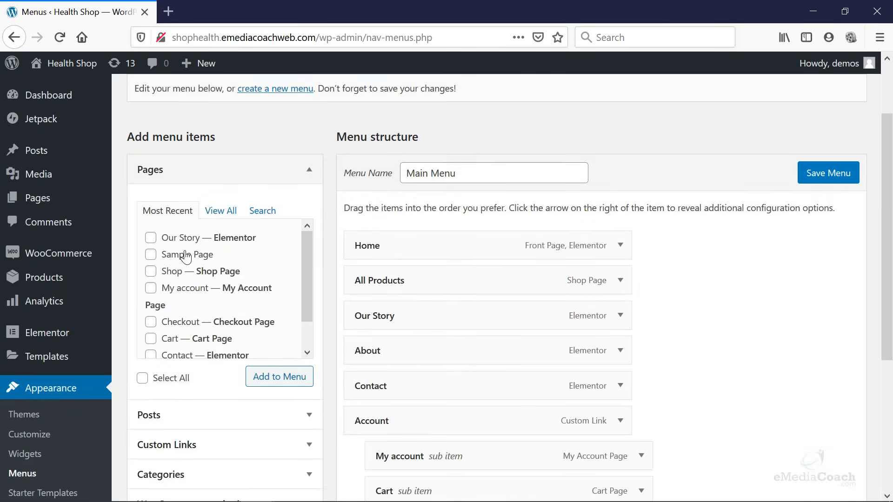
{"action": "scroll", "scroll_direction": "down", "scroll_amount": 3}
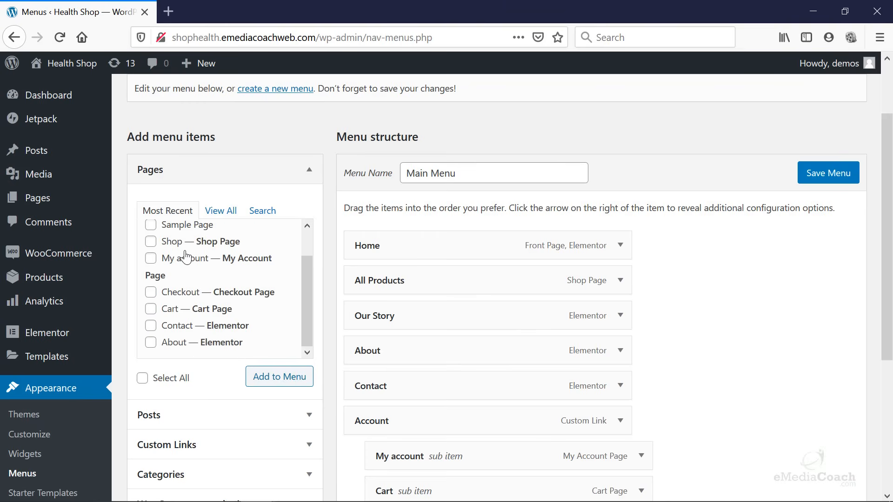
{"action": "scroll", "scroll_direction": "up", "scroll_amount": 3}
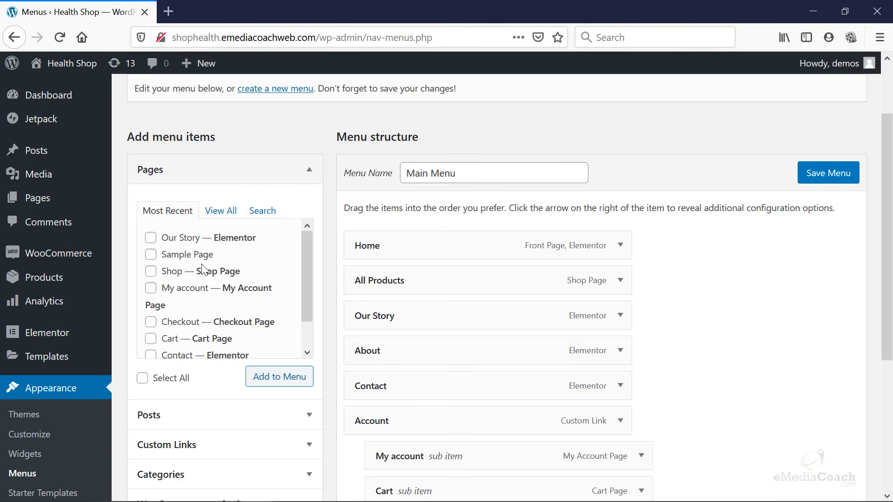
{"action": "scroll", "scroll_direction": "down", "scroll_amount": 3}
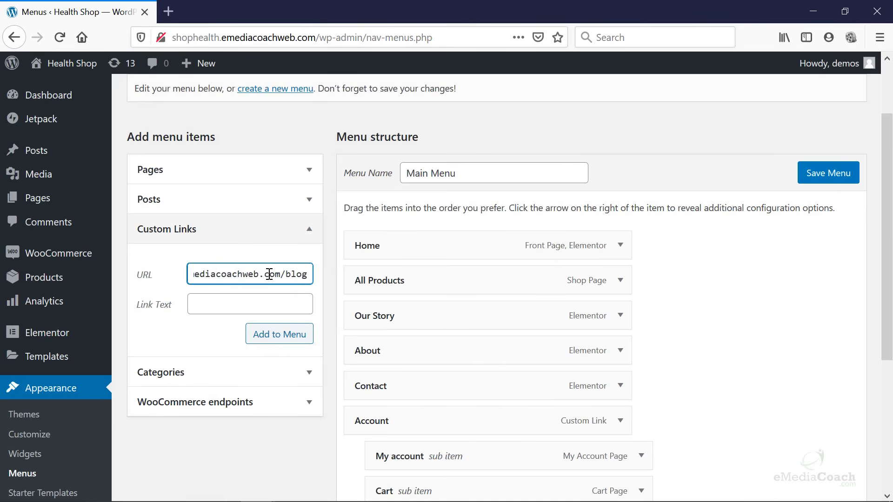
{"action": "mouse_move", "coordinate": [279, 334]}
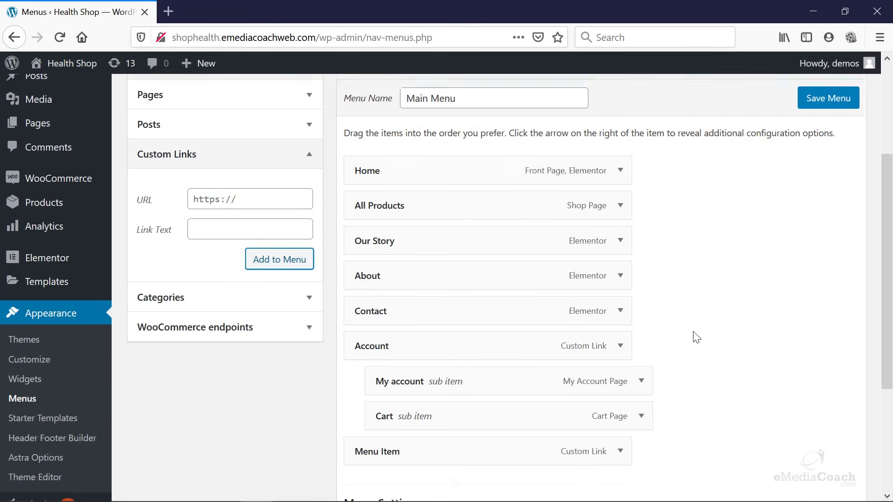
Step: Add a custom link to /blog labelled Blog to the Main Menu and save the menu
{"action": "scroll", "scroll_direction": "down", "scroll_amount": 3}
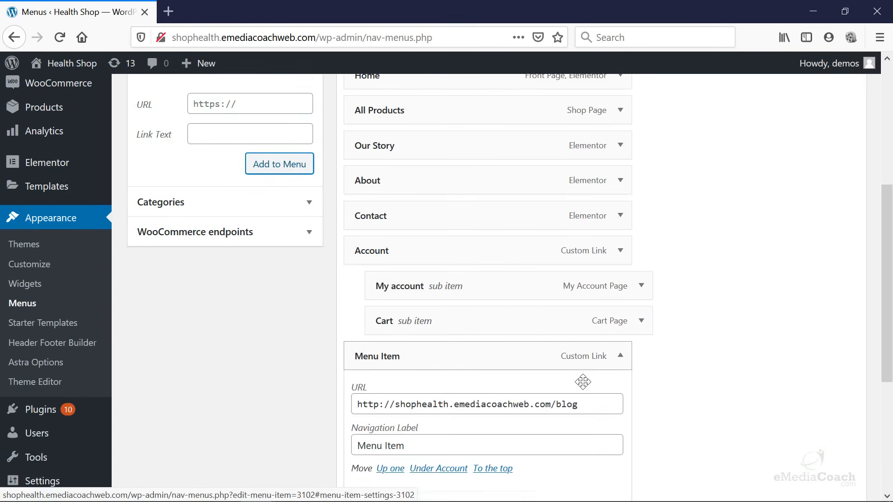
{"action": "scroll", "scroll_direction": "down", "scroll_amount": 3}
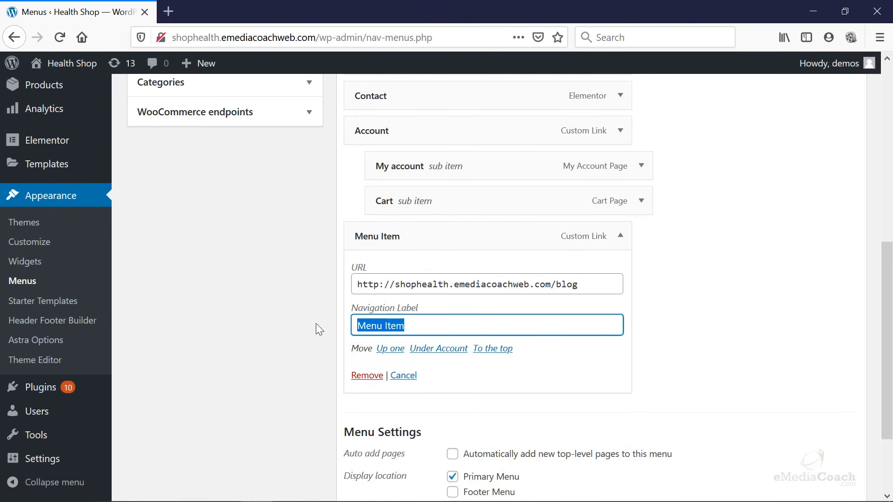
{"action": "type", "text": "Blog"}
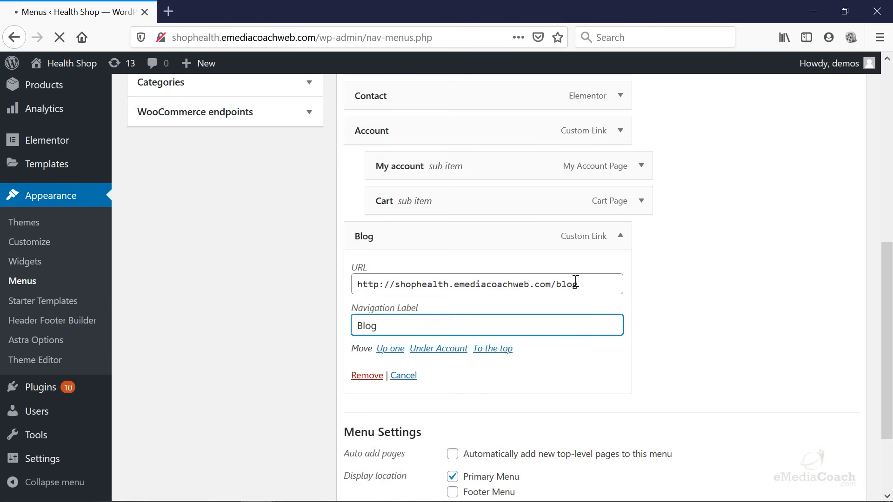
{"action": "mouse_move", "coordinate": [651, 329]}
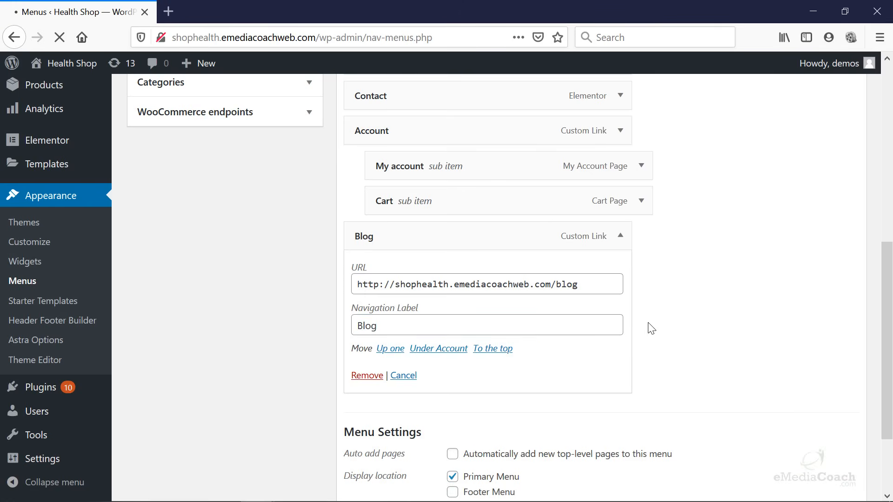
{"action": "left_click", "coordinate": [828, 288]}
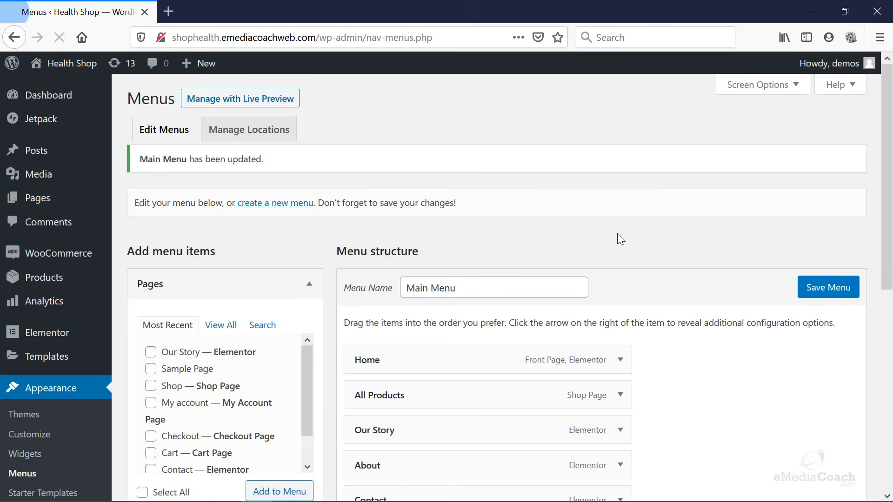
Step: Move the Blog item beneath All Products and rename its label to Our Blog
{"action": "scroll", "scroll_direction": "down", "scroll_amount": 3}
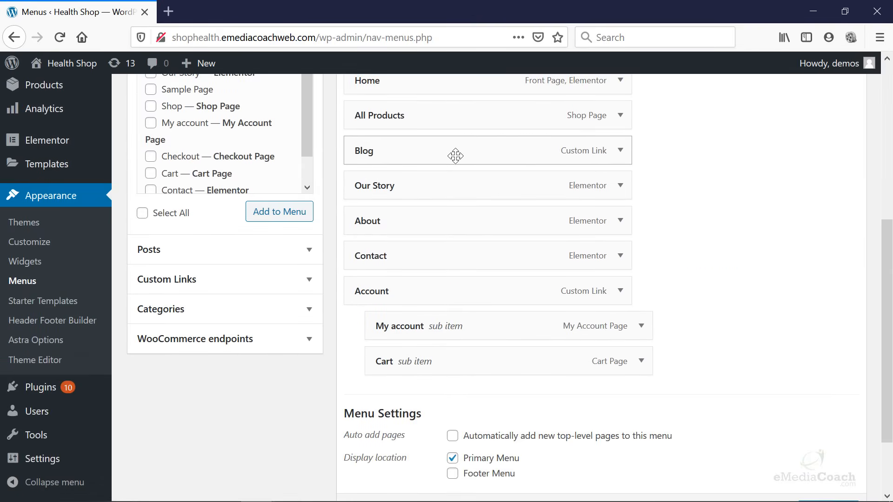
{"action": "left_click", "coordinate": [621, 151]}
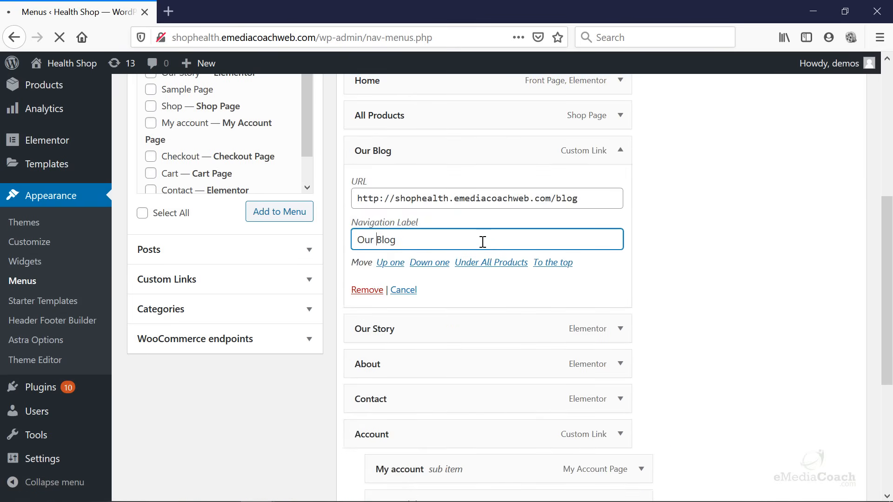
{"action": "left_click", "coordinate": [828, 298]}
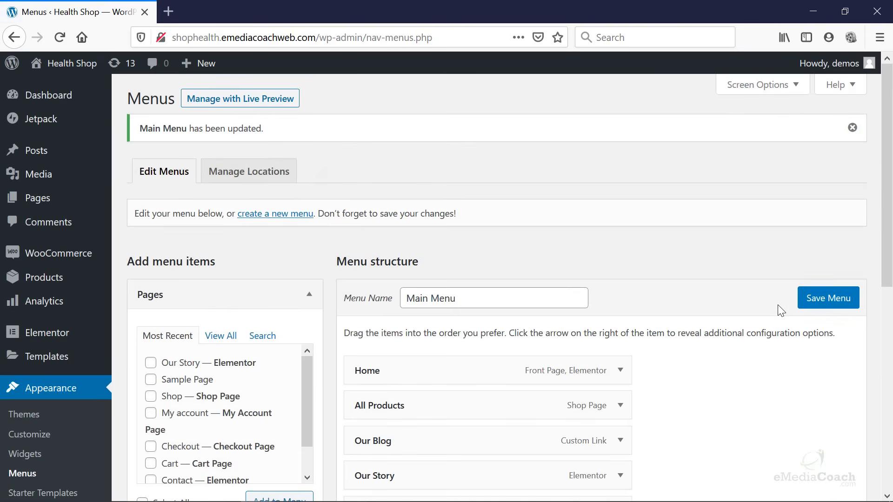
Step: Save the Main Menu with the renamed Our Blog link
{"action": "scroll", "scroll_direction": "down", "scroll_amount": 3}
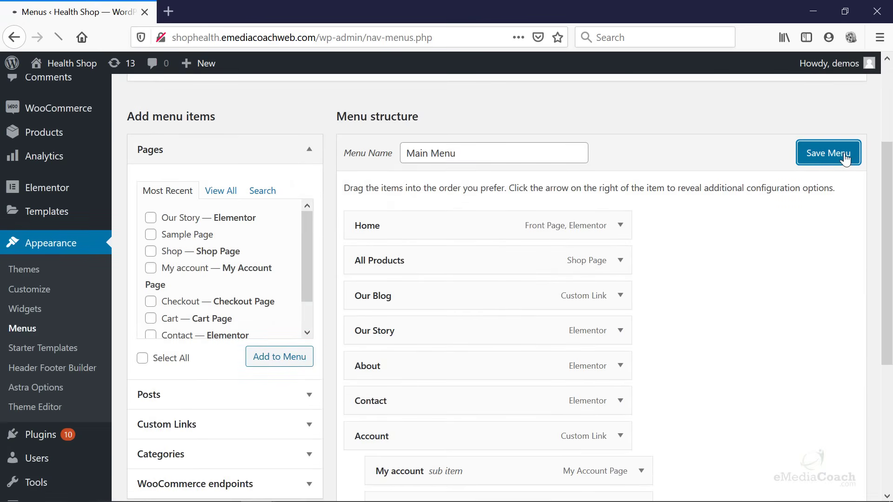
{"action": "left_click", "coordinate": [828, 154]}
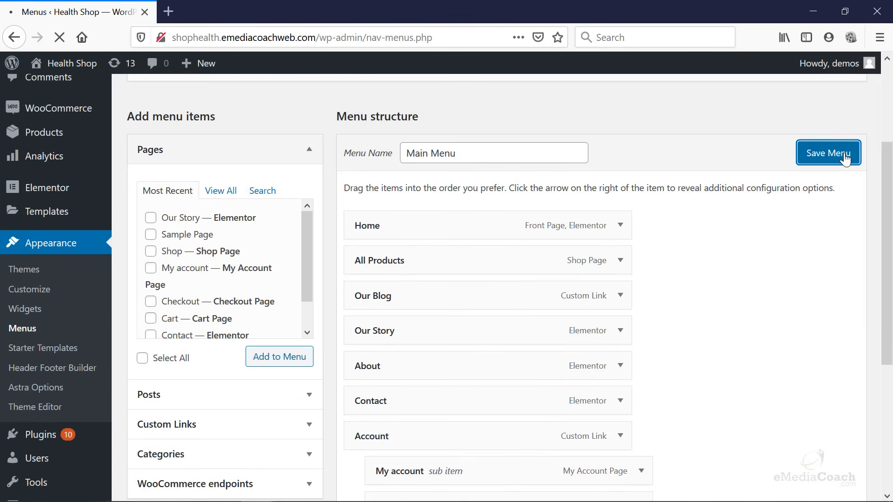
{"action": "left_click", "coordinate": [828, 152]}
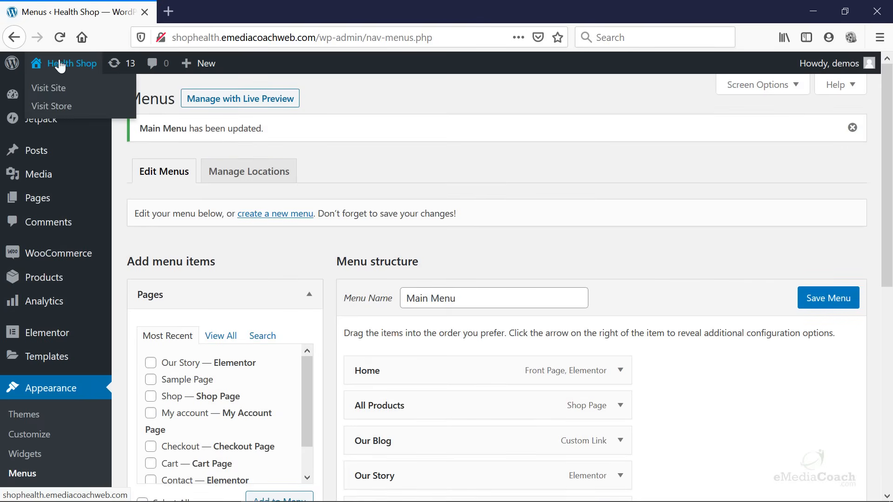
Step: Visit the live site in a new private window, where Our Blog shows after All Products
{"action": "right_click", "coordinate": [49, 88]}
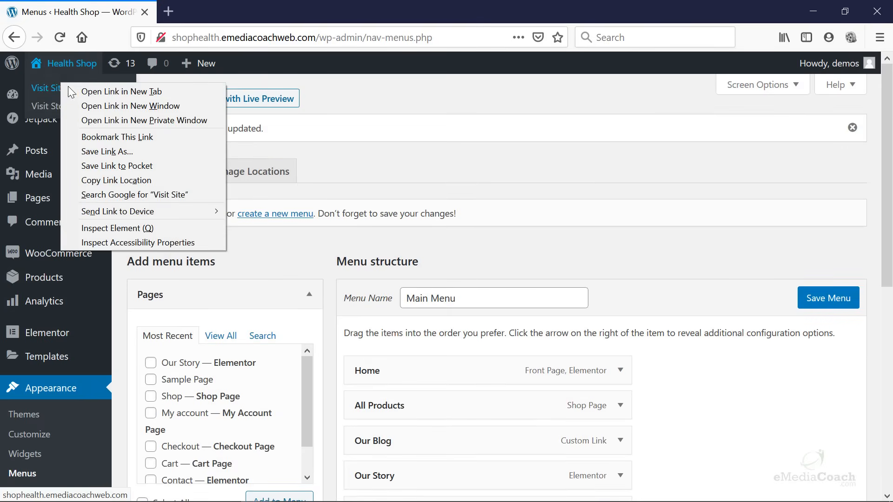
{"action": "left_click", "coordinate": [121, 92]}
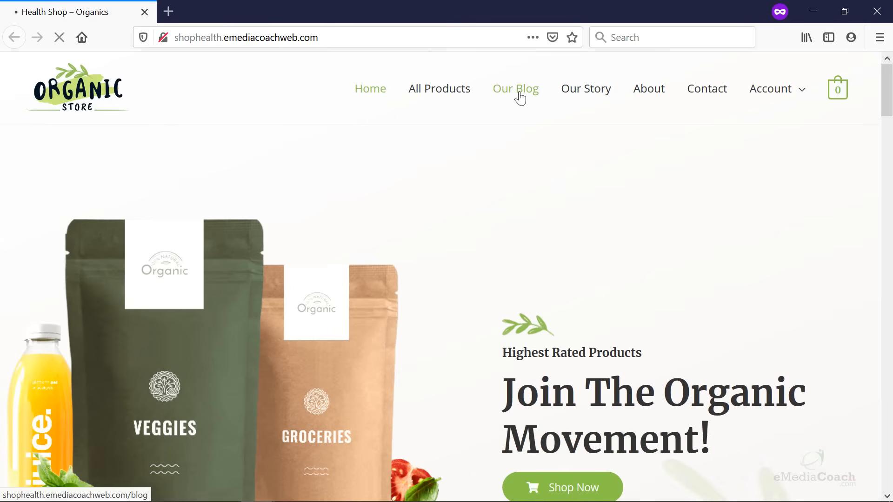
Step: Open the Our Blog page from the site menu and browse the post list
{"action": "left_click", "coordinate": [515, 89]}
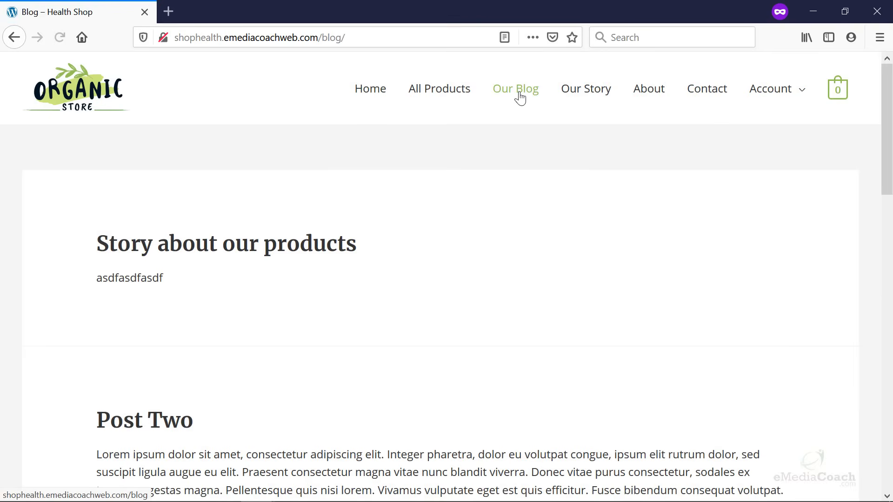
{"action": "scroll", "scroll_direction": "down", "scroll_amount": 3}
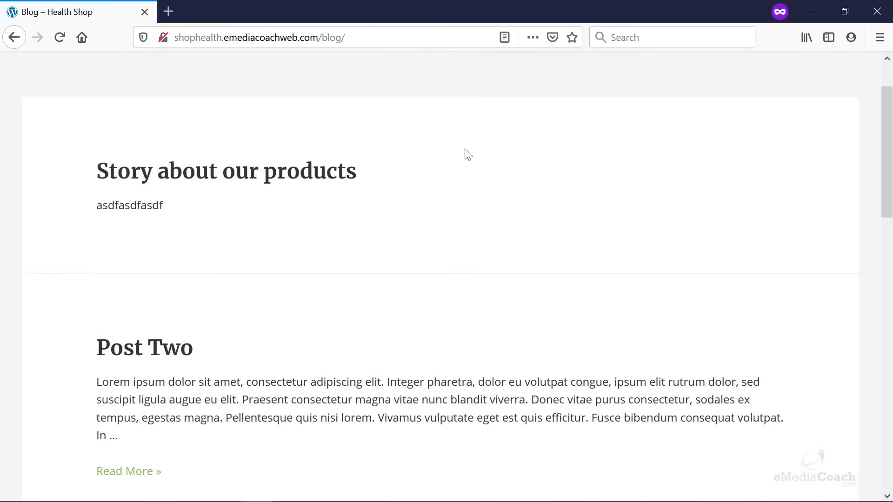
{"action": "scroll", "scroll_direction": "down", "scroll_amount": 3}
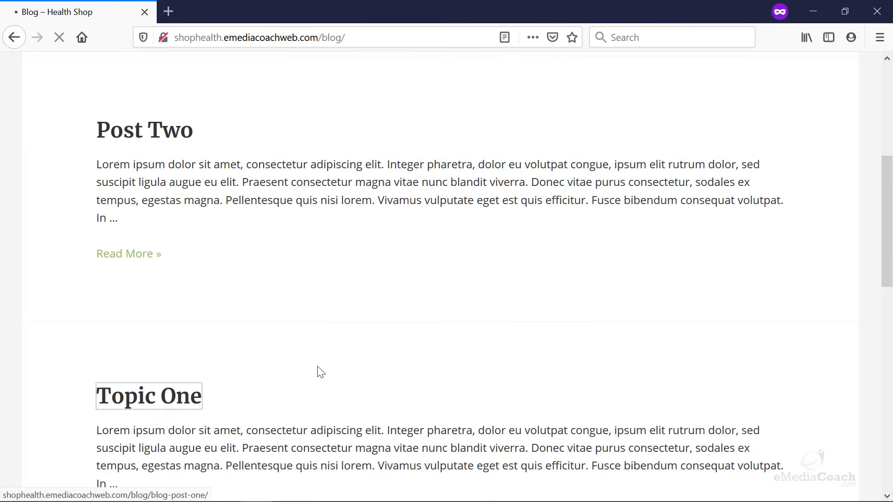
Step: Open the Topic One post, served at /blog/blog-post-one/
{"action": "left_click", "coordinate": [148, 397]}
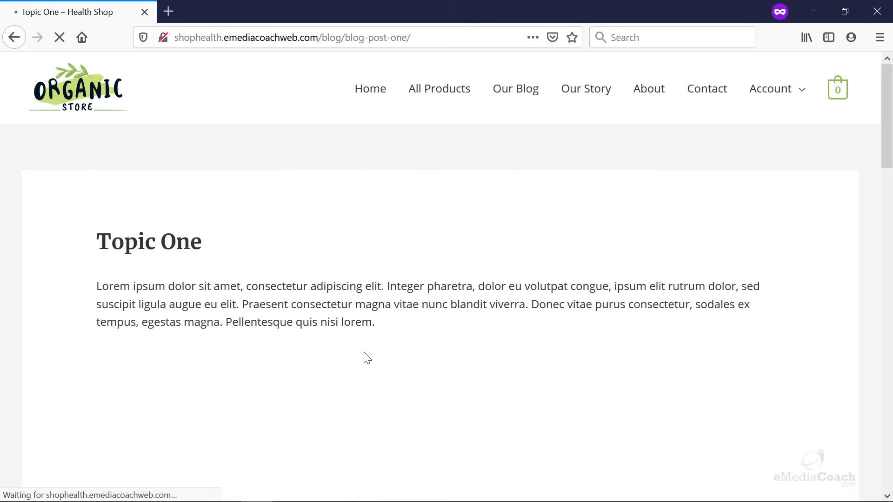
{"action": "scroll", "scroll_direction": "down", "scroll_amount": 3}
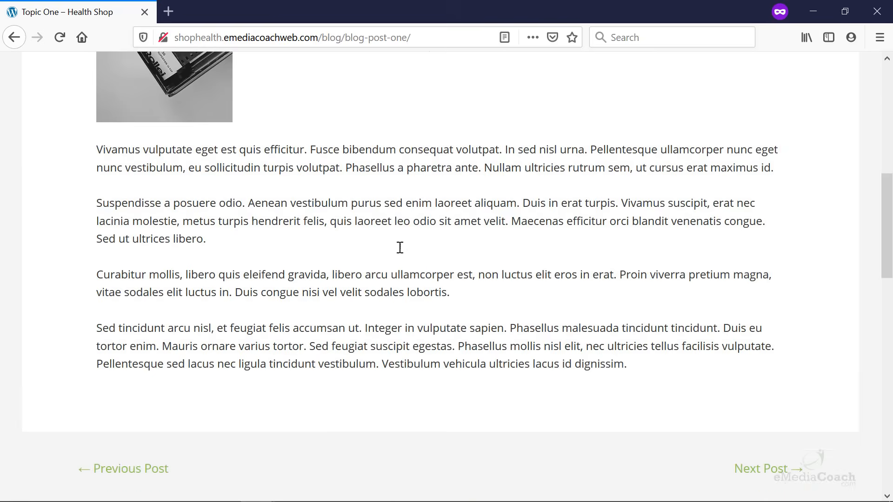
{"action": "scroll", "scroll_direction": "up", "scroll_amount": 3}
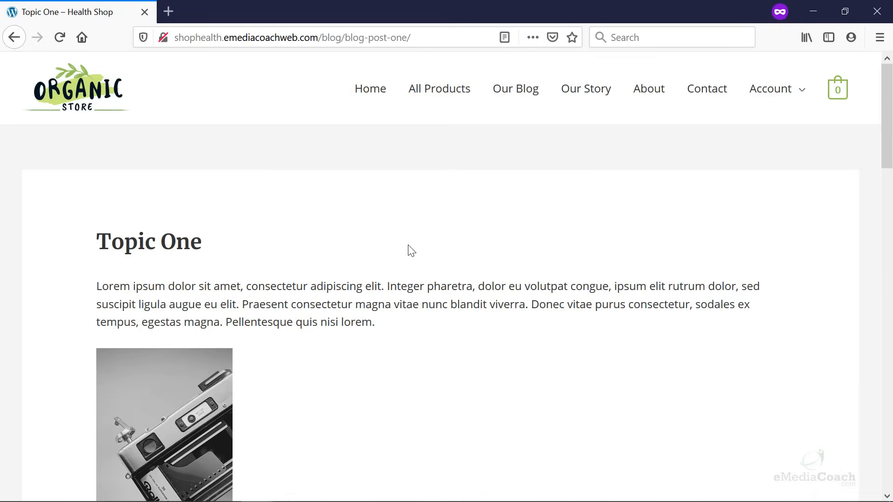
{"action": "mouse_move", "coordinate": [441, 237]}
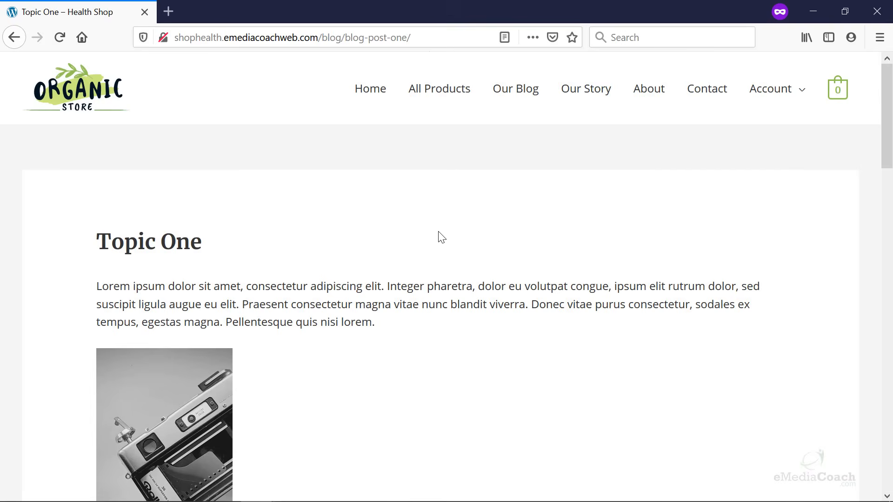